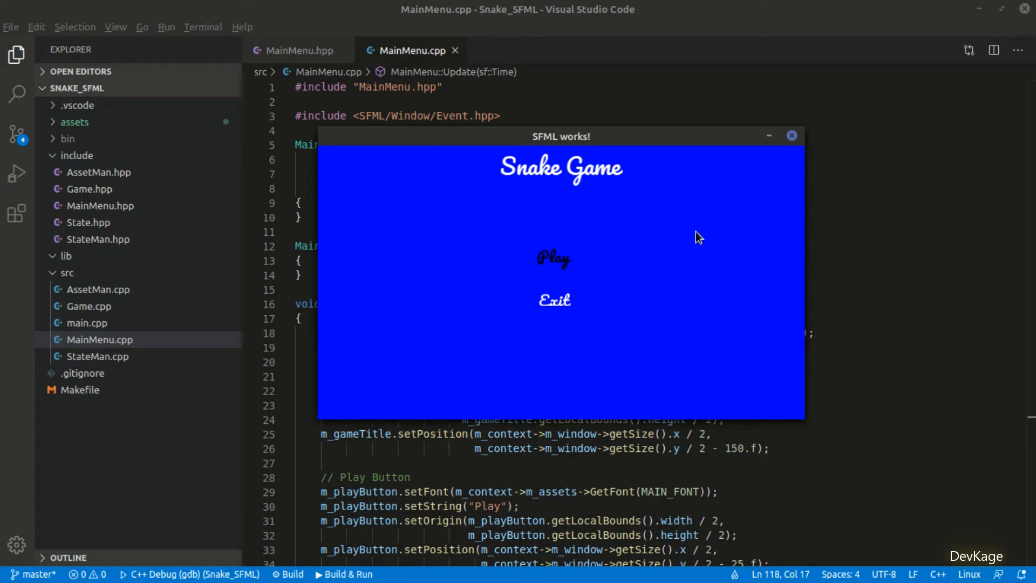
{"action": "mouse_move", "coordinate": [579, 285]}
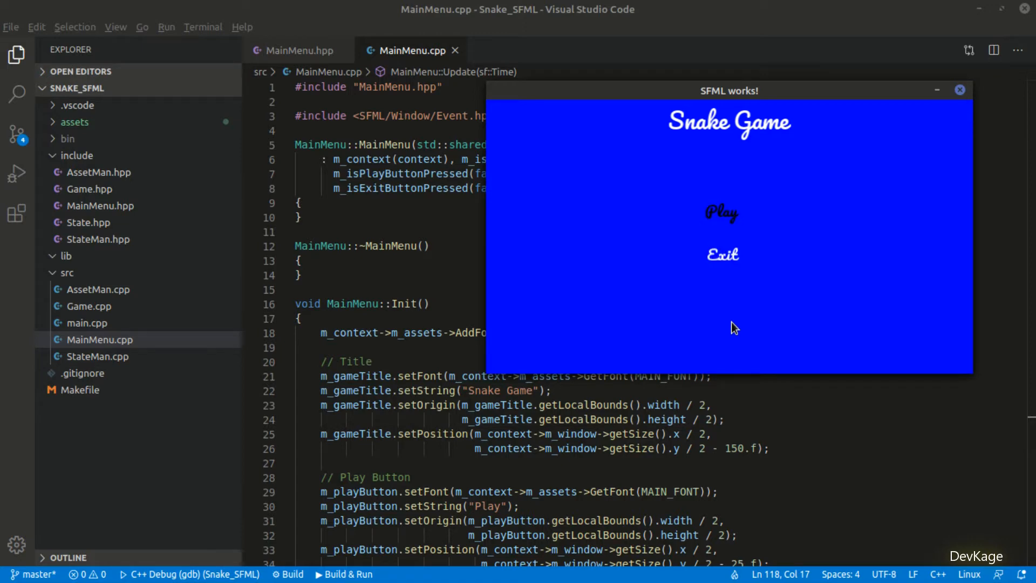
Step: Exit the running Snake Game menu and land on the 'Go to Play State' to-do in MainMenu::Update
{"action": "scroll", "scroll_direction": "down", "scroll_amount": 3}
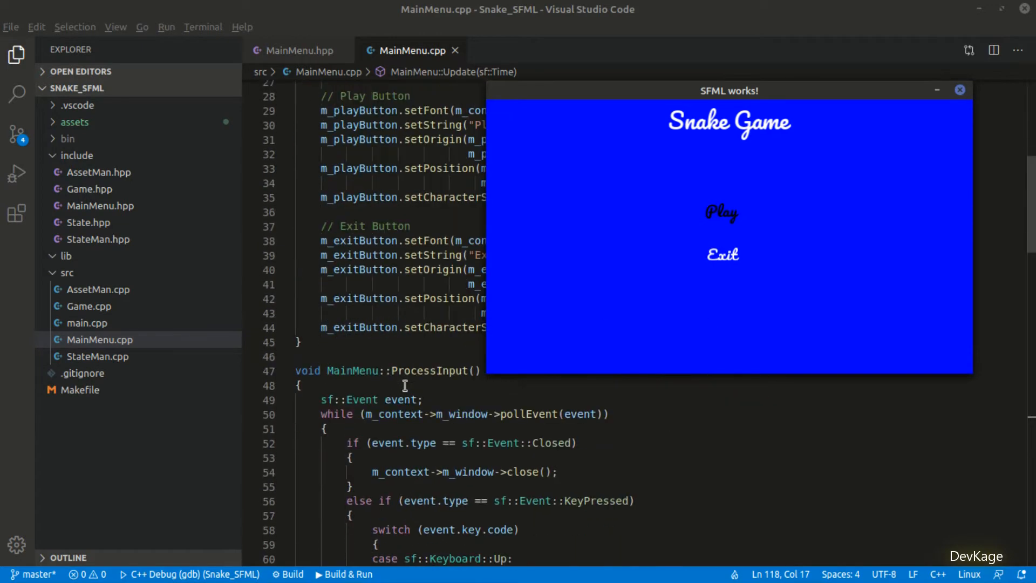
{"action": "scroll", "scroll_direction": "down", "scroll_amount": 3}
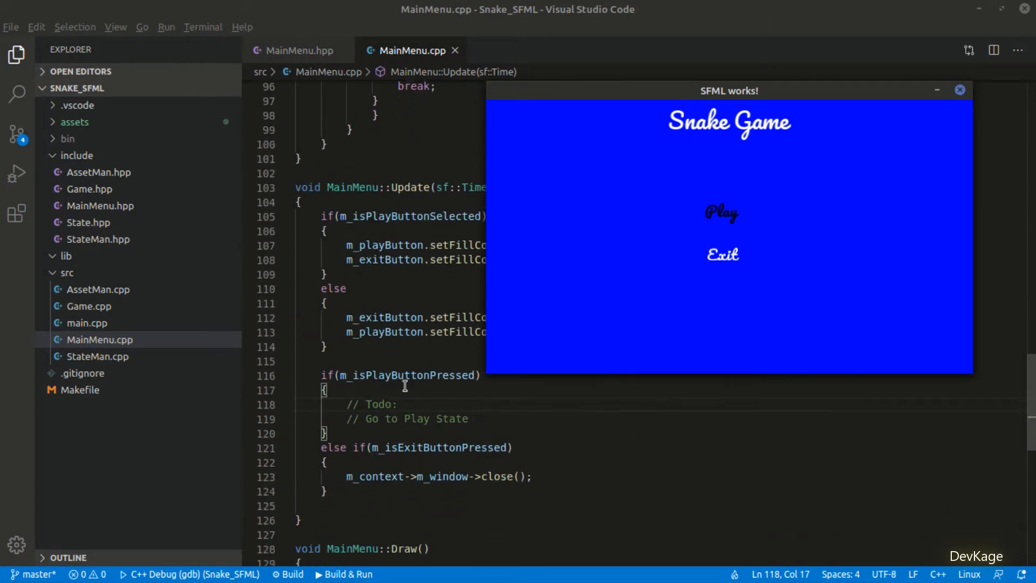
{"action": "left_click", "coordinate": [959, 89]}
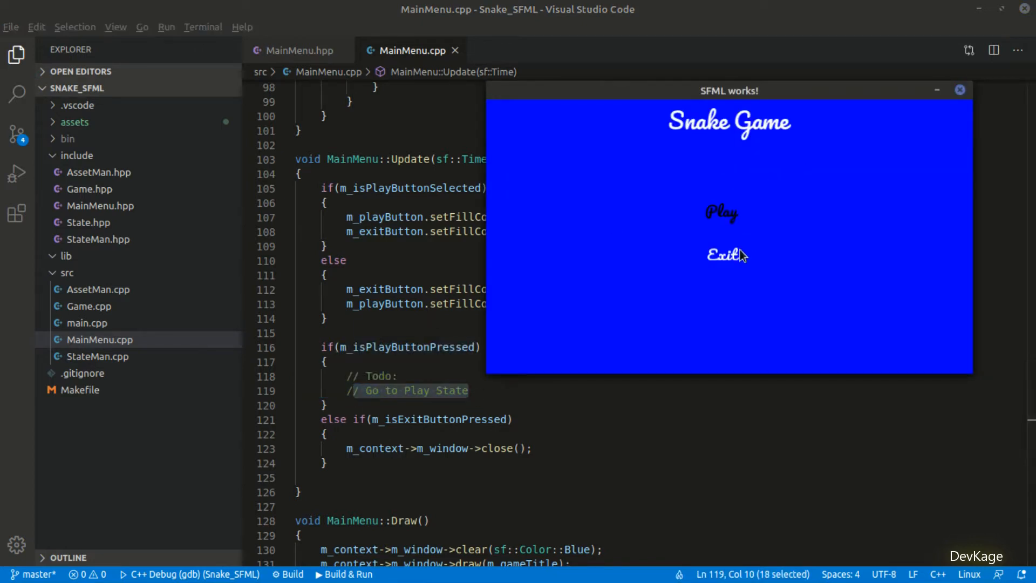
{"action": "left_click", "coordinate": [961, 90]}
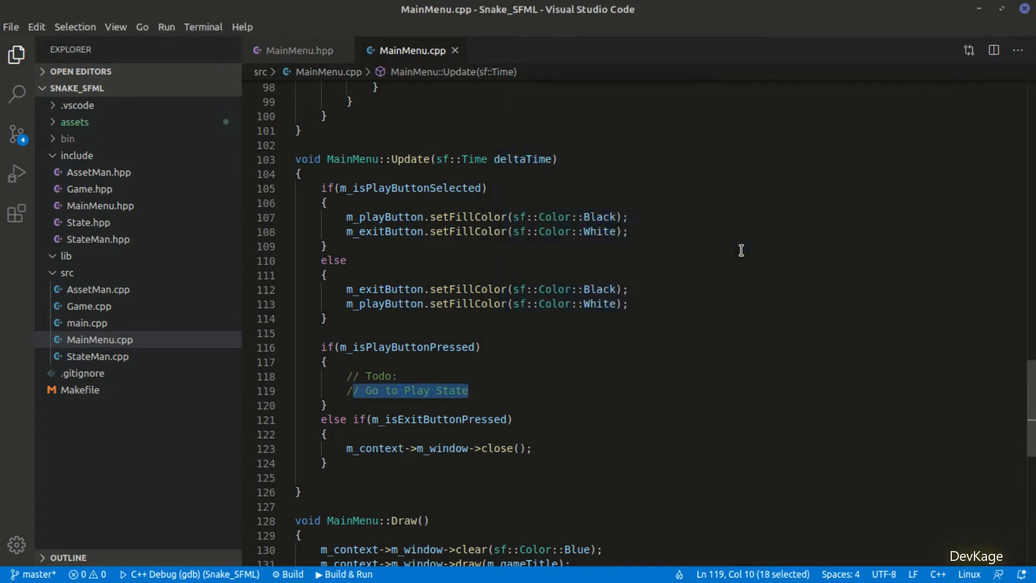
{"action": "double_click", "coordinate": [416, 391]}
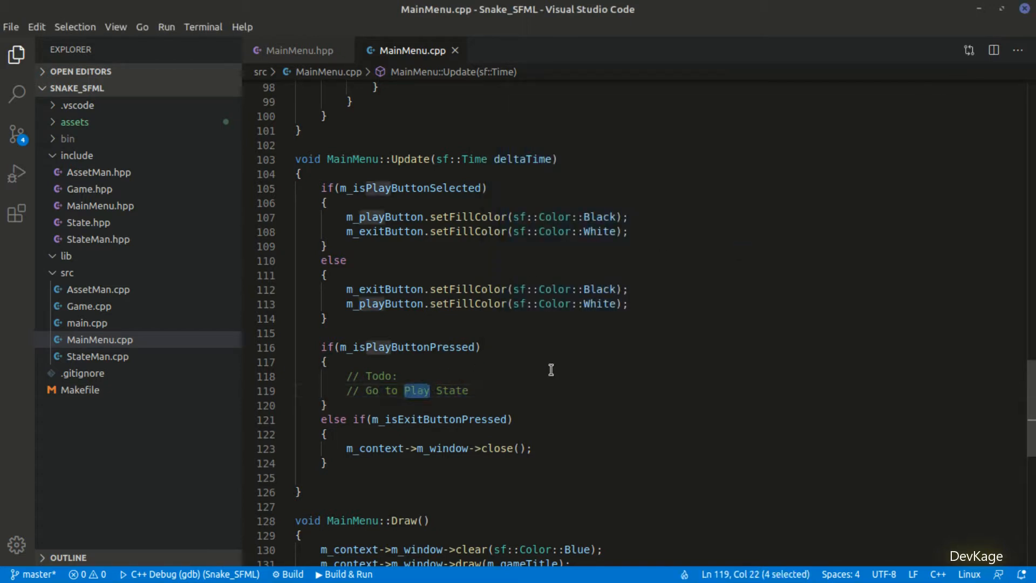
Step: Create GamePlay.hpp and GamePlay.cpp with overridden Init, ProcessInput, Update, Draw, Pause, Start and empty stubs
{"action": "key", "text": "ctrl+shift+p"}
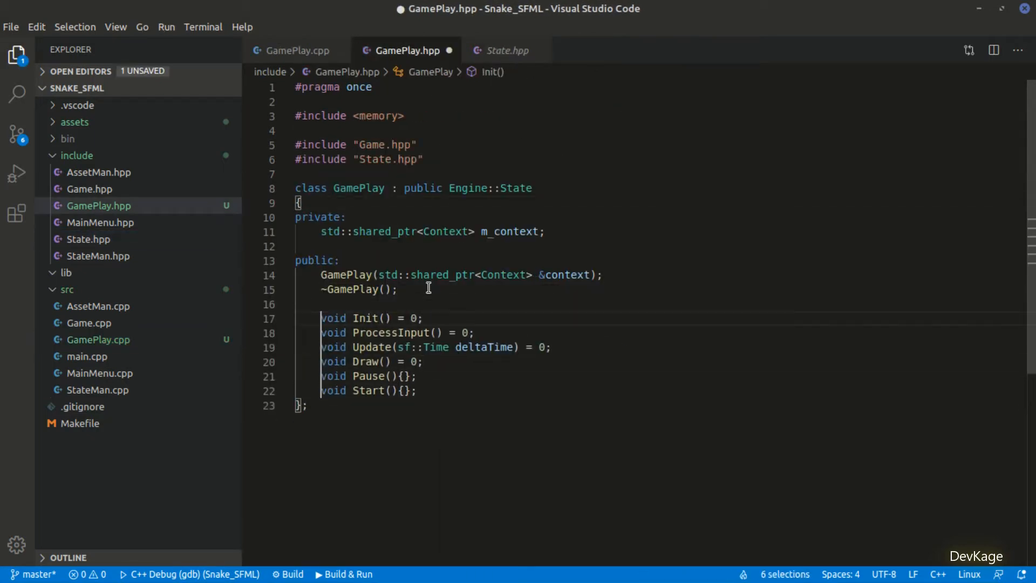
{"action": "type", "text": "override"}
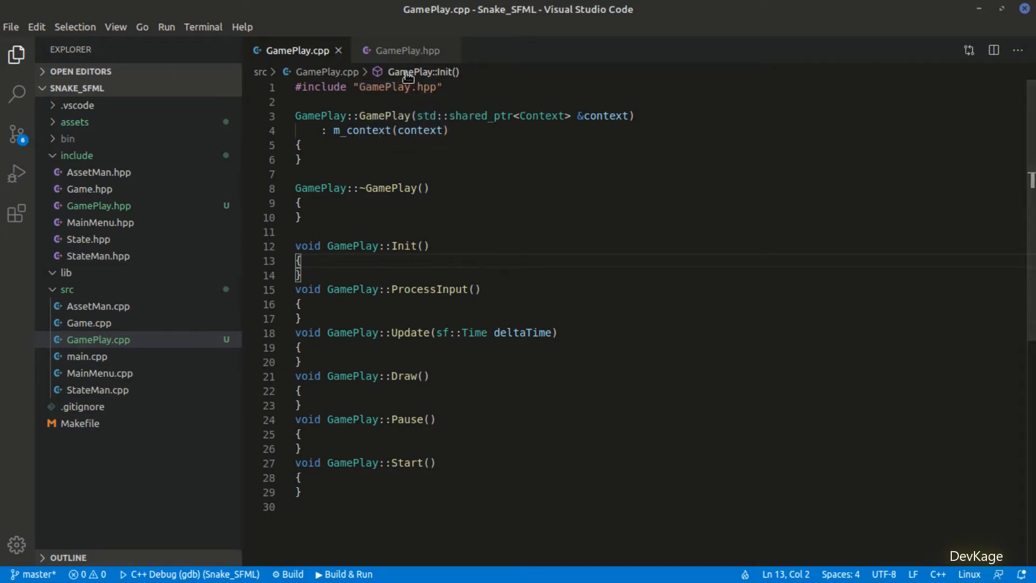
Step: Include SFML/Graphics/Sprite.hpp in GamePlay.hpp and declare sf::Sprite members m_grass and m_food
{"action": "left_click", "coordinate": [406, 51]}
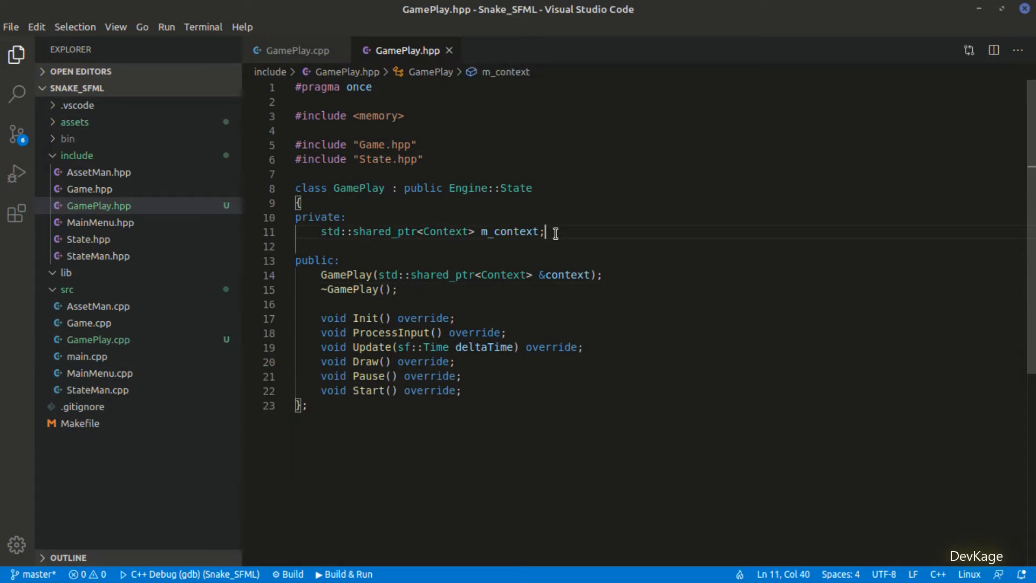
{"action": "mouse_move", "coordinate": [558, 116]}
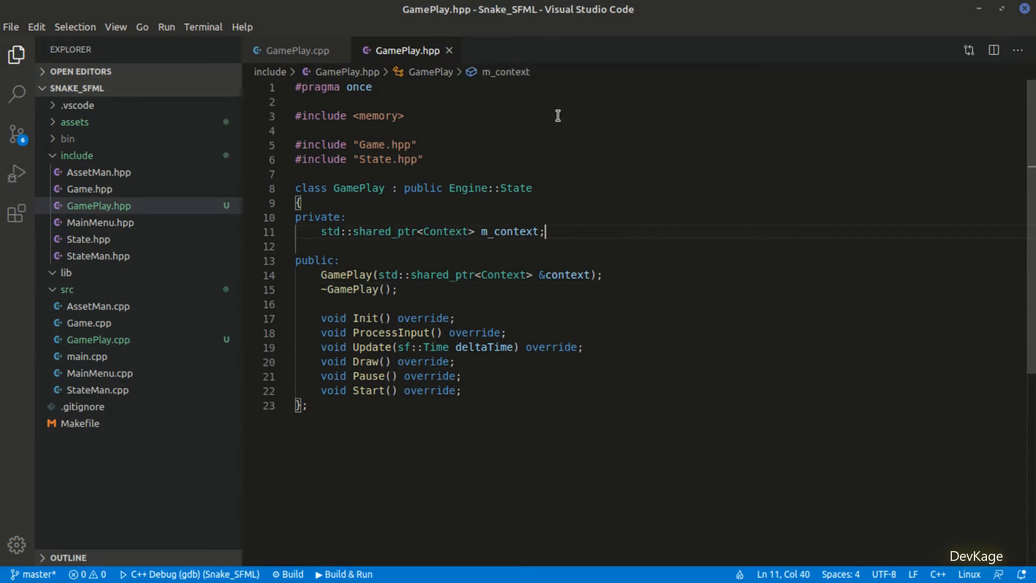
{"action": "type", "text": "#incl"}
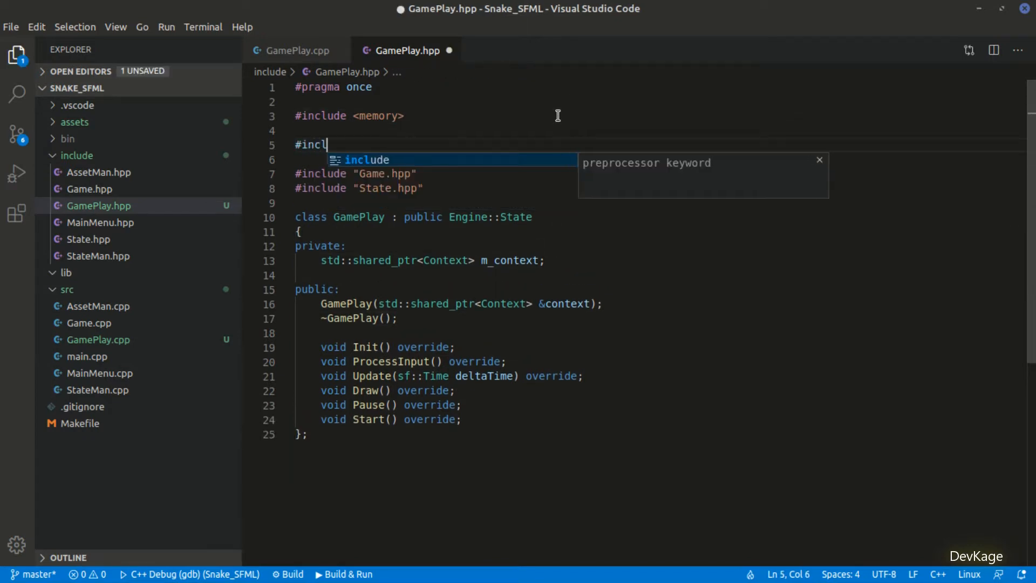
{"action": "type", "text": "ude <>"}
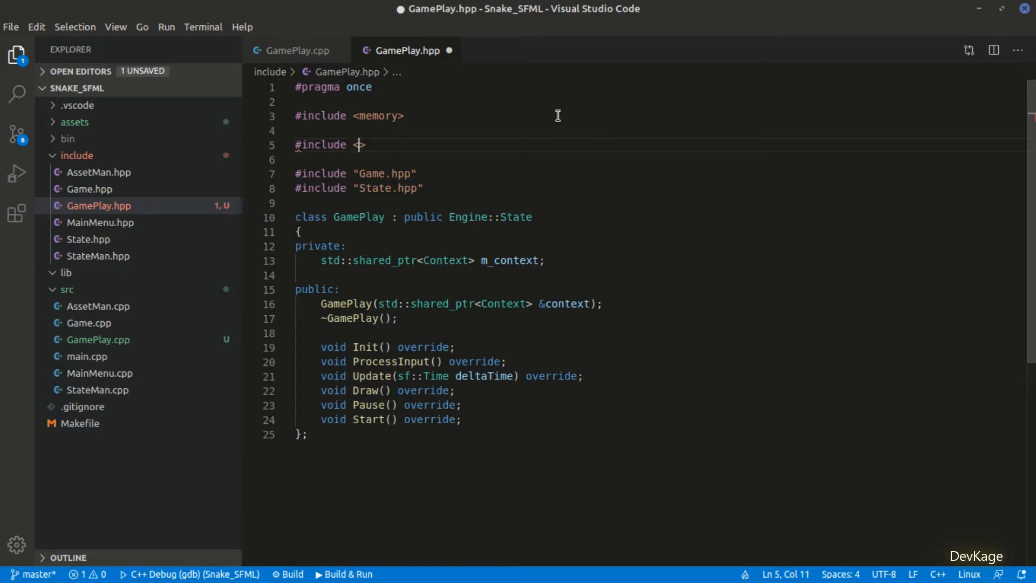
{"action": "type", "text": "SFML/Graphics/Sprite.hpp>"}
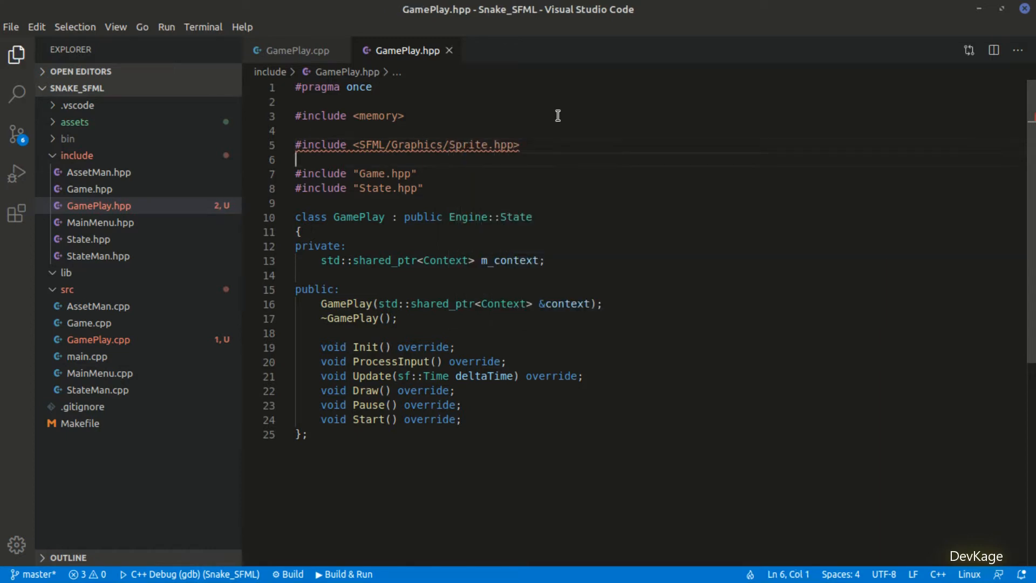
{"action": "left_click", "coordinate": [543, 260]}
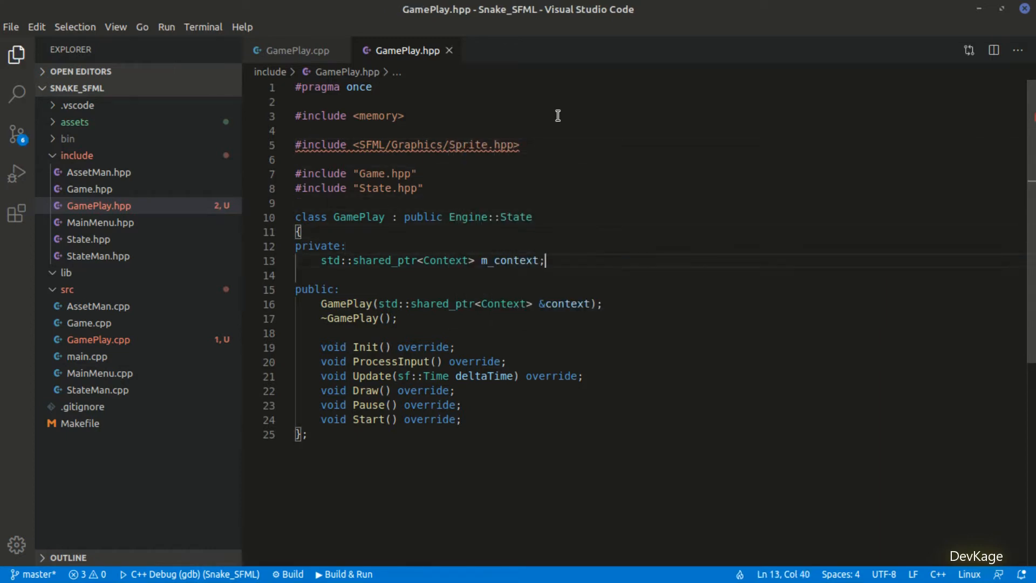
{"action": "type", "text": "sf::Sprite"}
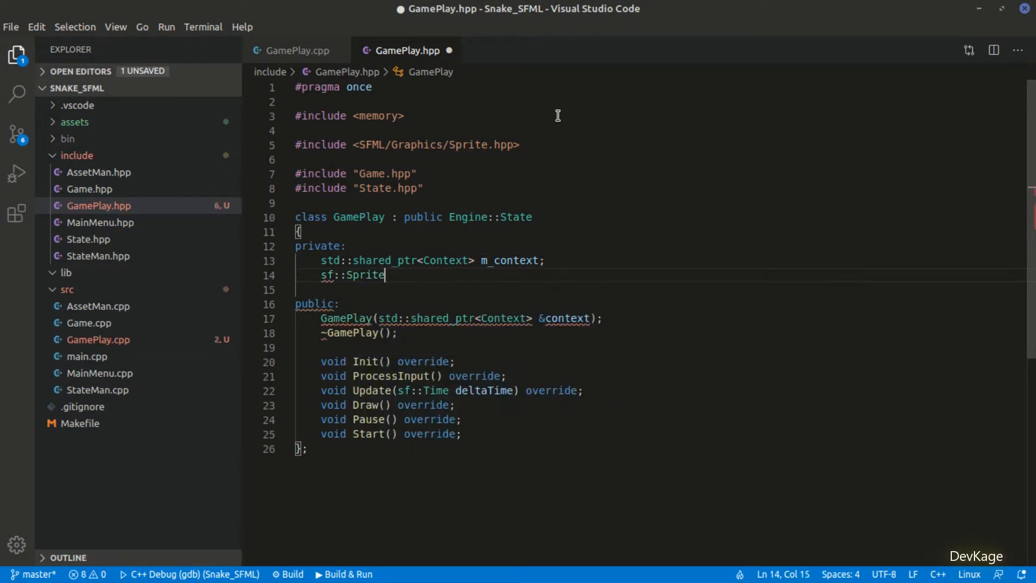
{"action": "type", "text": "M"}
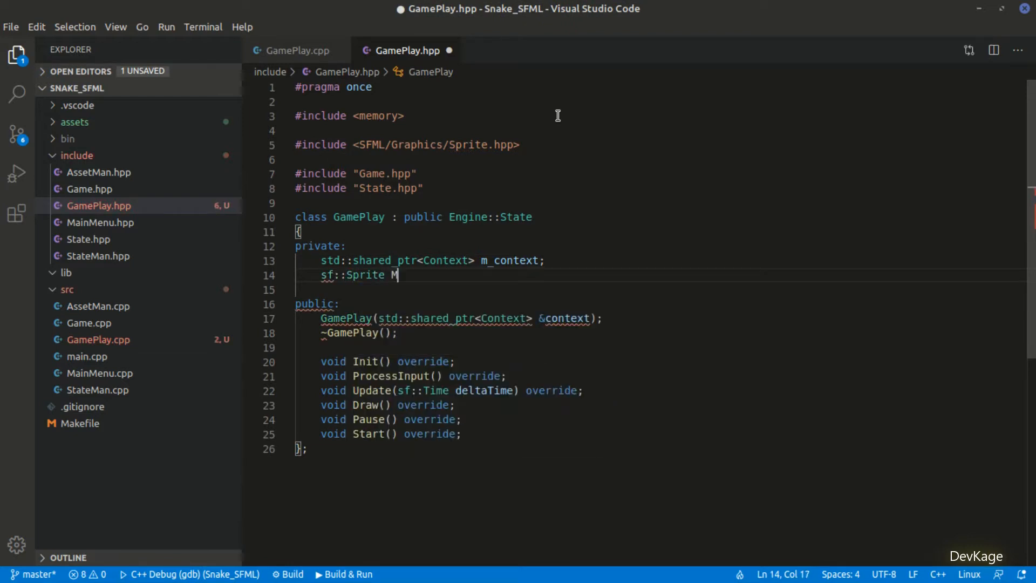
{"action": "type", "text": "_grass;"}
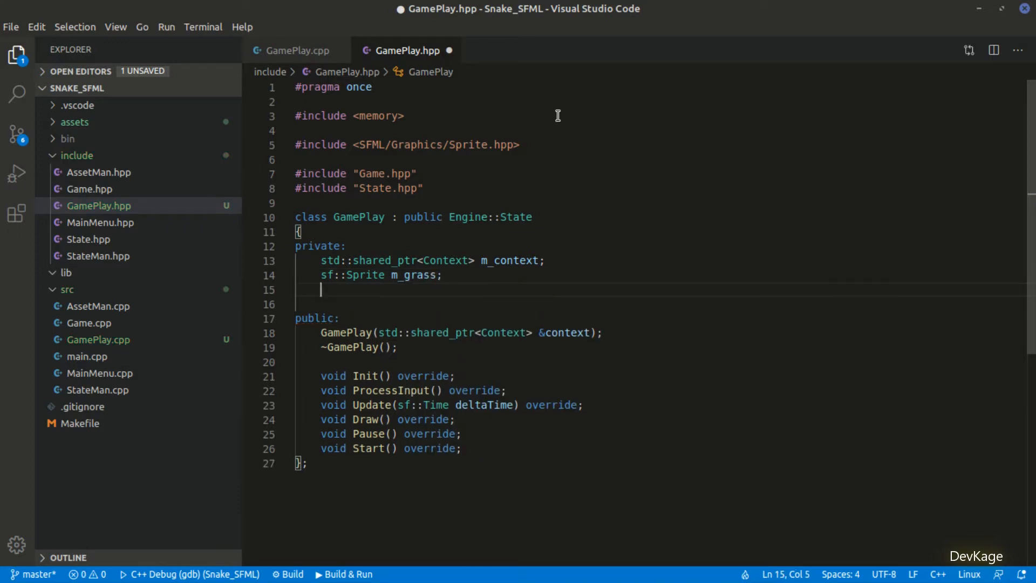
{"action": "type", "text": "sf::Sprite m_food;"}
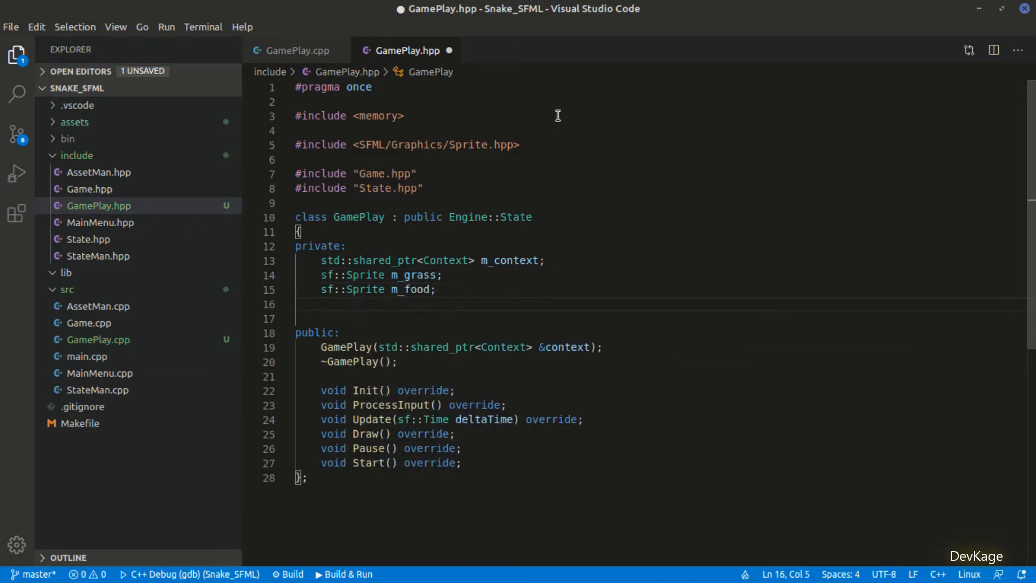
Step: Include <array>, declare std::array<sf::Sprite, 4> m_walls, and add a to-do comment about the Snake
{"action": "type", "text": "#include <array>"}
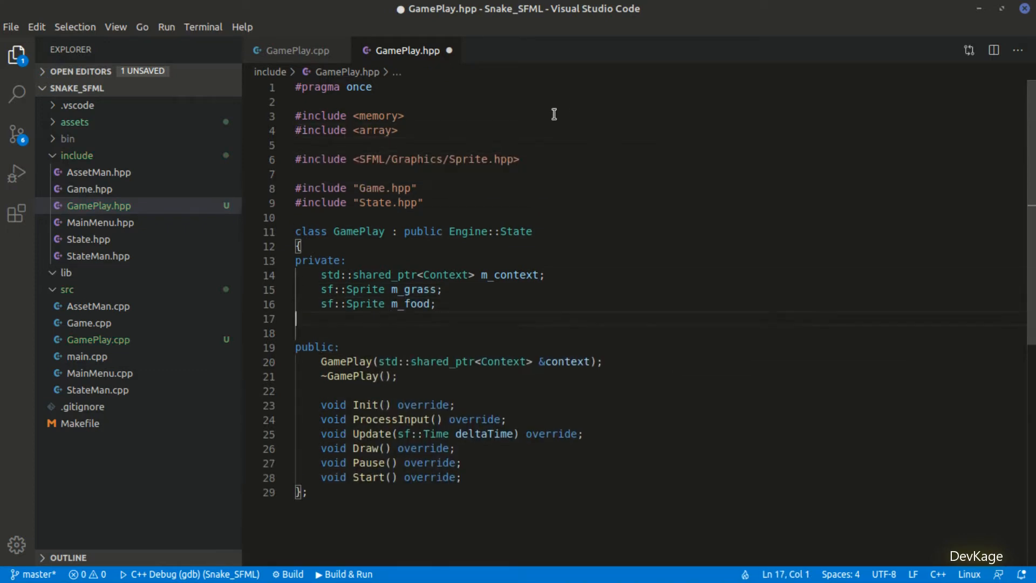
{"action": "type", "text": "std::array<s>"}
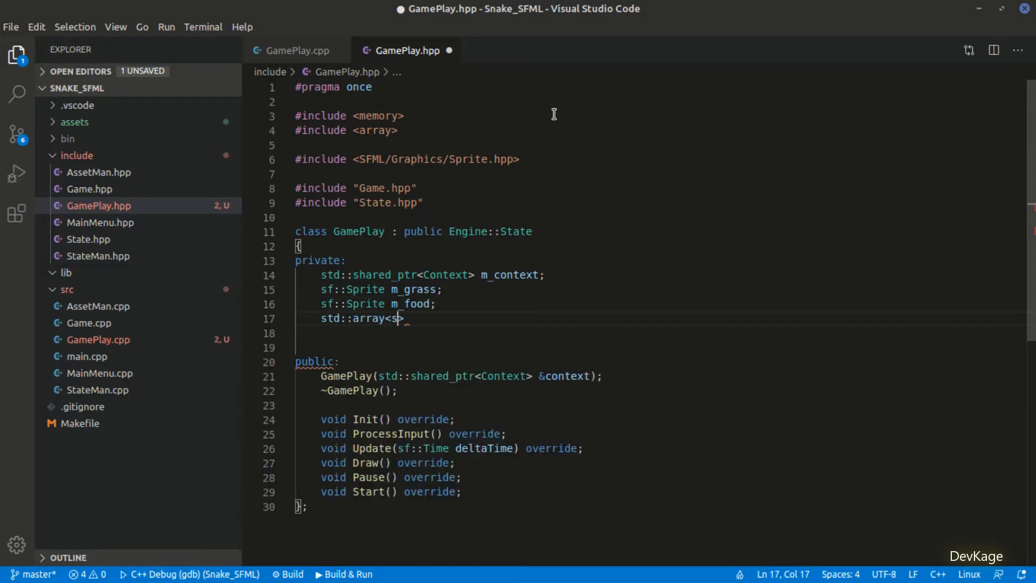
{"action": "type", "text": "f::Sprite, 4> m_walls;"}
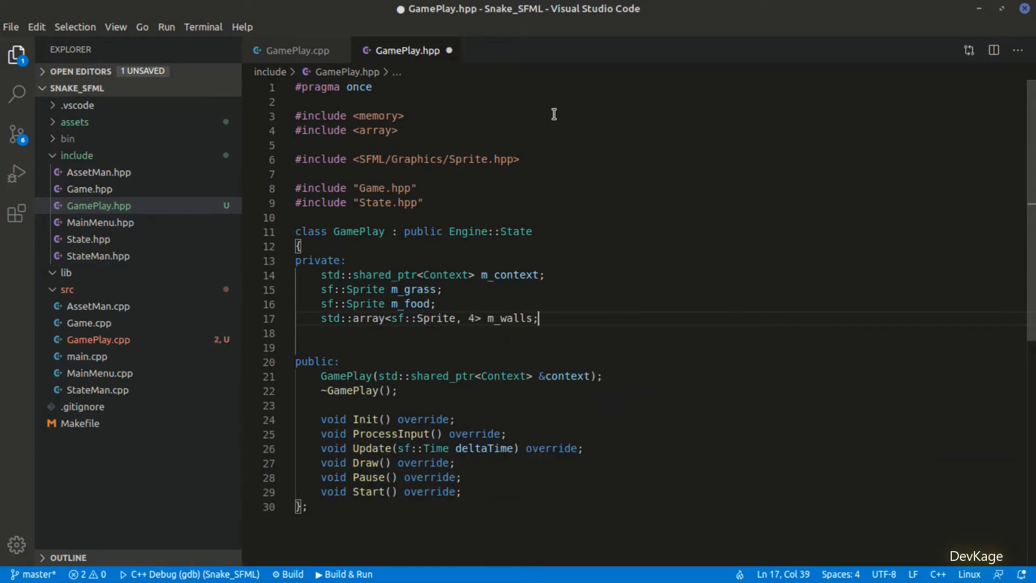
{"action": "type", "text": "// Todo:"}
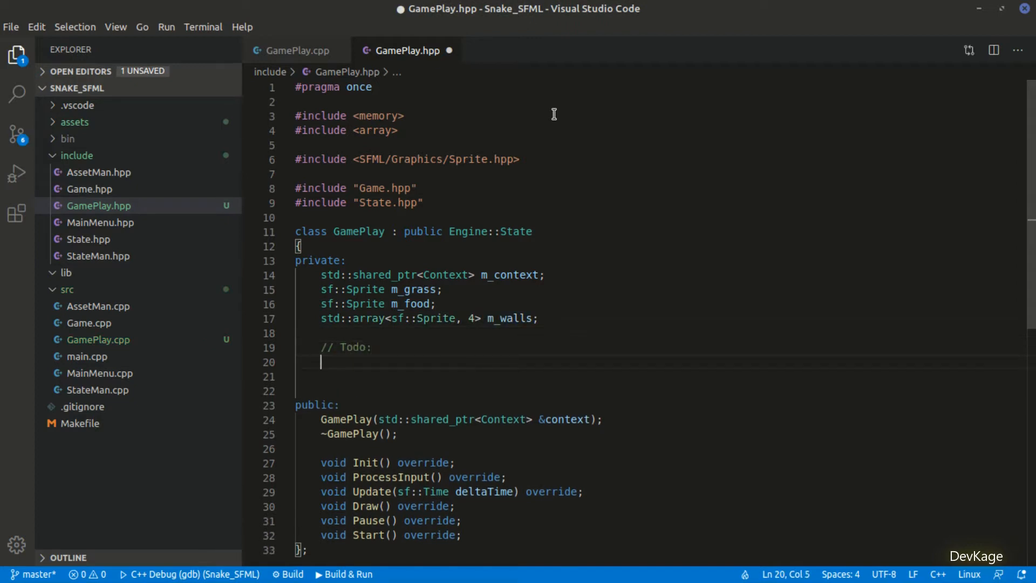
{"action": "type", "text": "// Added"}
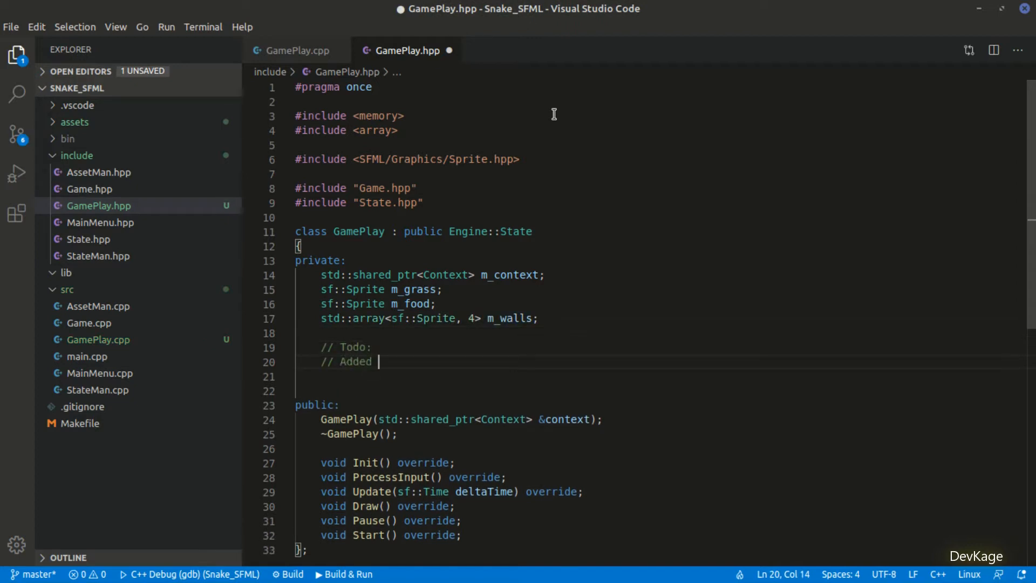
{"action": "type", "text": "Snake"}
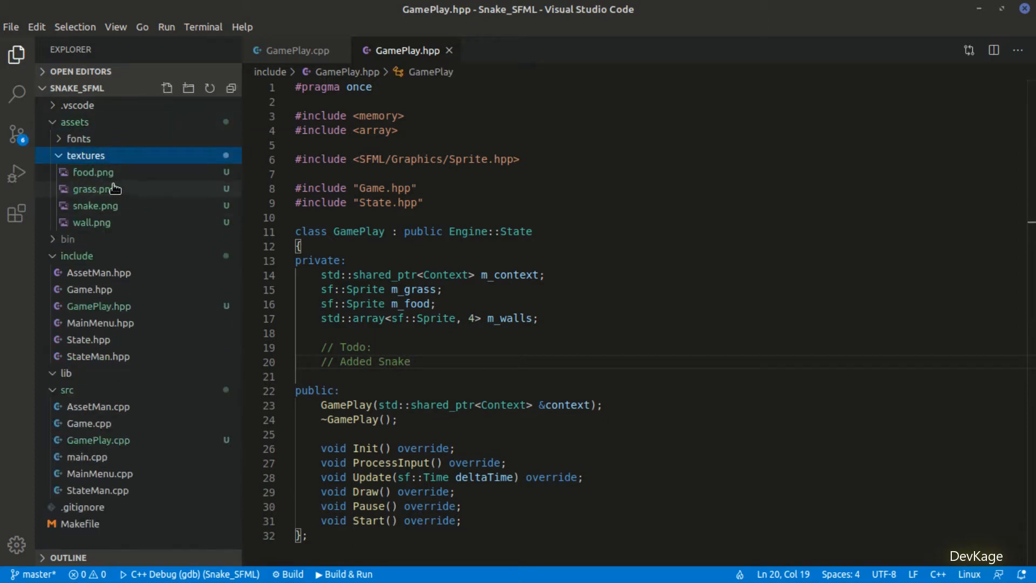
Step: Preview the food, snake and wall texture images, then return to GamePlay.cpp's empty Init
{"action": "left_click", "coordinate": [93, 171]}
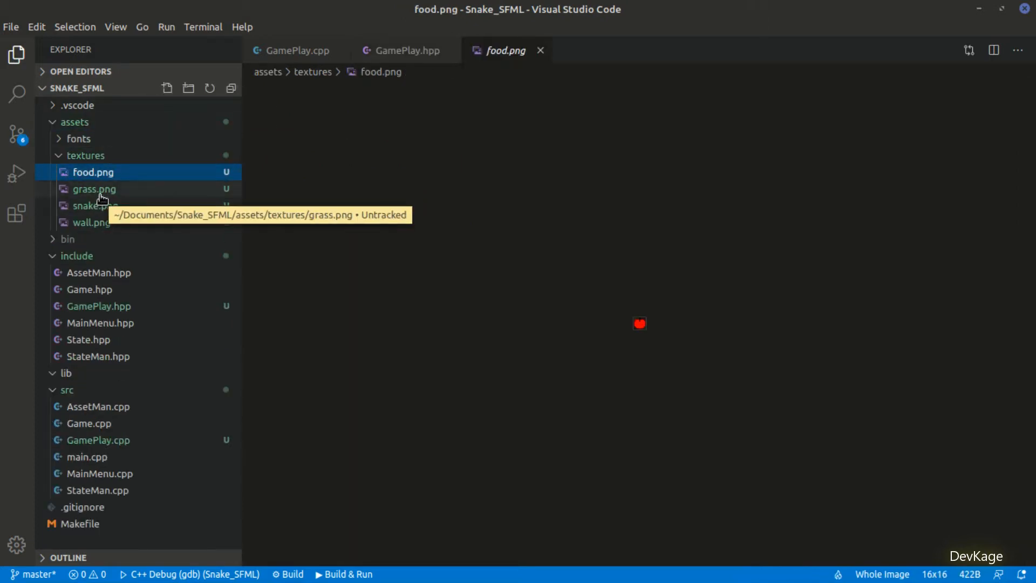
{"action": "left_click", "coordinate": [96, 205]}
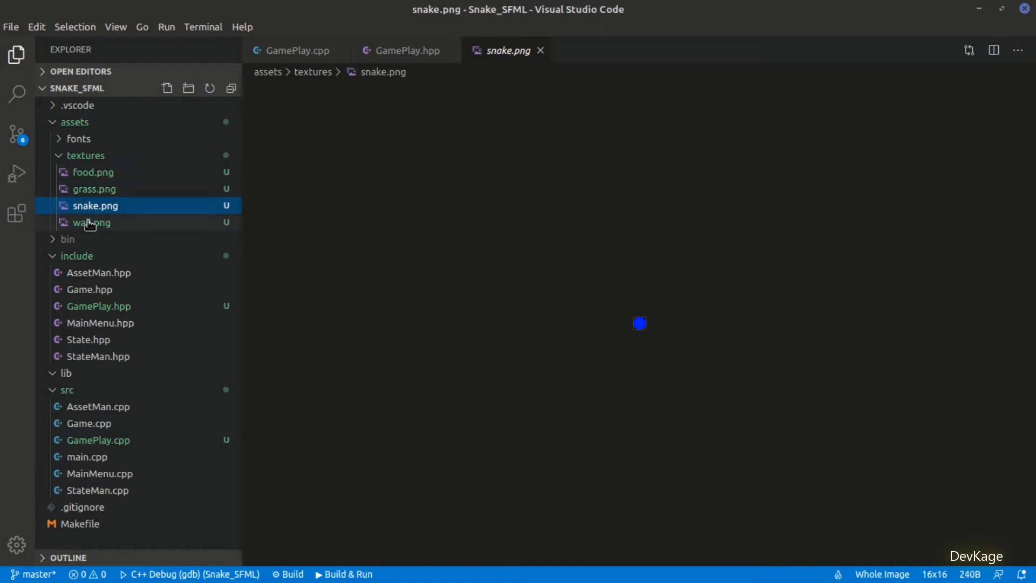
{"action": "left_click", "coordinate": [92, 223]}
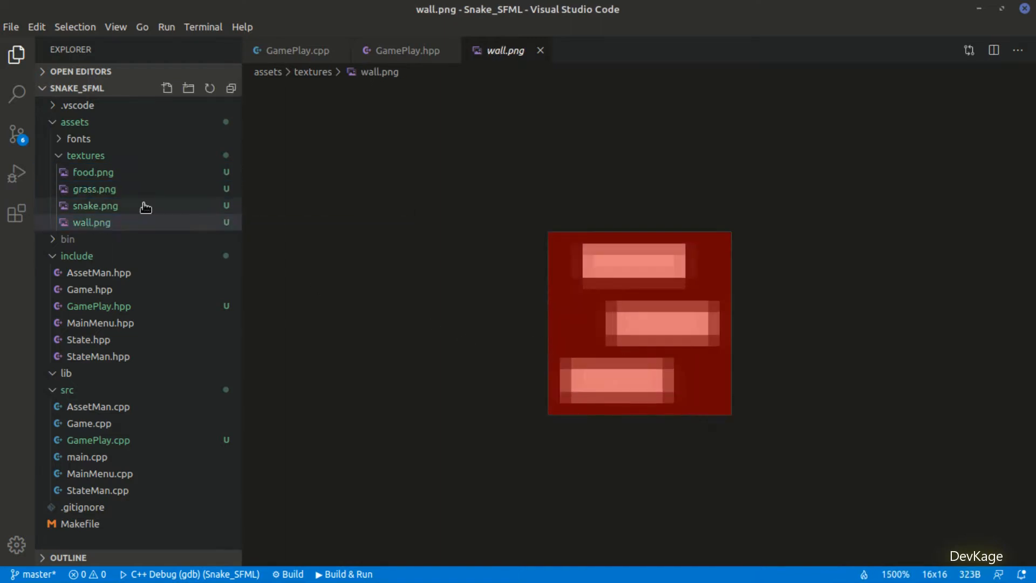
{"action": "left_click", "coordinate": [92, 172]}
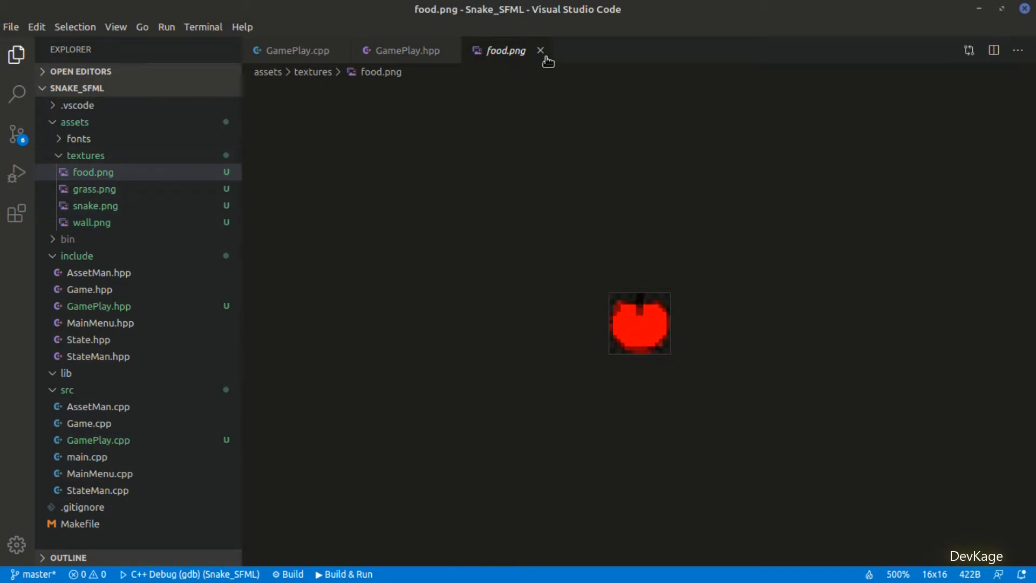
{"action": "left_click", "coordinate": [541, 50]}
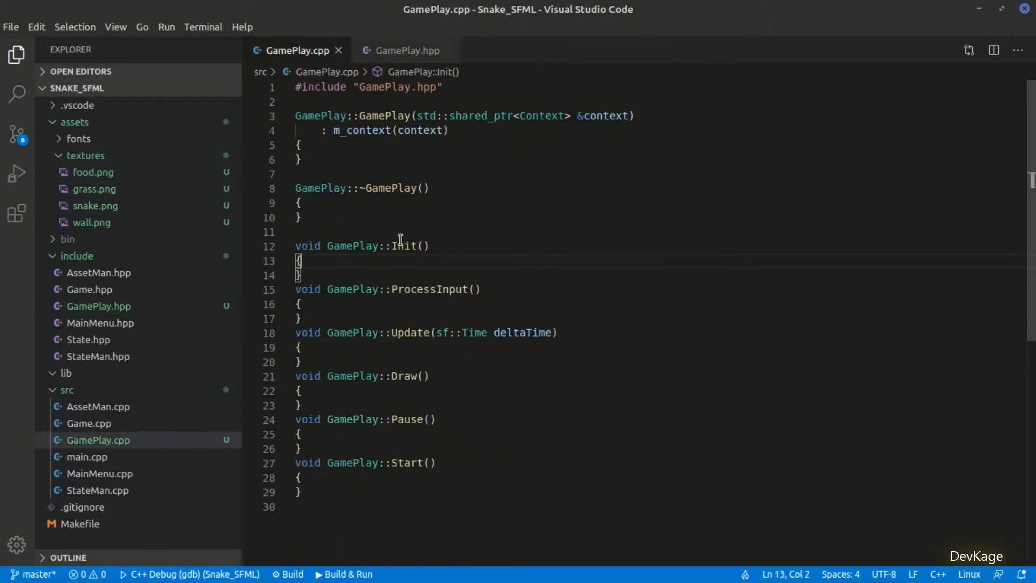
Step: Begin an empty m_context->m_assets->AddTexture() call inside GamePlay::Init
{"action": "type", "text": "m_context->a"}
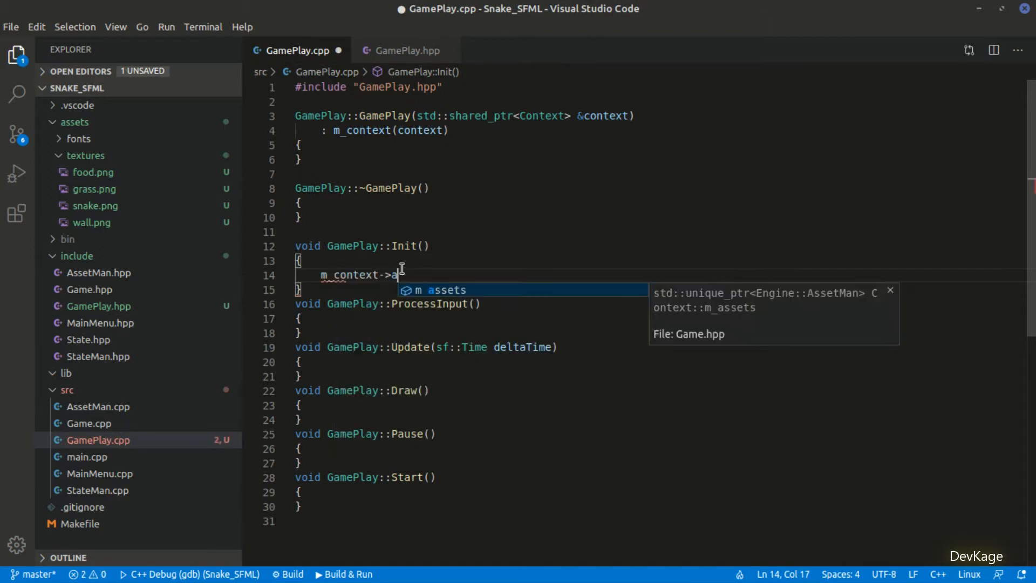
{"action": "type", "text": "_assets->AddTexture"}
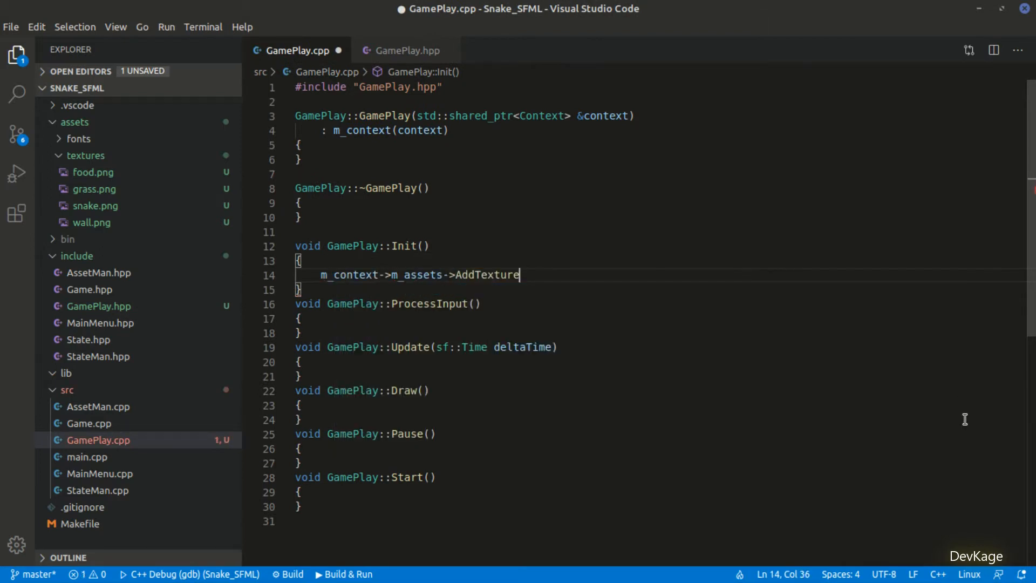
{"action": "type", "text": "();"}
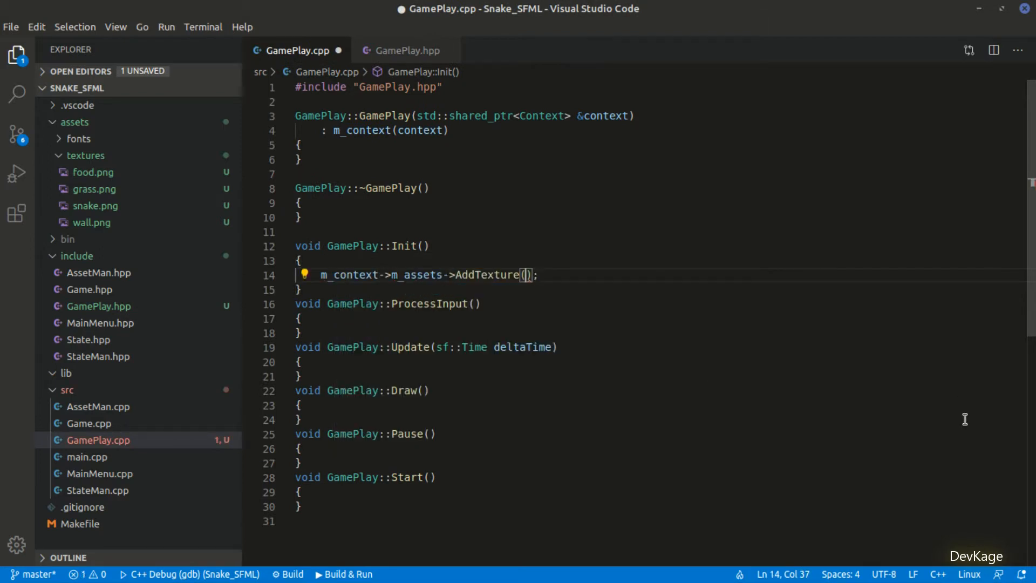
Step: Add GRASS, FOOD and WALL to the AssetID enum in Game.hpp and save it
{"action": "left_click", "coordinate": [89, 289]}
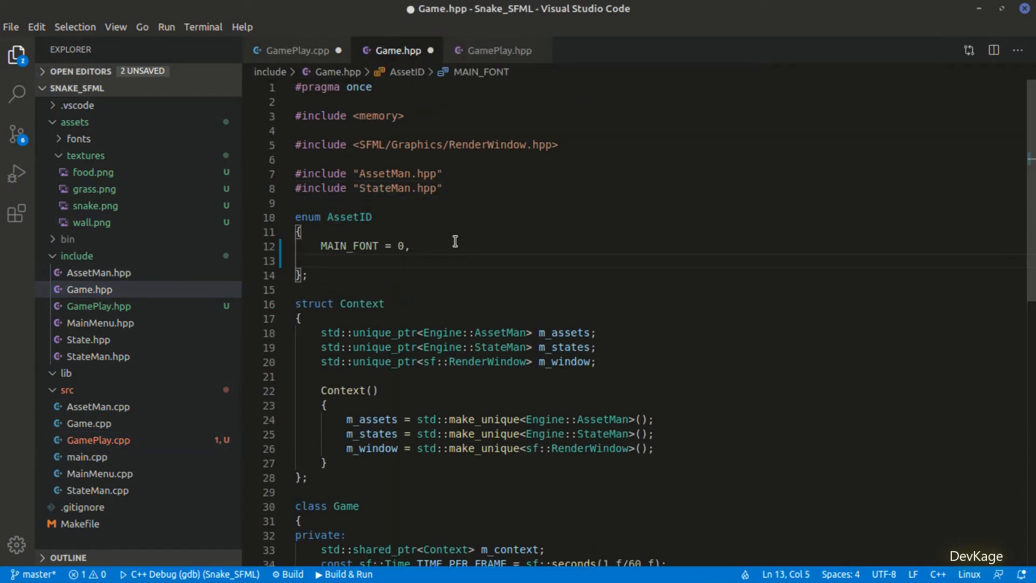
{"action": "type", "text": "GRASS,"}
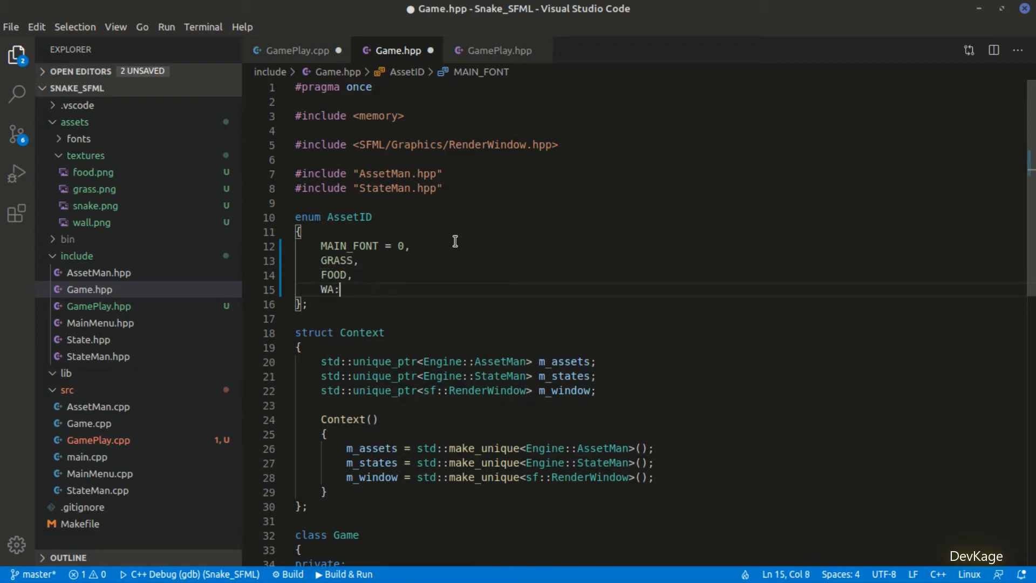
{"action": "key", "text": "ctrl+s"}
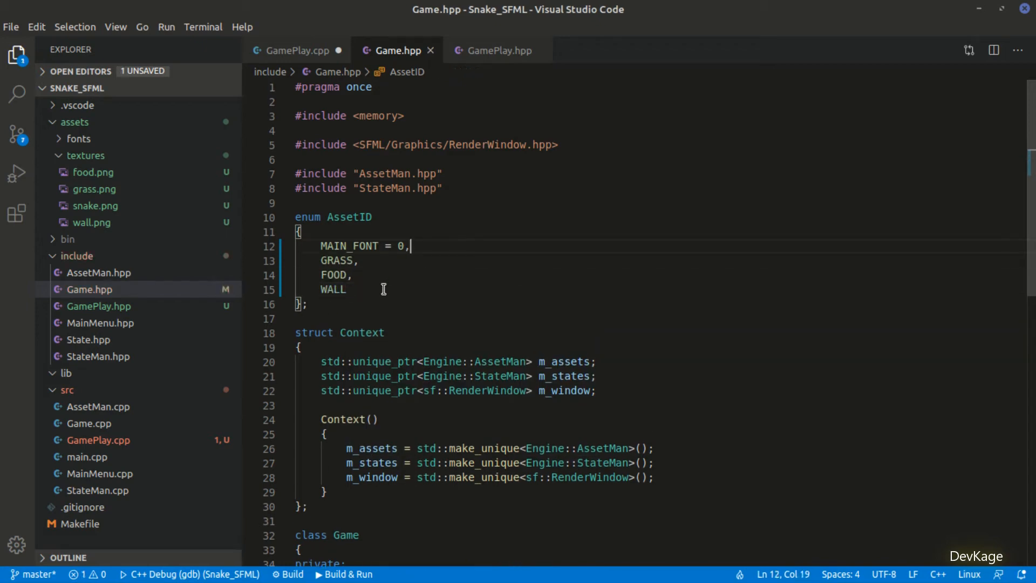
{"action": "left_click", "coordinate": [296, 51]}
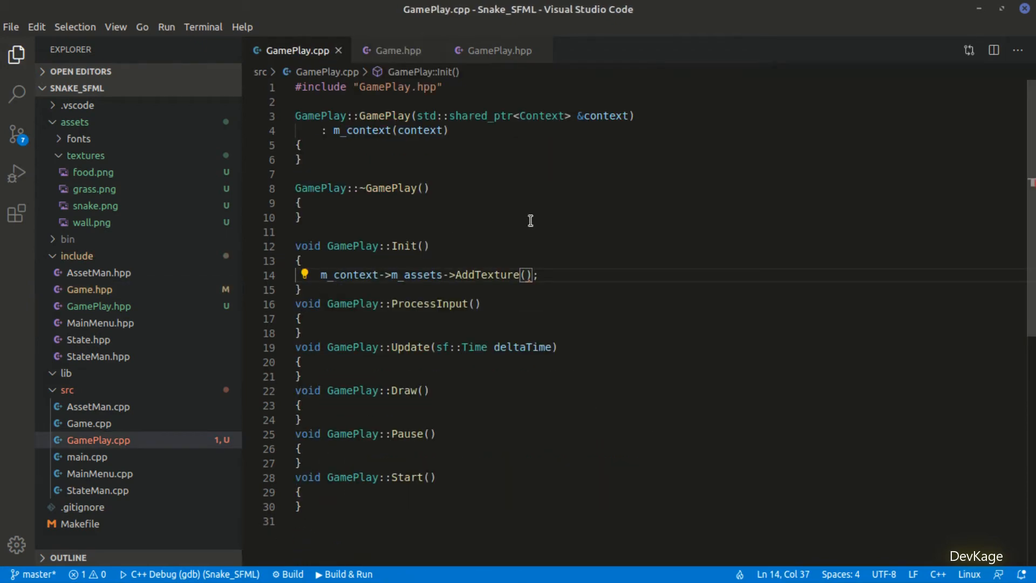
Step: Write AddTexture calls for GRASS, FOOD, WALL and SNAKE texture paths, passing true for GRASS and WALL
{"action": "type", "text": "GRASS, \"assets/textures/grass.png"}
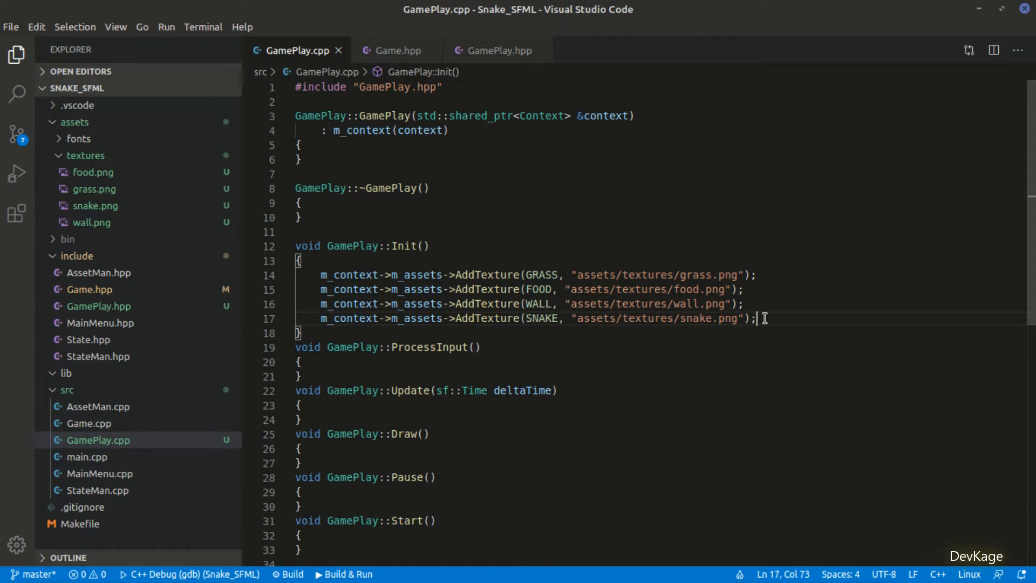
{"action": "type", "text": ", true"}
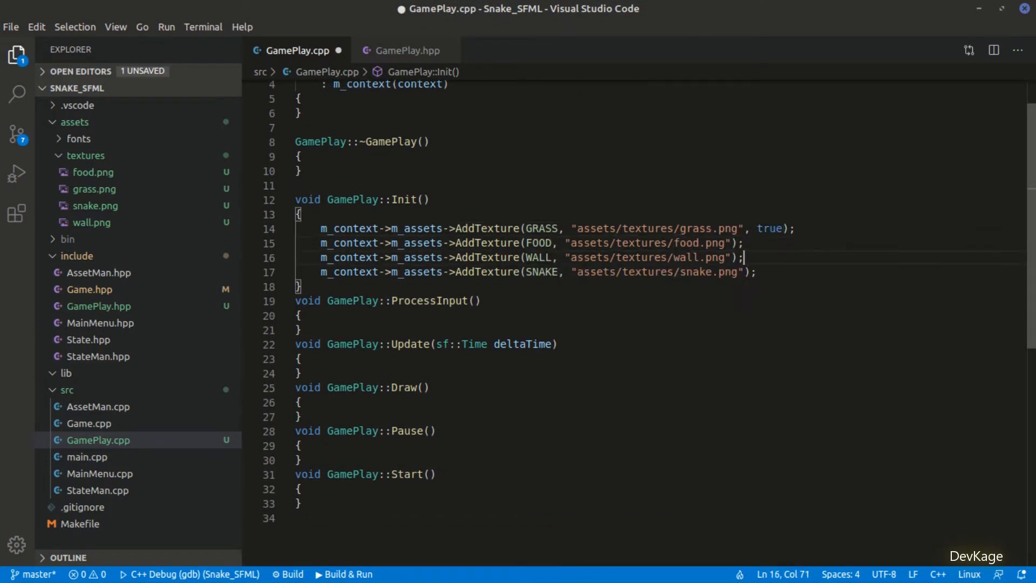
{"action": "type", "text": ", true"}
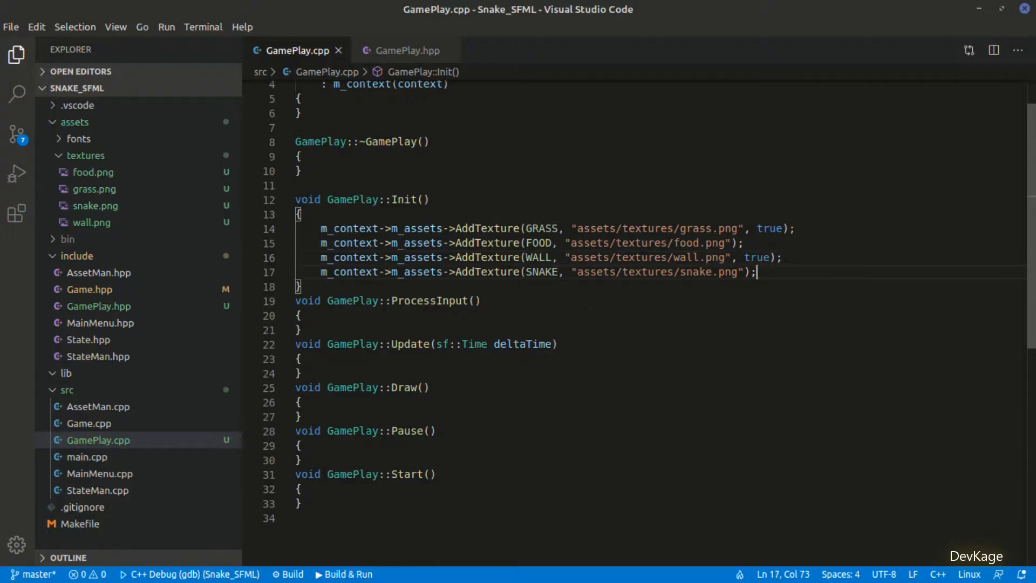
Step: Set m_grass's texture to m_context->m_assets->GetTexture(GRASS)
{"action": "type", "text": "m_grass.setTexture("}
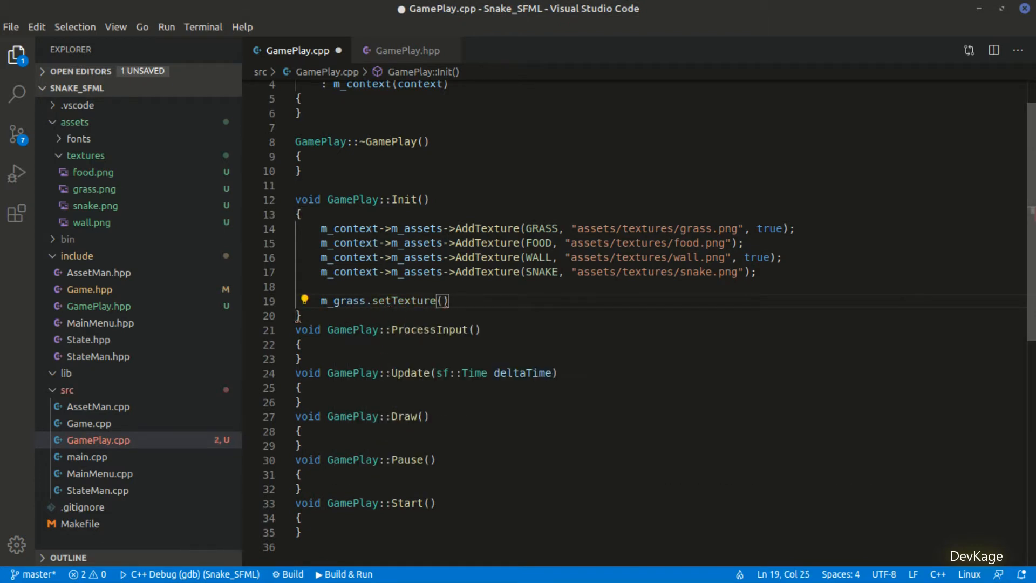
{"action": "type", "text": "m_context->as"}
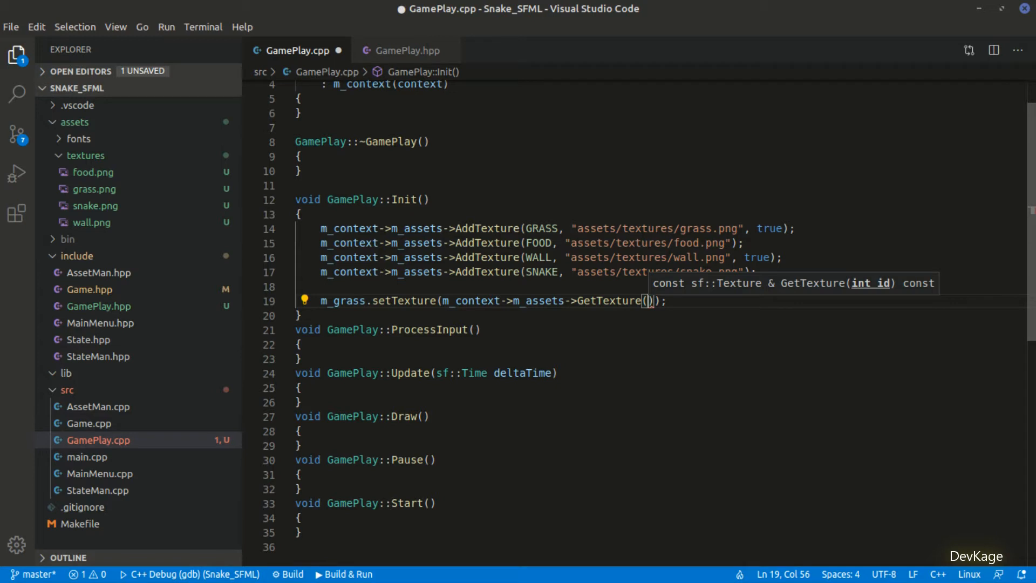
{"action": "type", "text": "GRASS"}
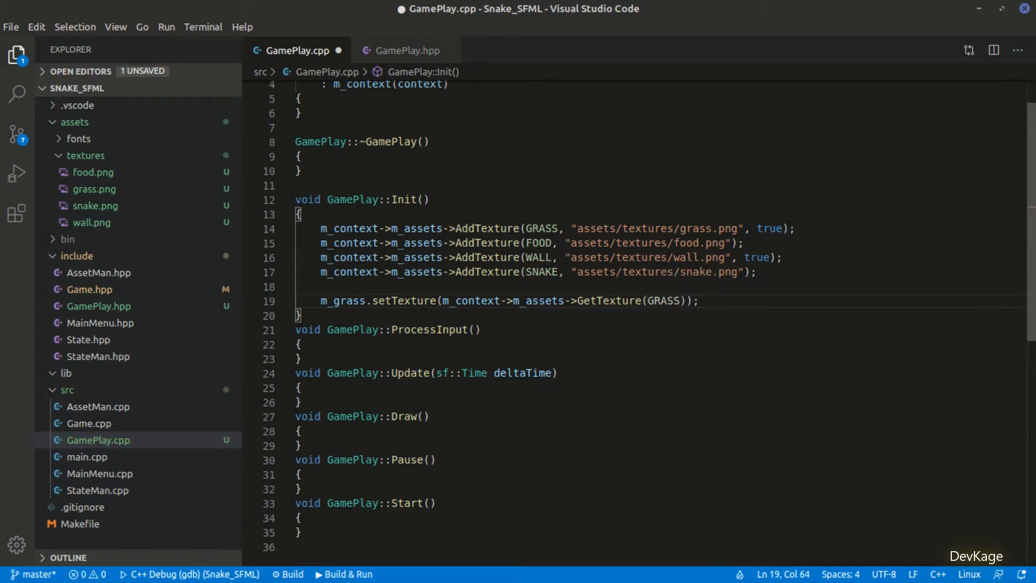
Step: Set m_grass's texture rect to the window's viewport of its default view
{"action": "type", "text": "m_grass.setTextureRect();"}
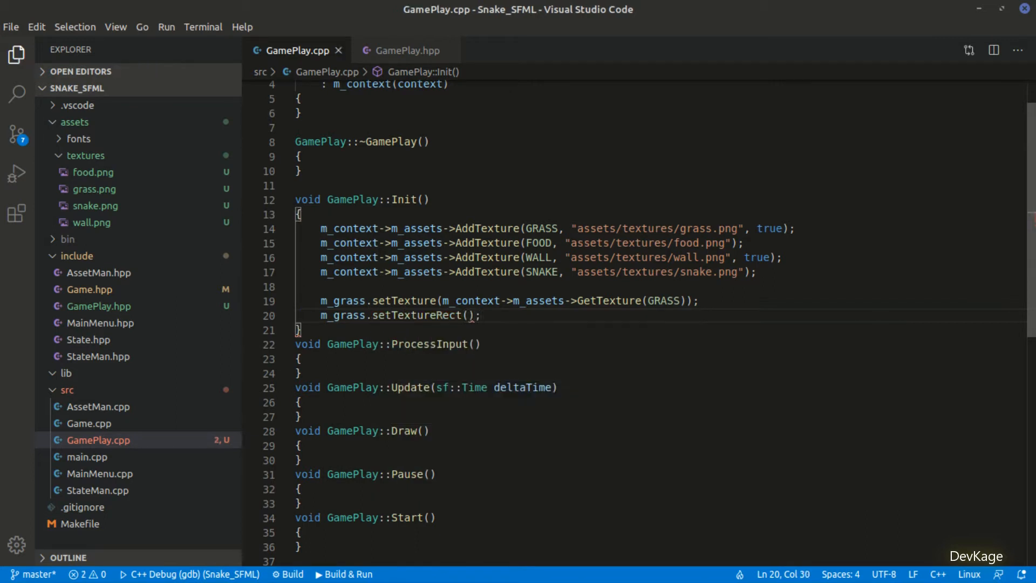
{"action": "key", "text": "BackSpace"}
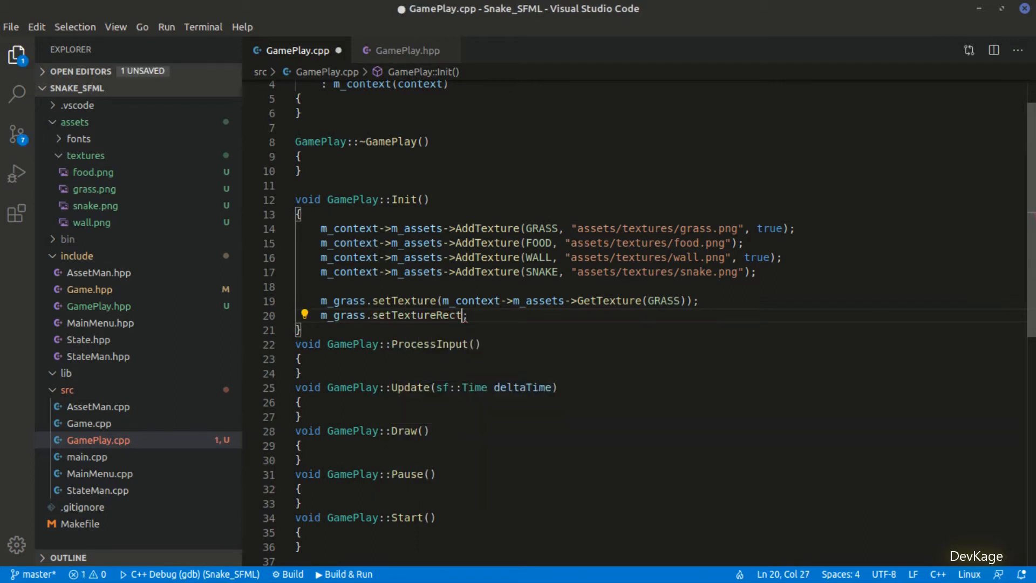
{"action": "type", "text": "(m_context->m_window)"}
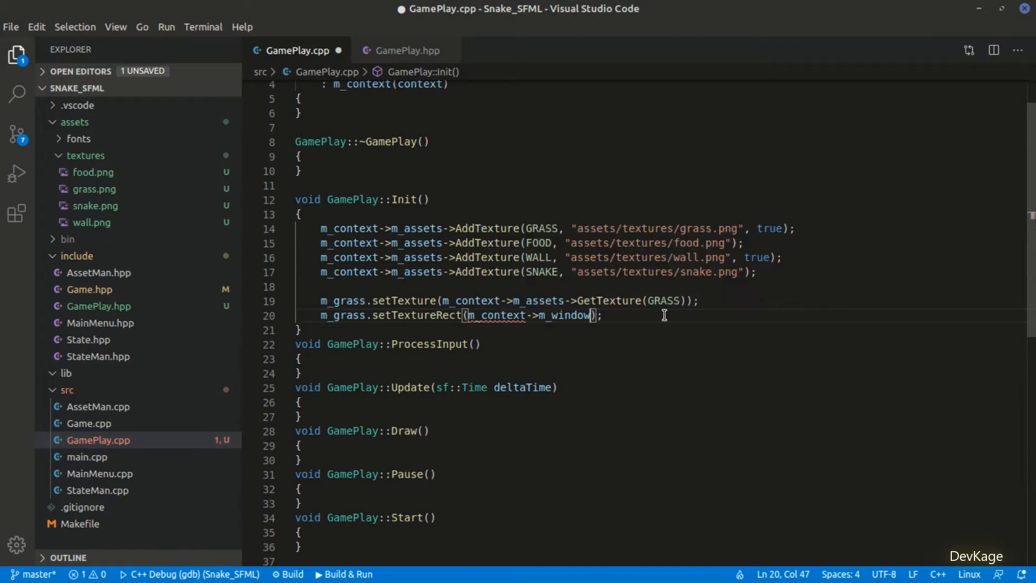
{"action": "type", "text": "->getViewport("}
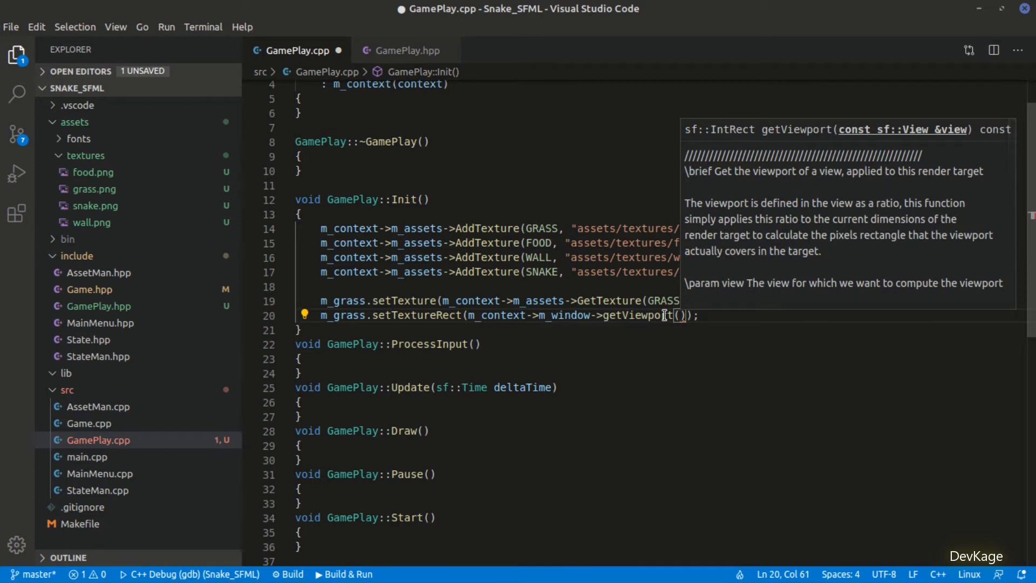
{"action": "type", "text": "m_context"}
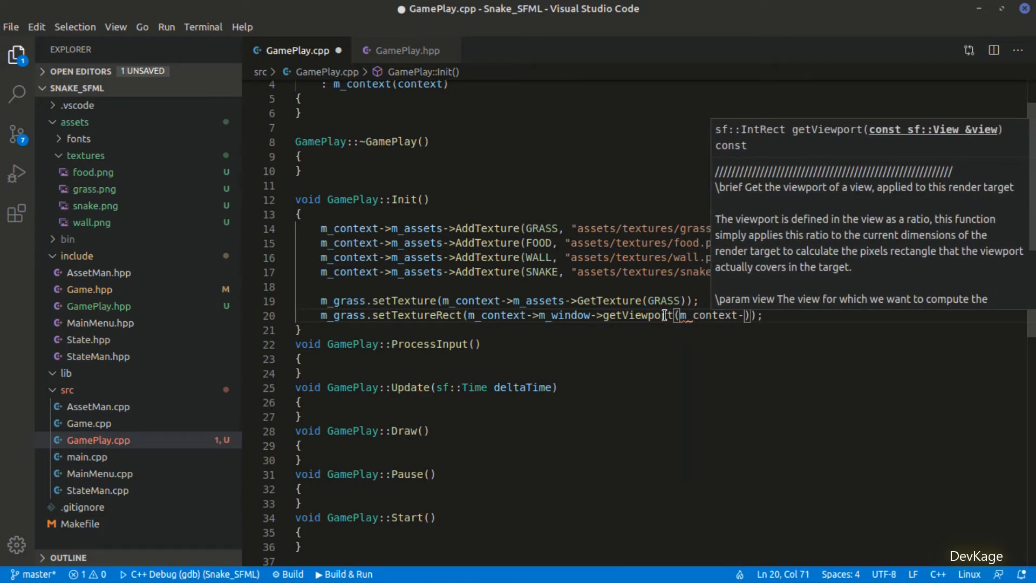
{"action": "type", "text": "->getDefaultView("}
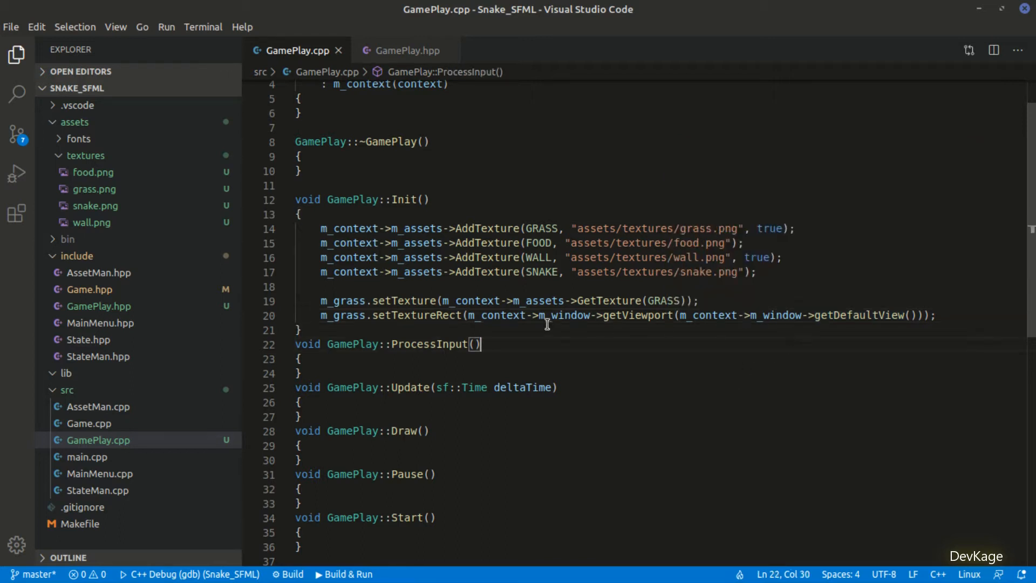
{"action": "mouse_move", "coordinate": [947, 308]}
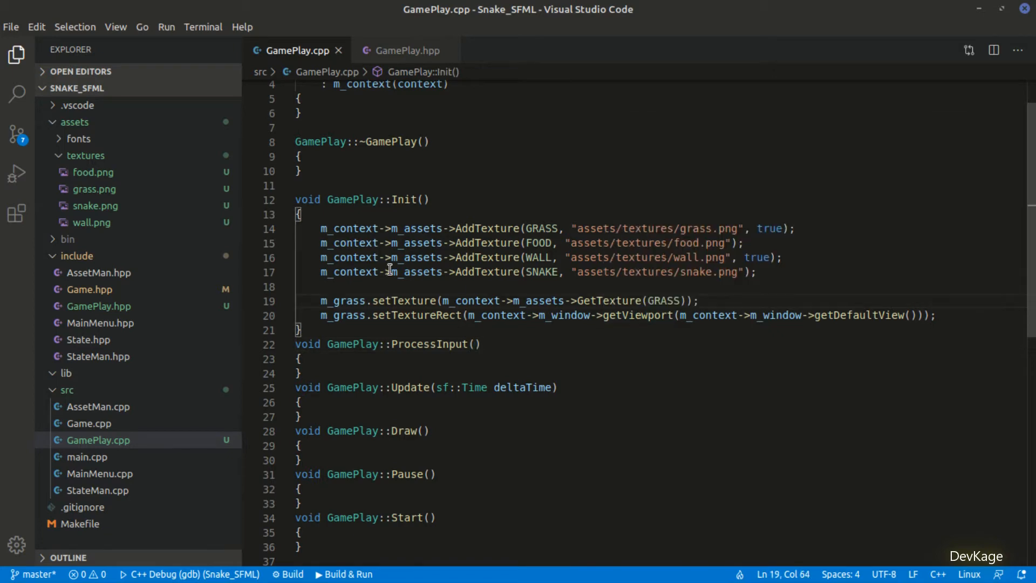
{"action": "type", "text": "m_context->m_window"}
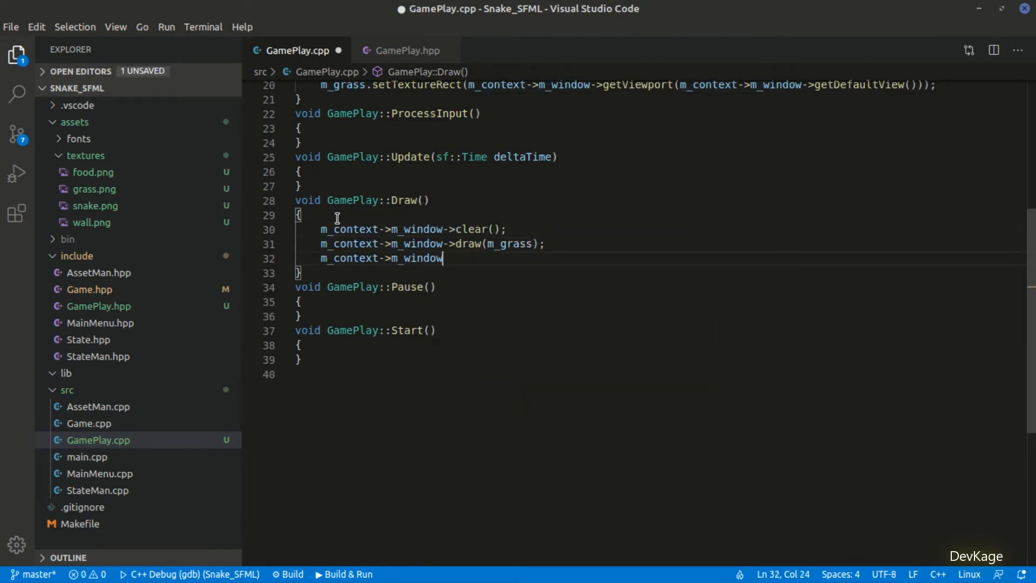
{"action": "type", "text": "->display();"}
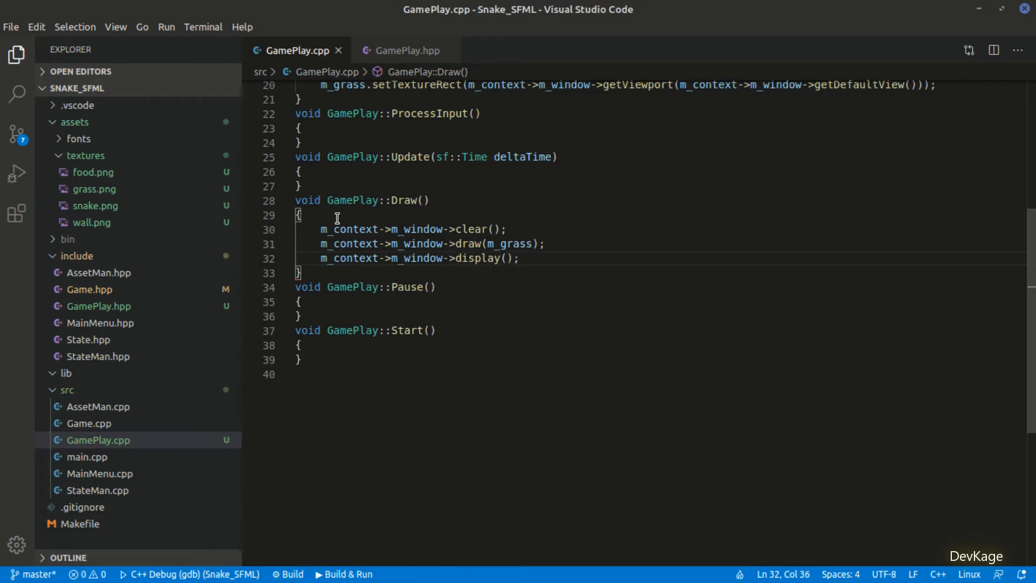
{"action": "scroll", "scroll_direction": "up", "scroll_amount": 3}
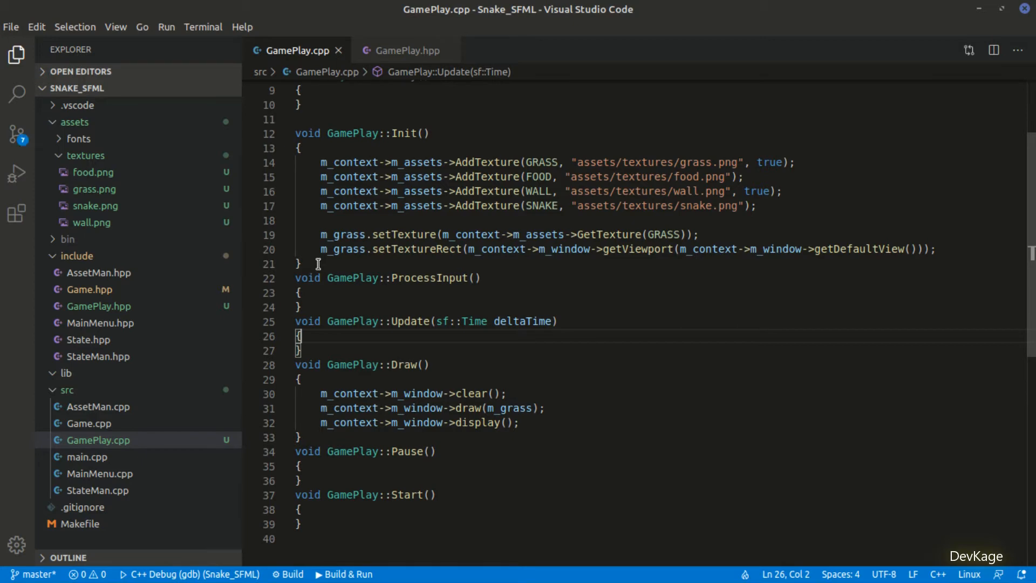
{"action": "mouse_move", "coordinate": [94, 490]}
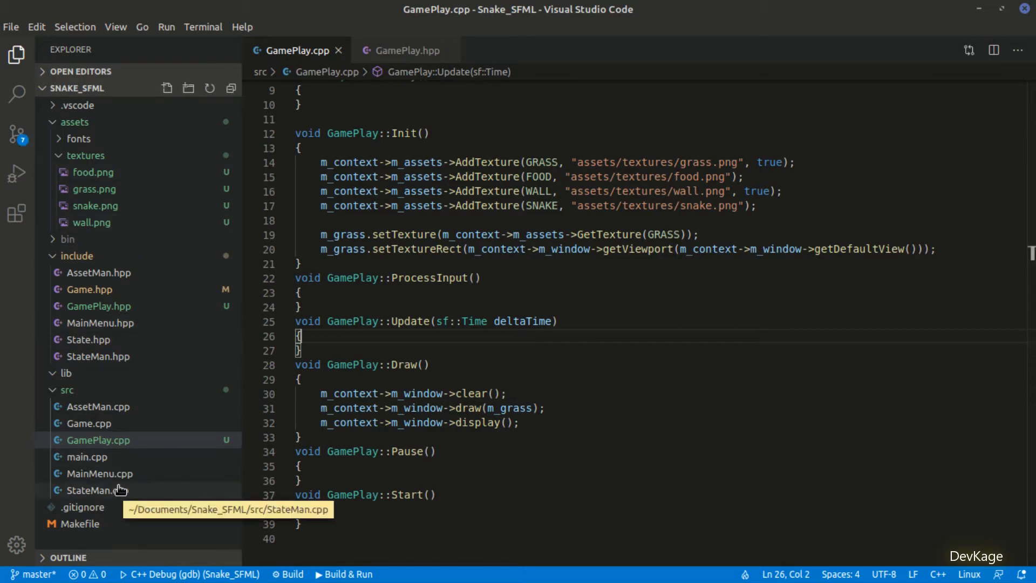
Step: Include the GamePlay header in MainMenu.cpp
{"action": "left_click", "coordinate": [97, 472]}
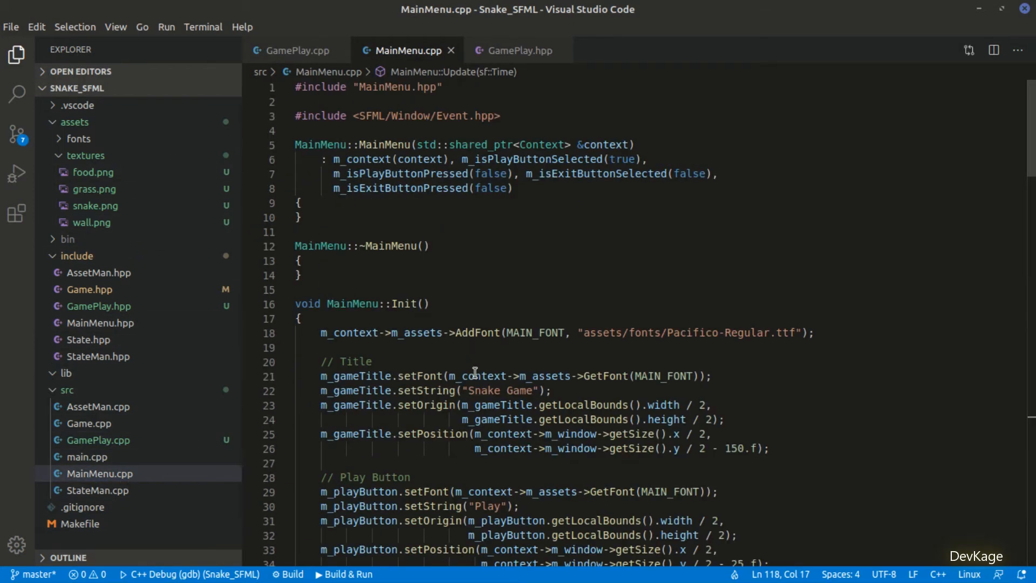
{"action": "type", "text": "#include"}
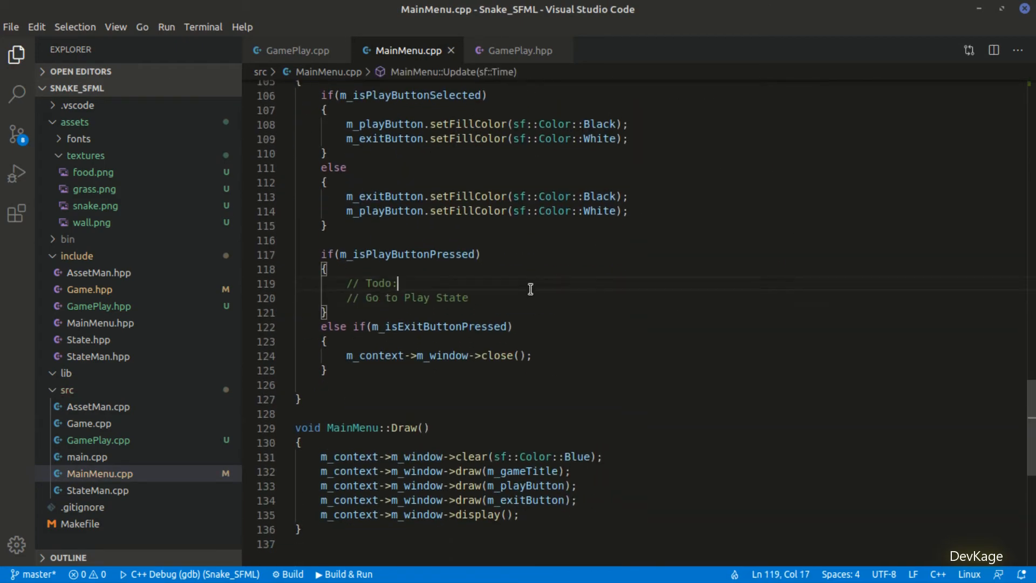
Step: Replace the Play to-do with m_context->m_states->Add(std::make_unique<GamePlay>(m_context), true)
{"action": "type", "text": "m_context->"}
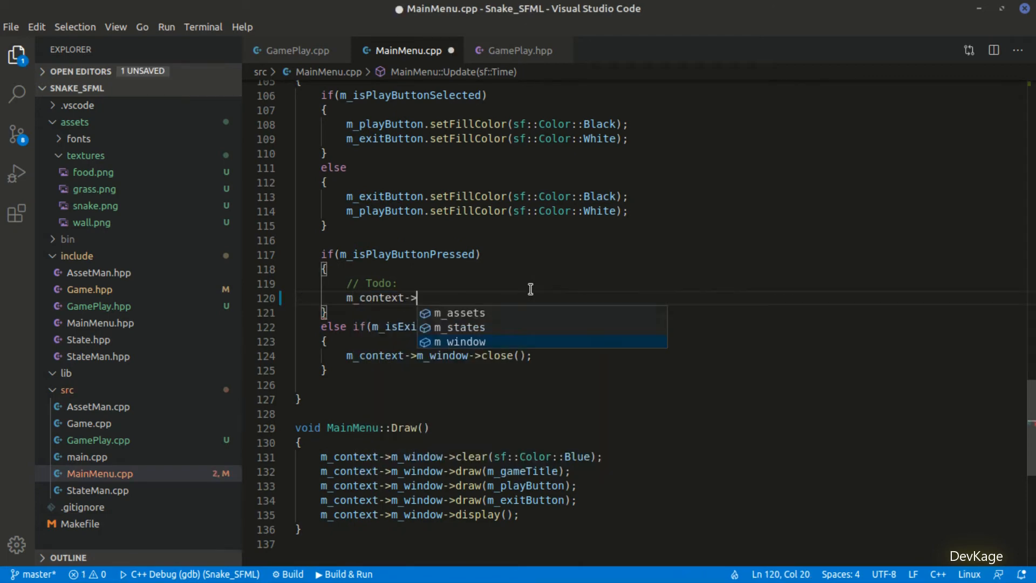
{"action": "type", "text": "m_states->Add(std::make"}
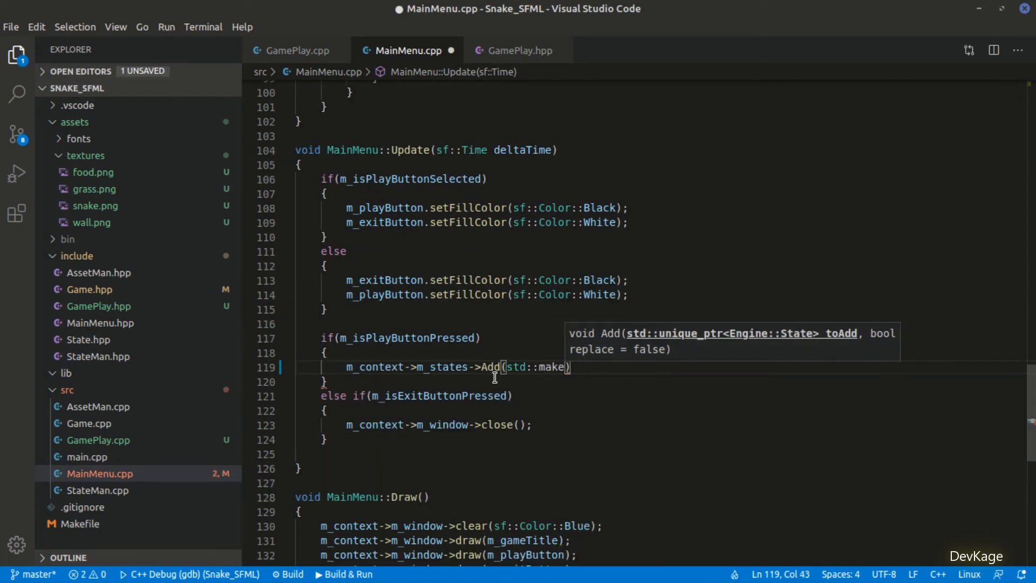
{"action": "type", "text": "_unique<>"}
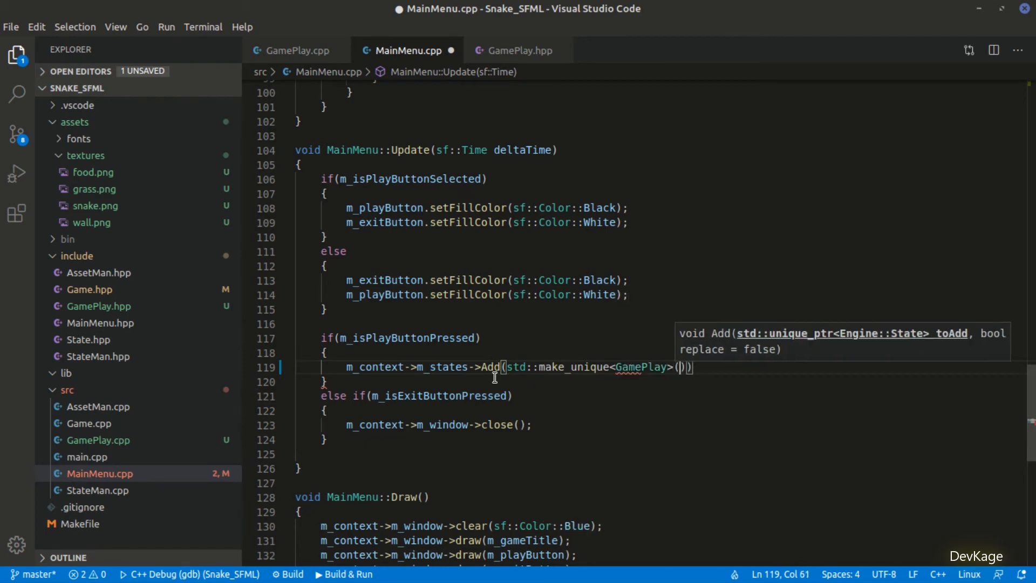
{"action": "type", "text": "m_context"}
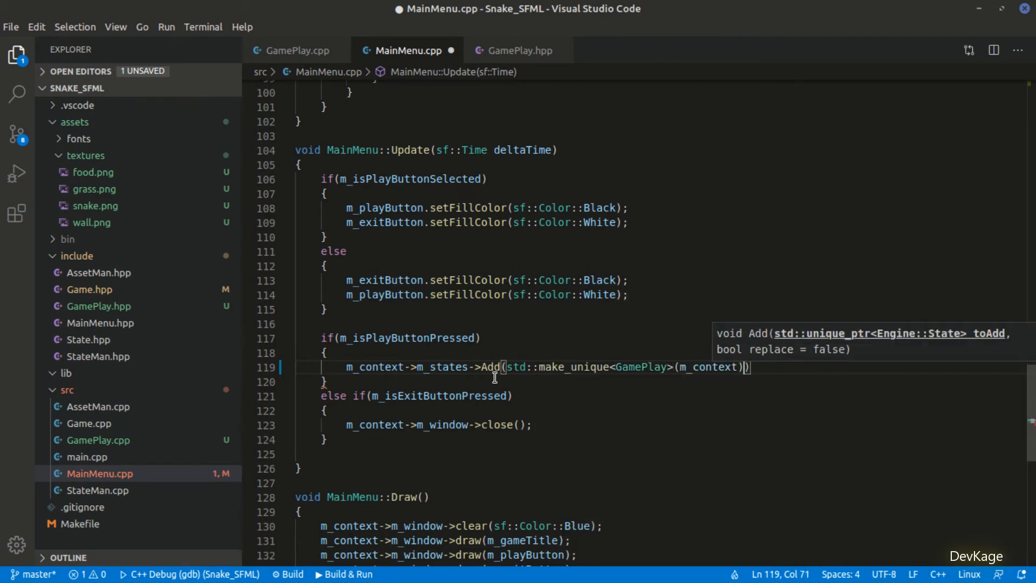
{"action": "type", "text": ", true;"}
{"action": "type", "text": "make clea"}
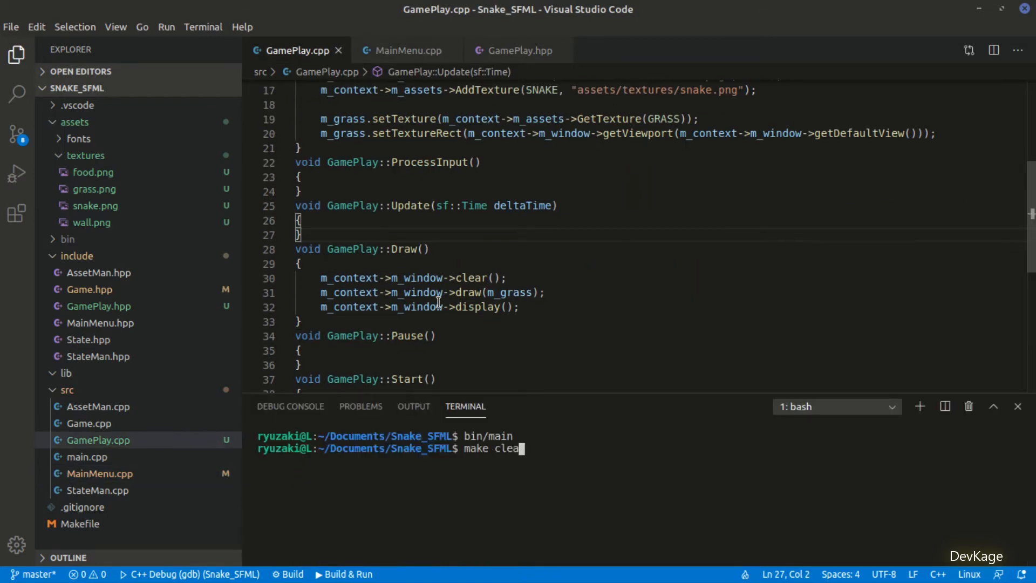
Step: Rebuild with make clean and make, run bin/main, confirm Play shows a grass-filled screen, then close it
{"action": "key", "text": "Return"}
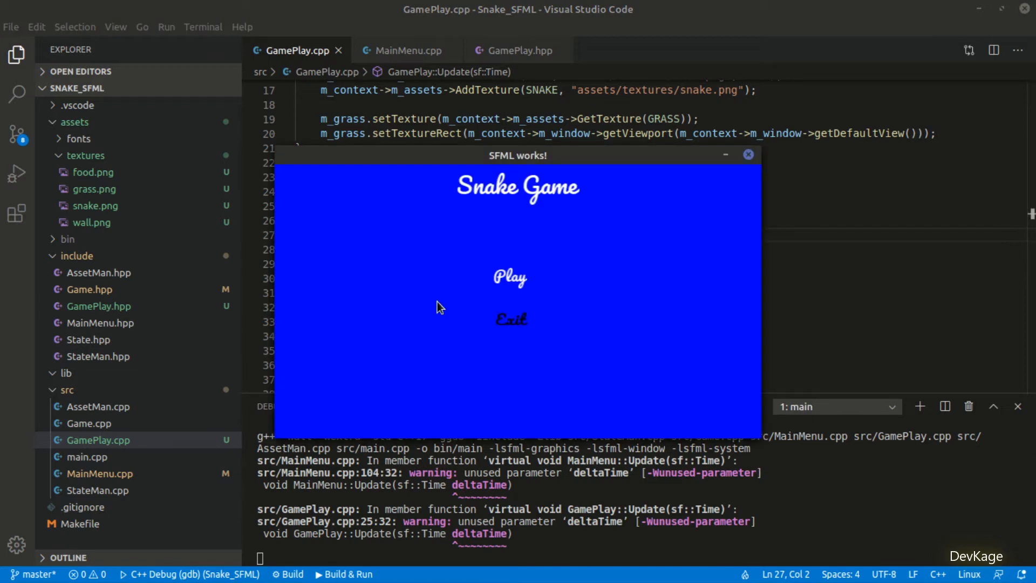
{"action": "left_click", "coordinate": [510, 276]}
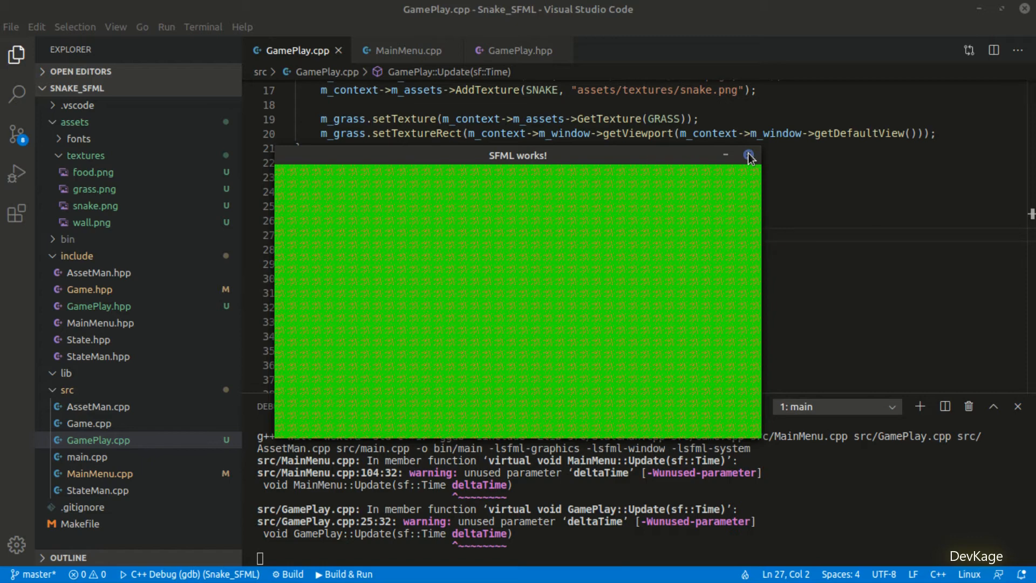
{"action": "mouse_move", "coordinate": [693, 181]}
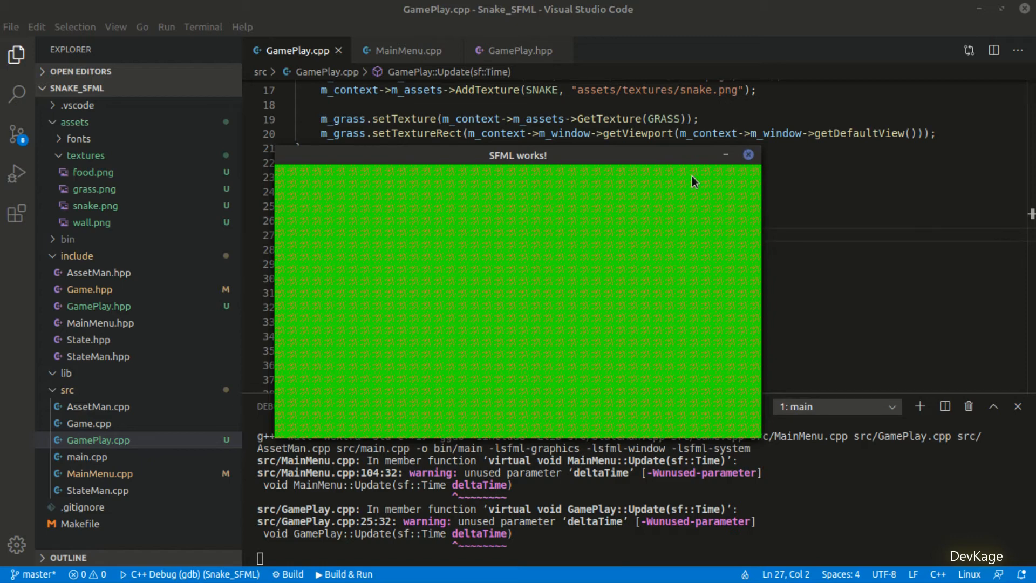
{"action": "left_click", "coordinate": [749, 155]}
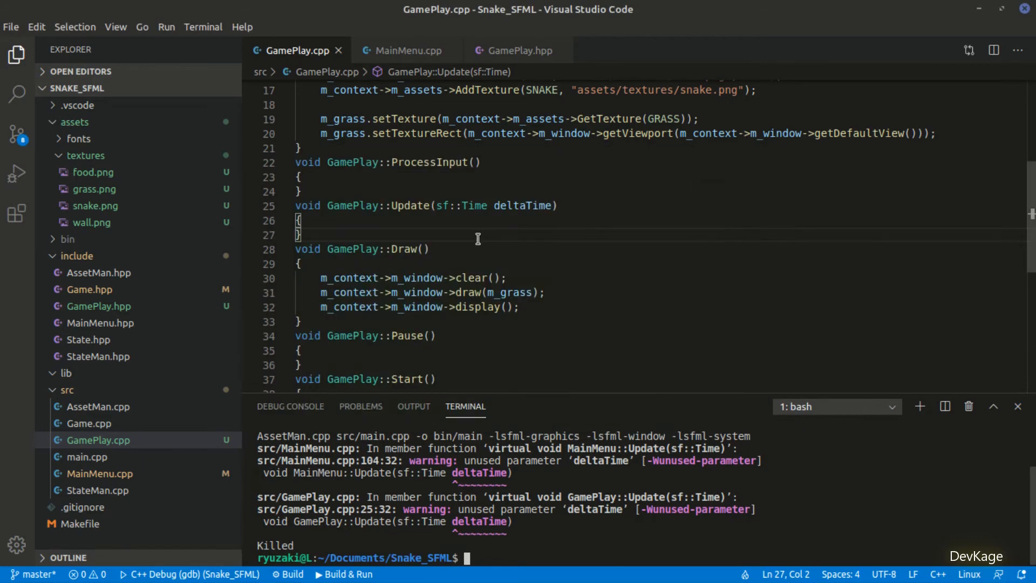
Step: Copy MainMenu's window-close event loop into GamePlay::ProcessInput with SFML/Window/Event.hpp included, and save
{"action": "left_click", "coordinate": [404, 51]}
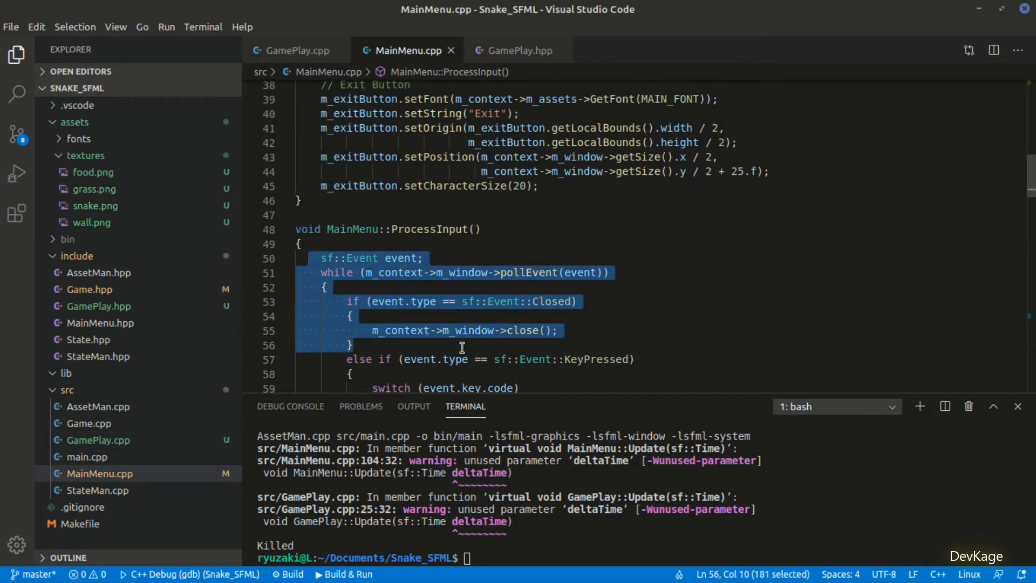
{"action": "left_click", "coordinate": [294, 51]}
{"action": "type", "text": "#include <SFML/Window/r"}
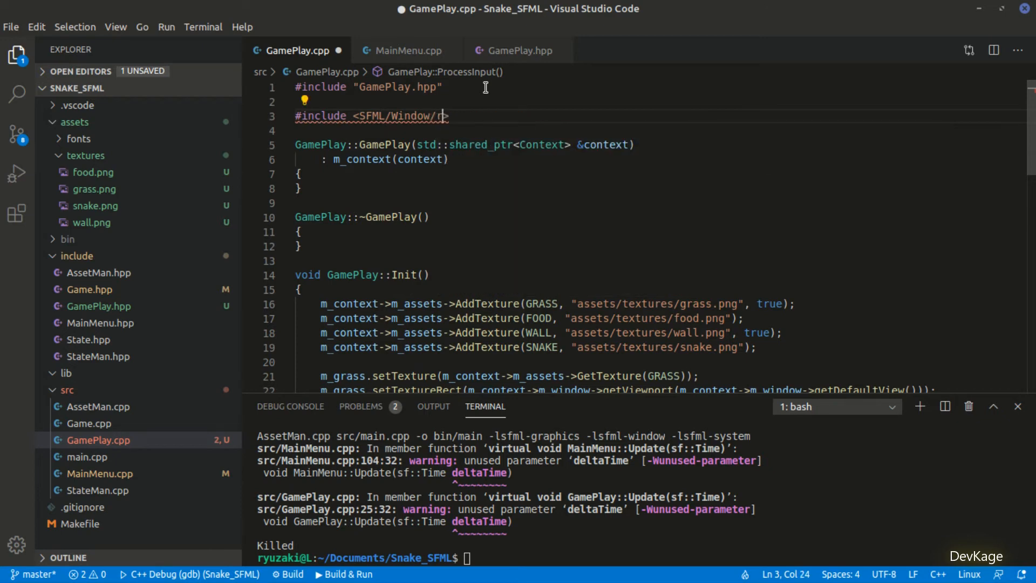
{"action": "key", "text": "ctrl+s"}
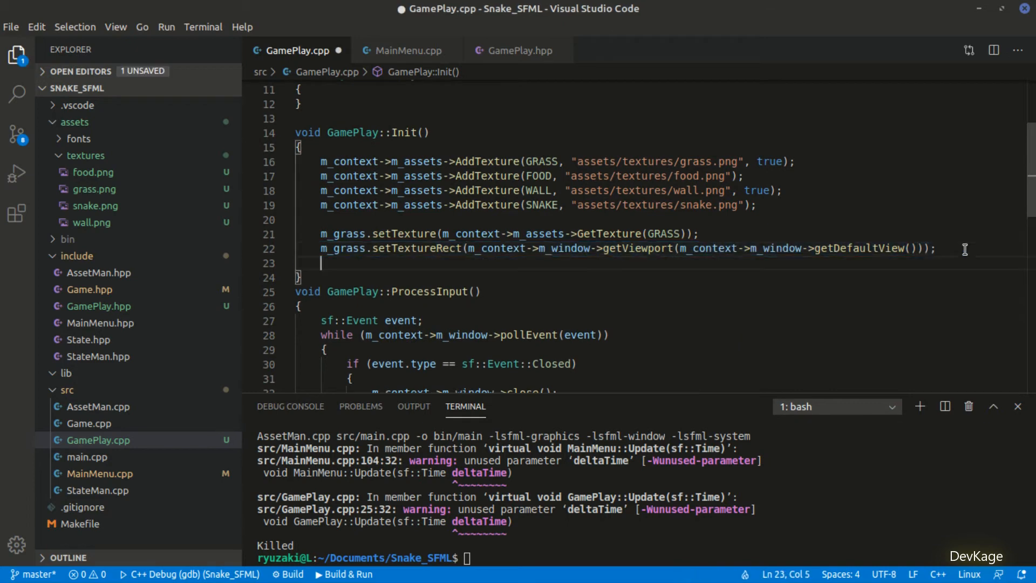
Step: Write for(auto& wall : m_walls) giving each wall m_context->m_assets->GetTexture(WALL)
{"action": "type", "text": "for(a"}
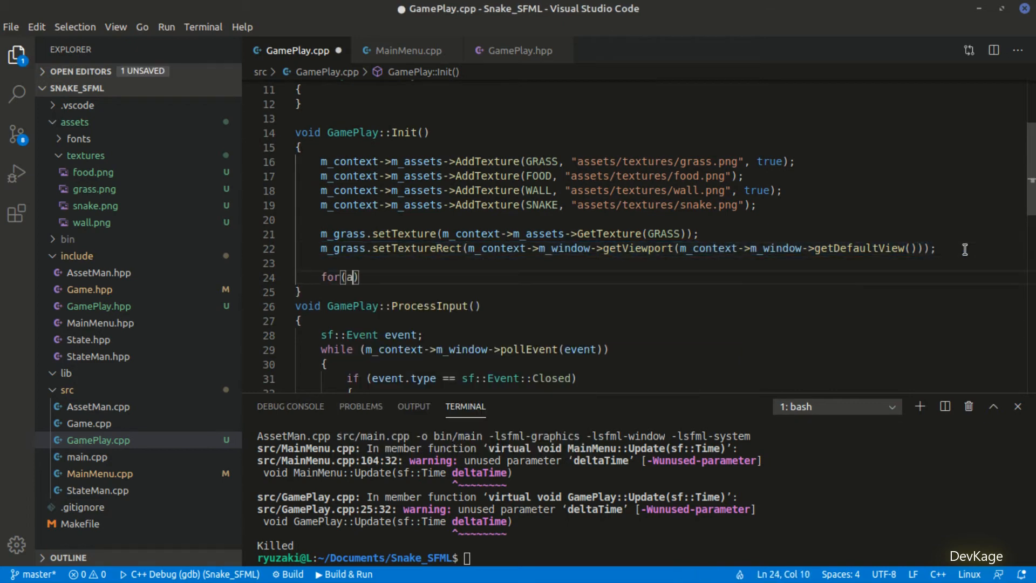
{"action": "type", "text": "uto& wall : m_walls"}
{"action": "type", "text": "{"}
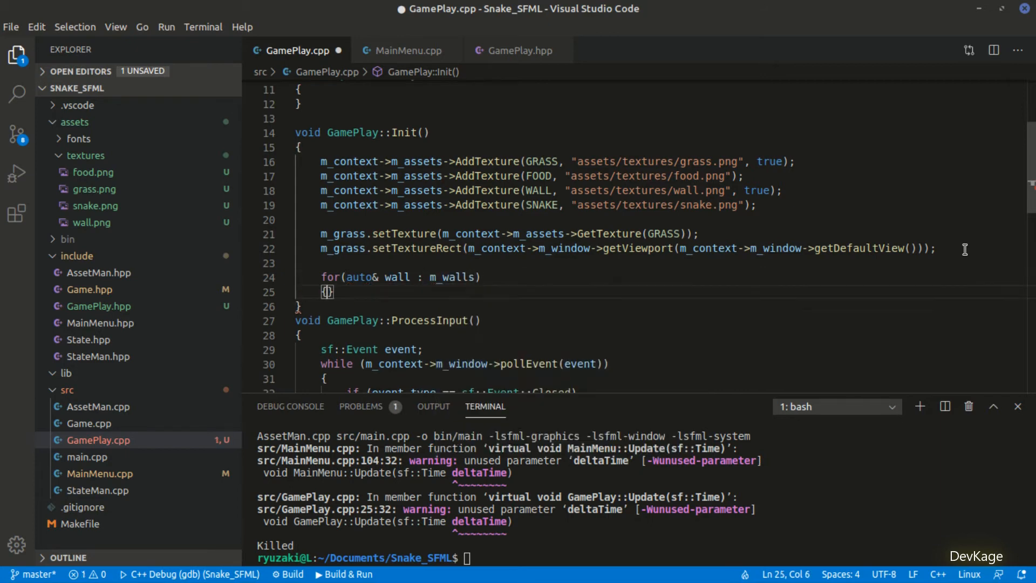
{"action": "type", "text": "wall.setTexture("}
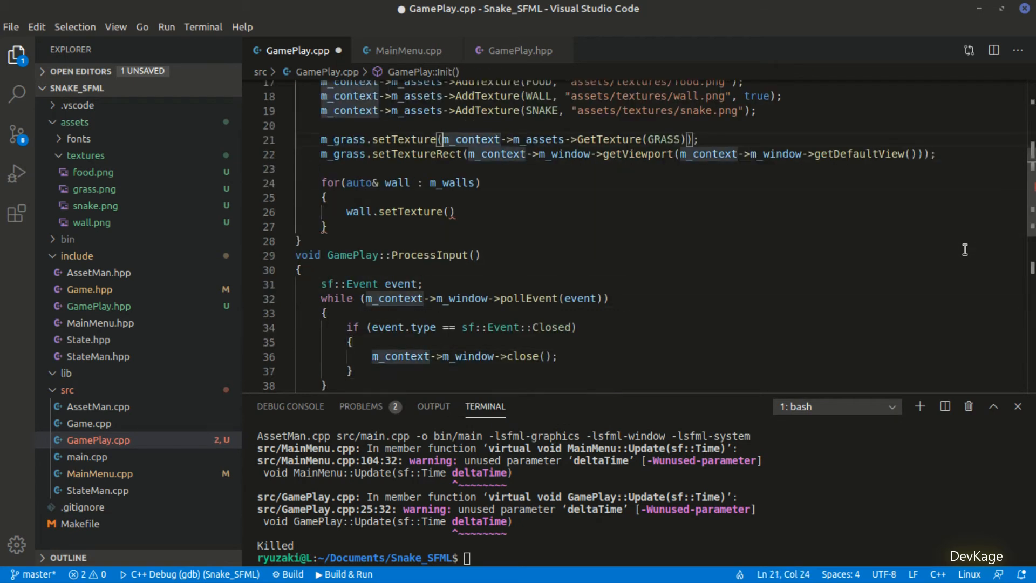
{"action": "type", "text": "m_context->m_assets->GetTexture(GRASS)"}
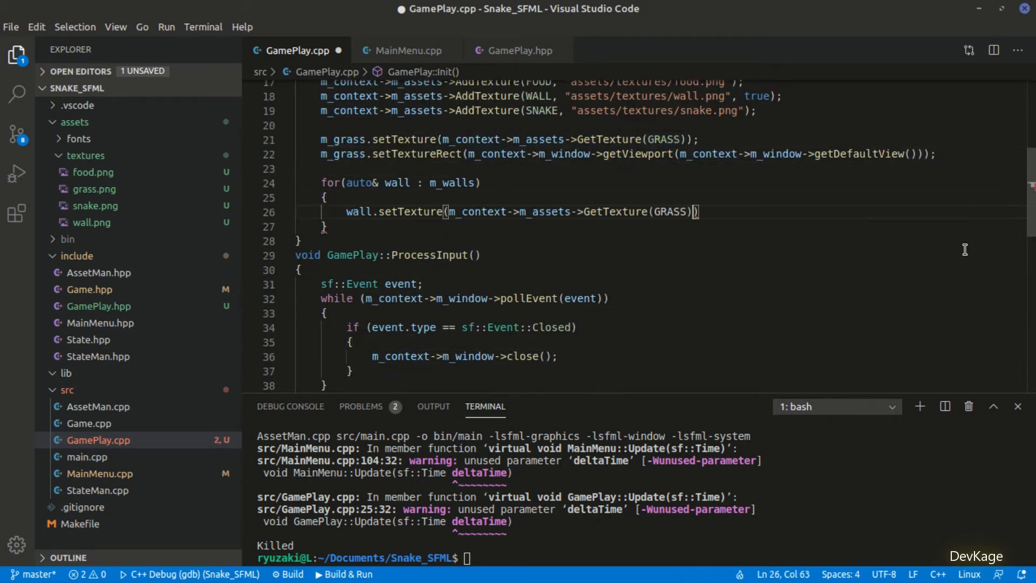
{"action": "type", "text": "WALL"}
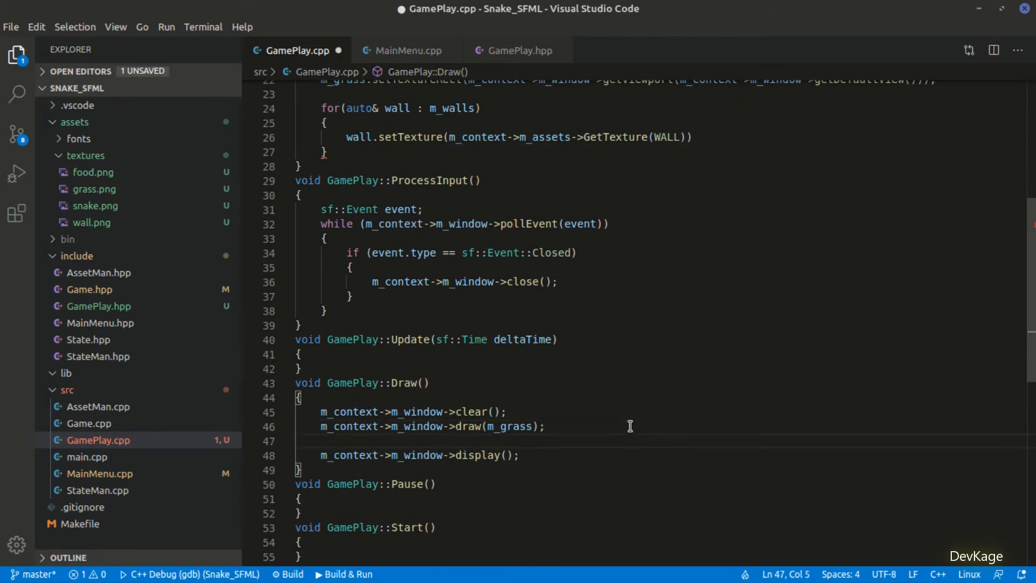
{"action": "type", "text": "for(auto& wall : wa"}
{"action": "left_click", "coordinate": [520, 137]}
{"action": "type", "text": ";"}
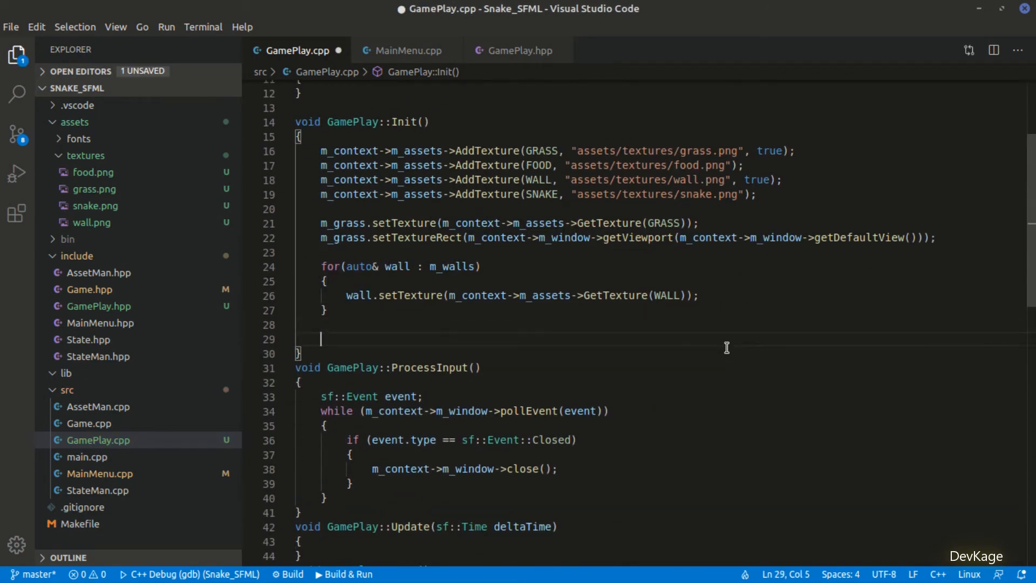
Step: Start an m_walls[0].setTextureRect() call below the wall loop
{"action": "type", "text": "walls["}
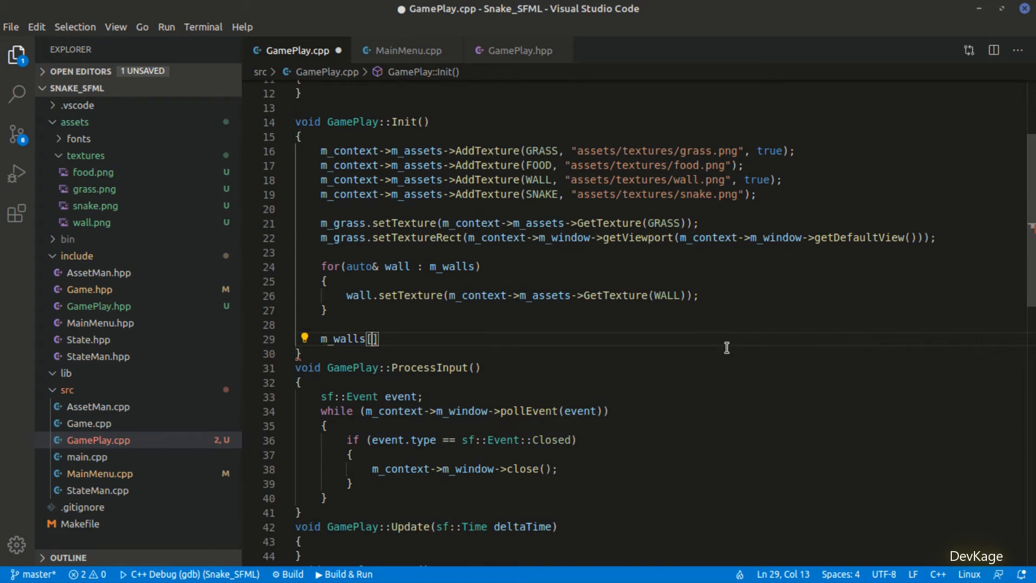
{"action": "type", "text": "0"}
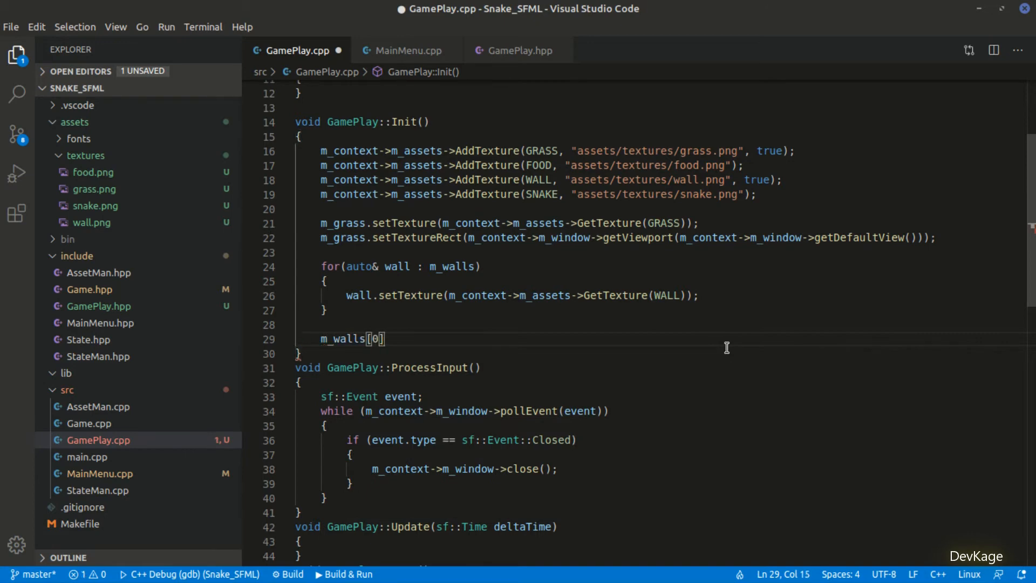
{"action": "type", "text": ".setTextureRect();"}
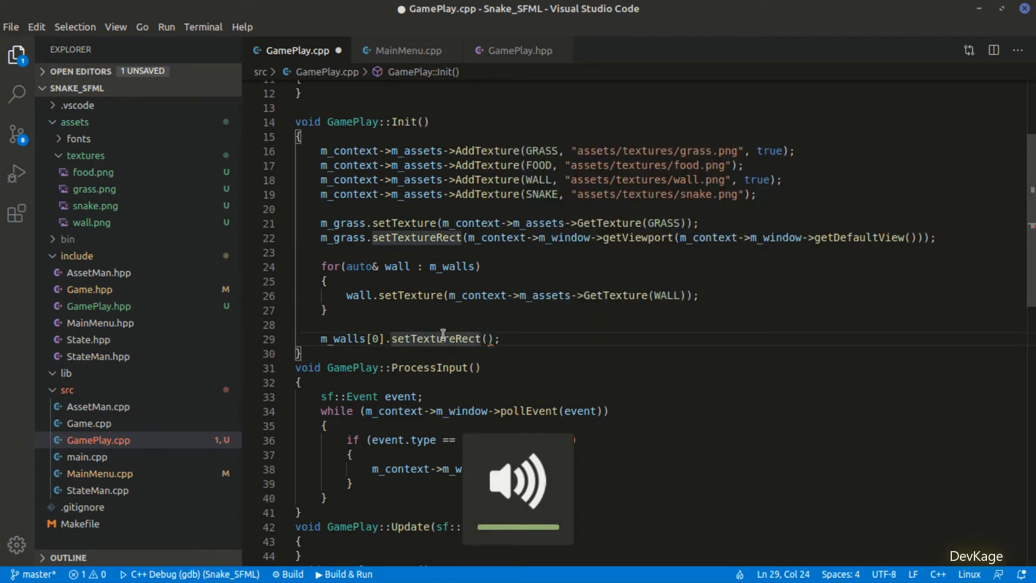
{"action": "left_click", "coordinate": [441, 338]}
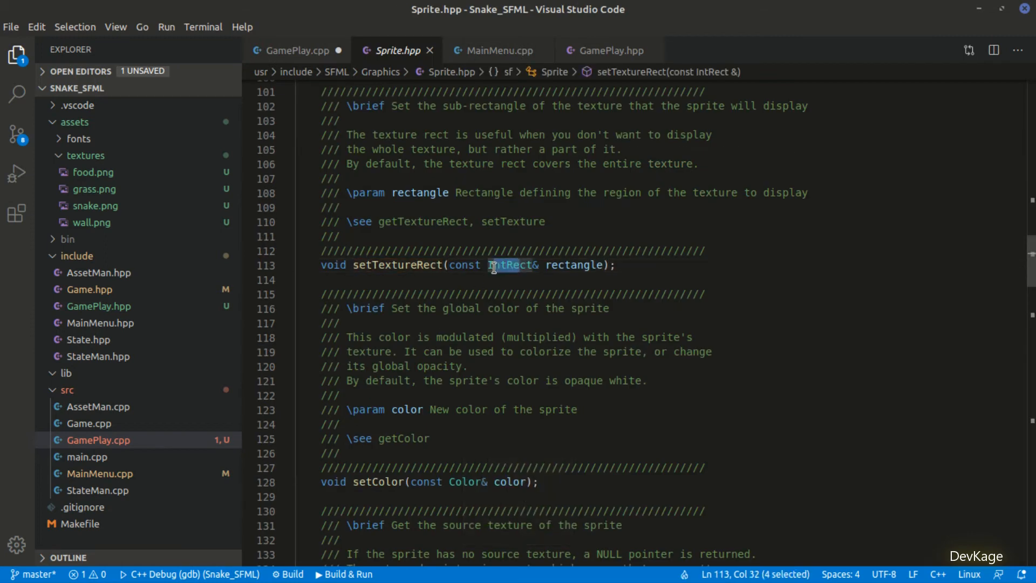
{"action": "left_click", "coordinate": [510, 266]}
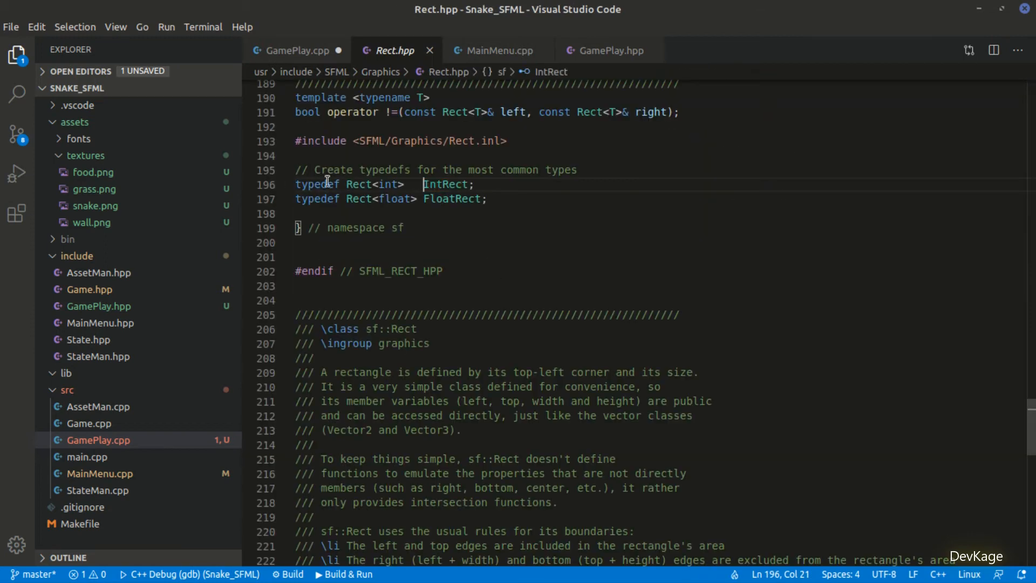
{"action": "mouse_move", "coordinate": [357, 184]}
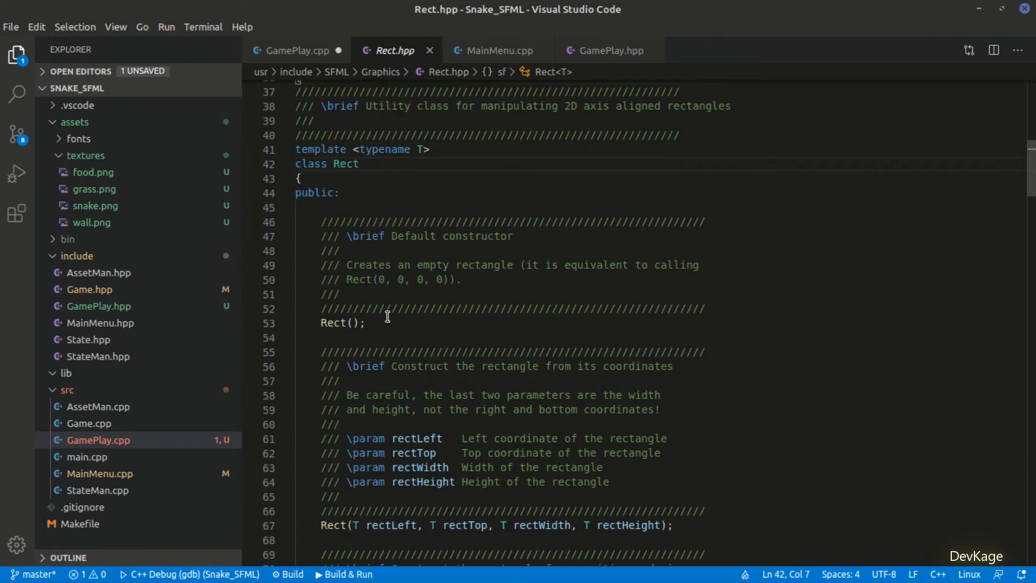
{"action": "scroll", "scroll_direction": "down", "scroll_amount": 3}
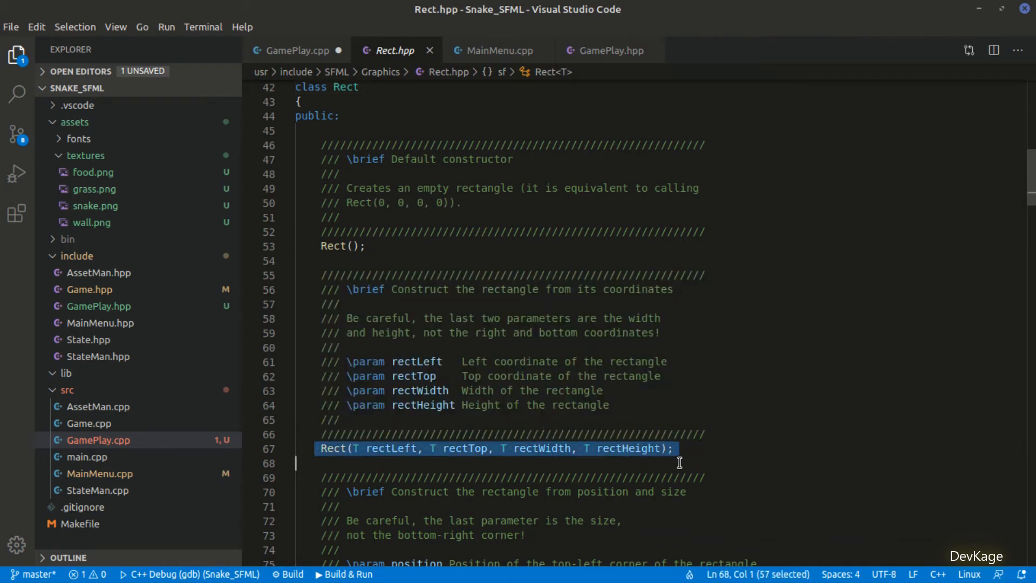
{"action": "double_click", "coordinate": [418, 362]}
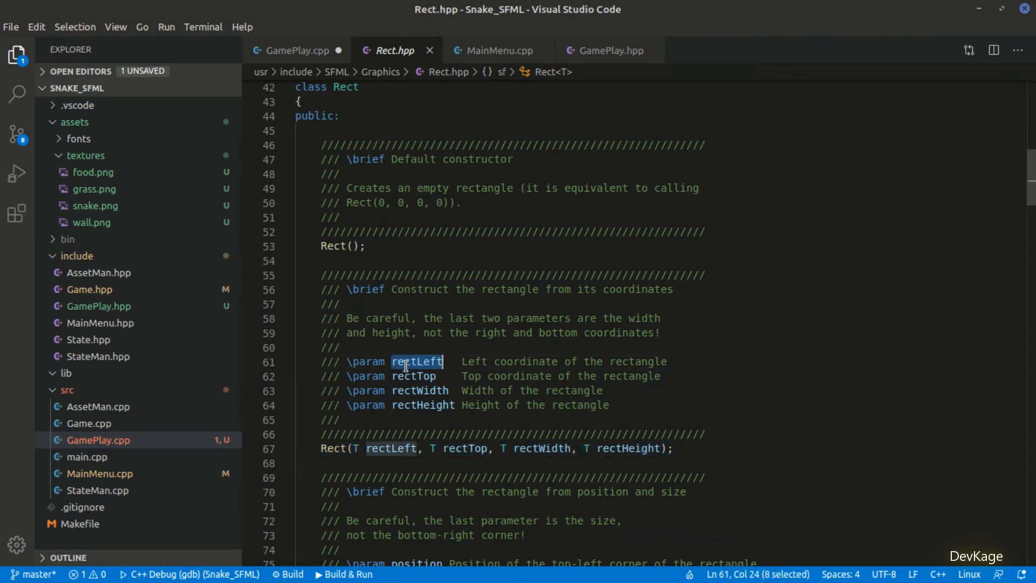
{"action": "double_click", "coordinate": [413, 375]}
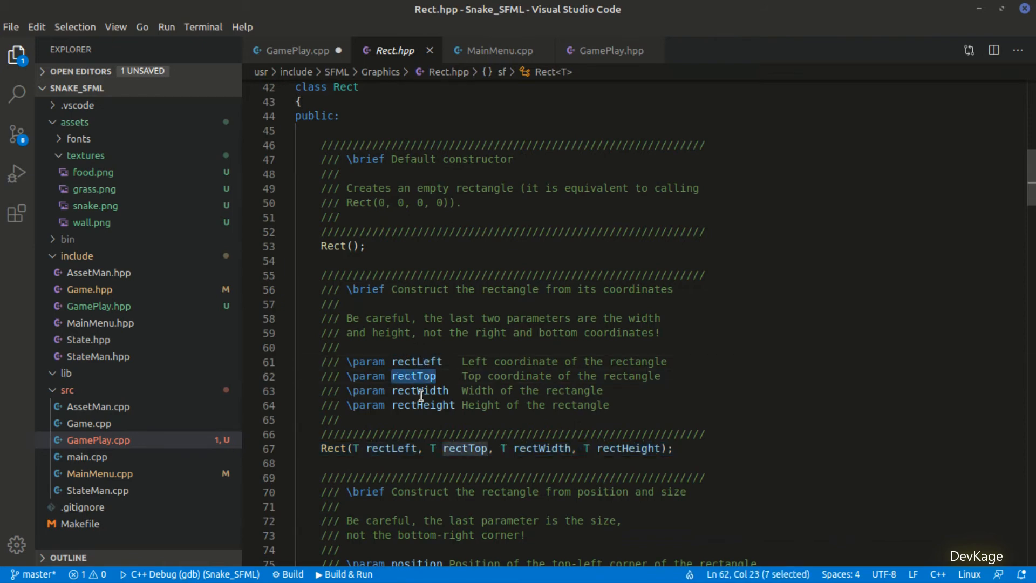
{"action": "double_click", "coordinate": [418, 391]}
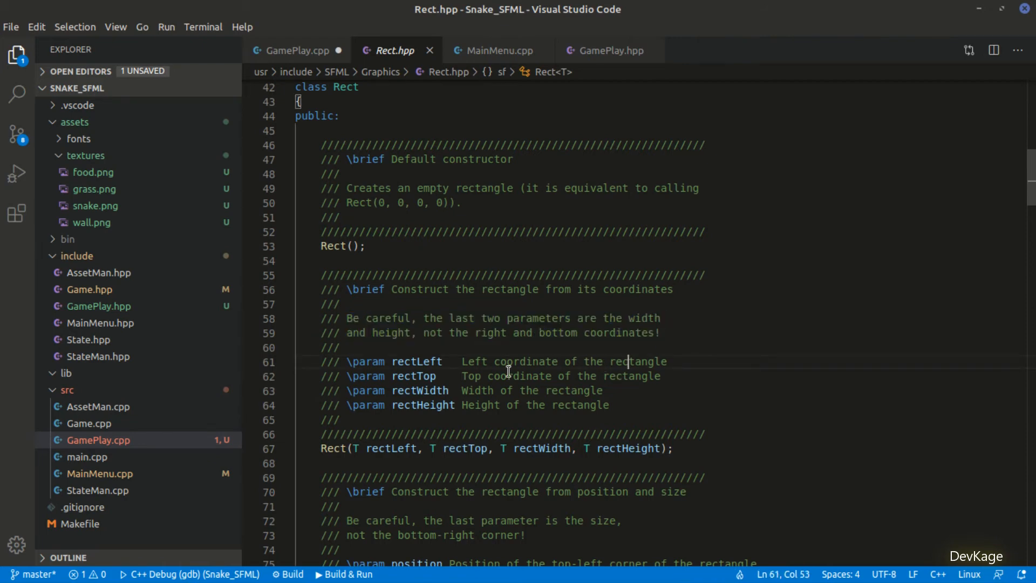
{"action": "mouse_move", "coordinate": [494, 209]}
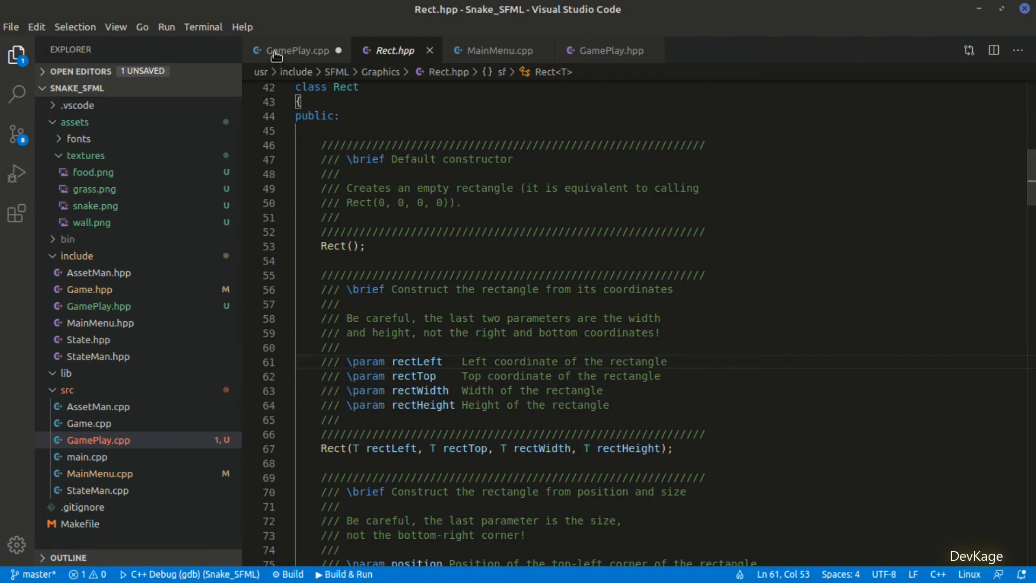
Step: Fill m_walls[0].setTextureRect with {0, 0, 640, 16} back in GamePlay.cpp, closing Rect.hpp
{"action": "left_click", "coordinate": [298, 50]}
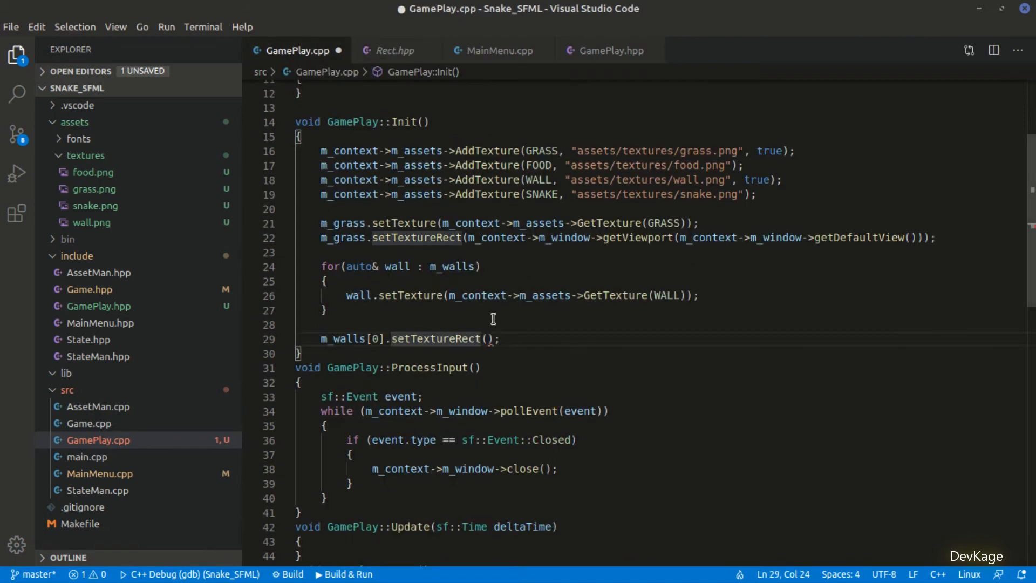
{"action": "type", "text": "{0, 0}"}
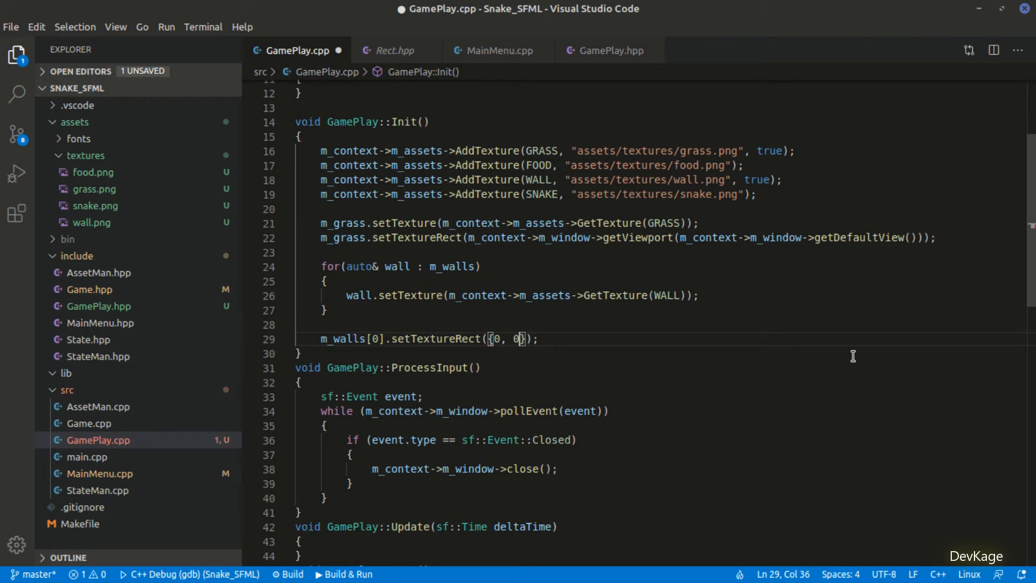
{"action": "type", "text": ", 640"}
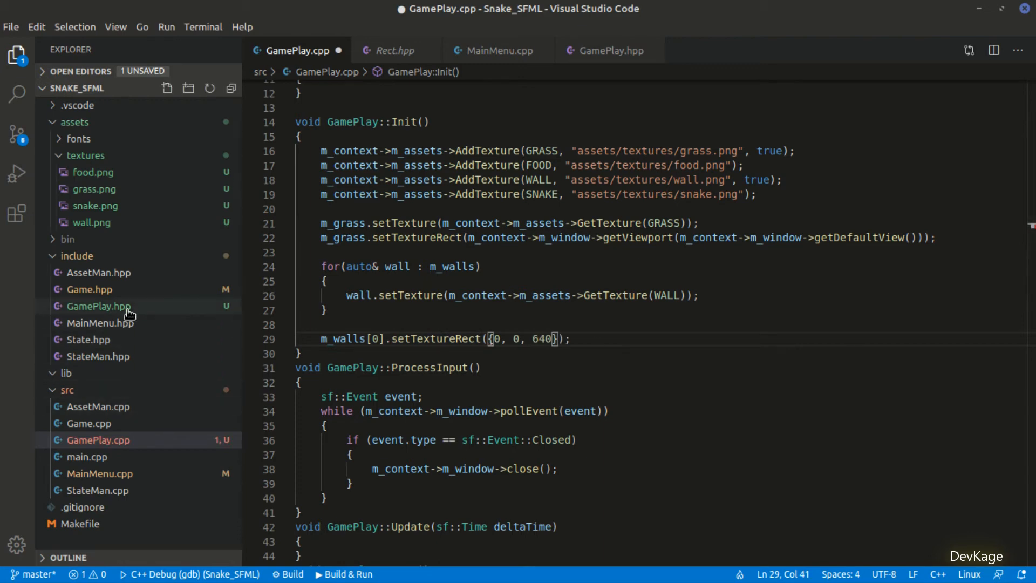
{"action": "left_click", "coordinate": [90, 423]}
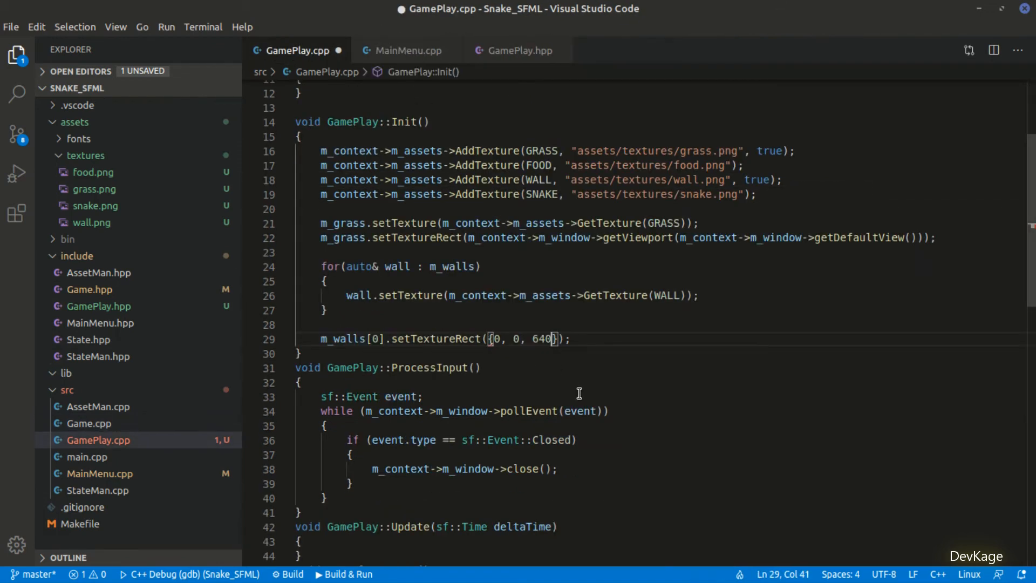
{"action": "type", "text": ","}
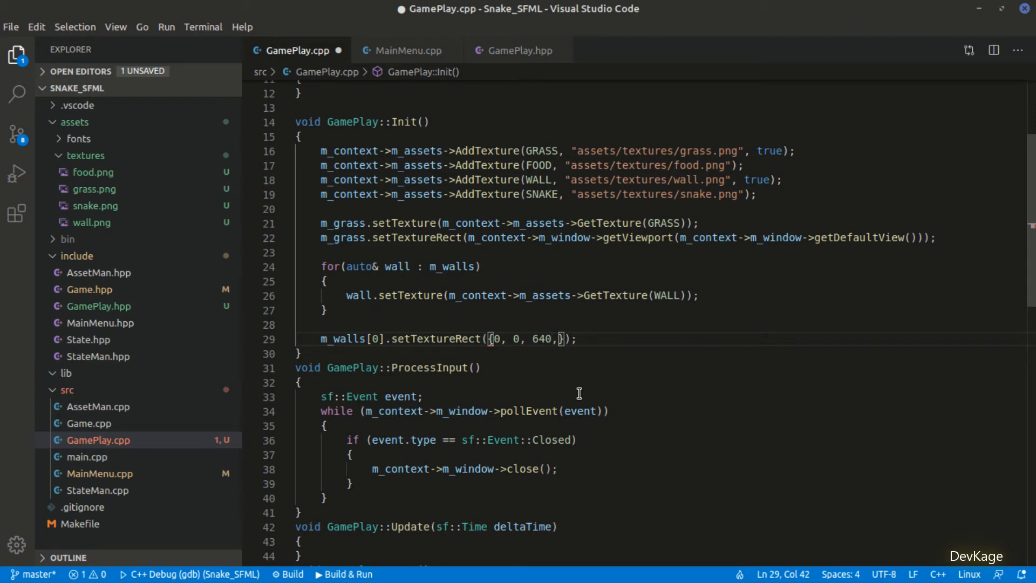
{"action": "type", "text": "1"}
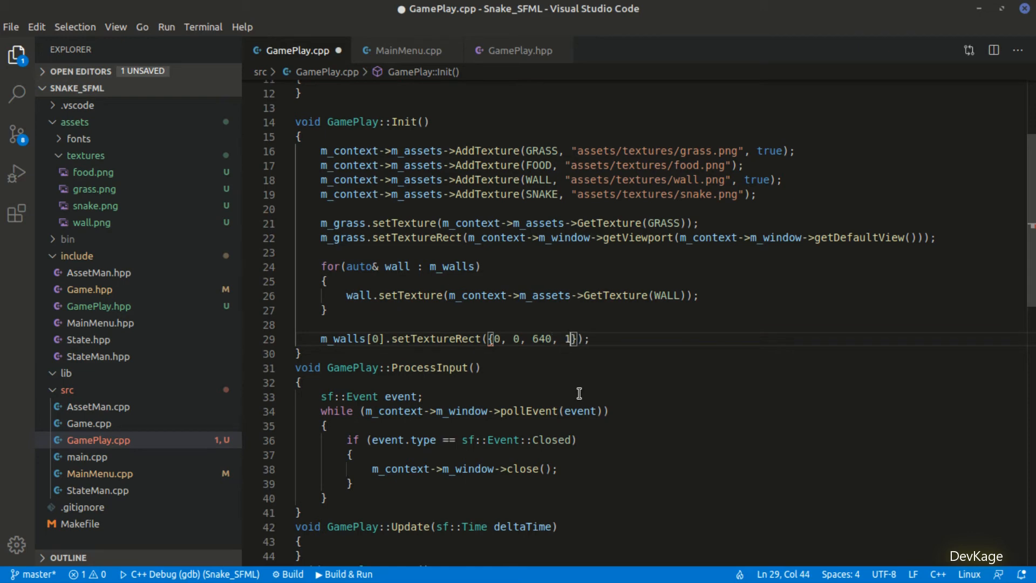
{"action": "type", "text": "6"}
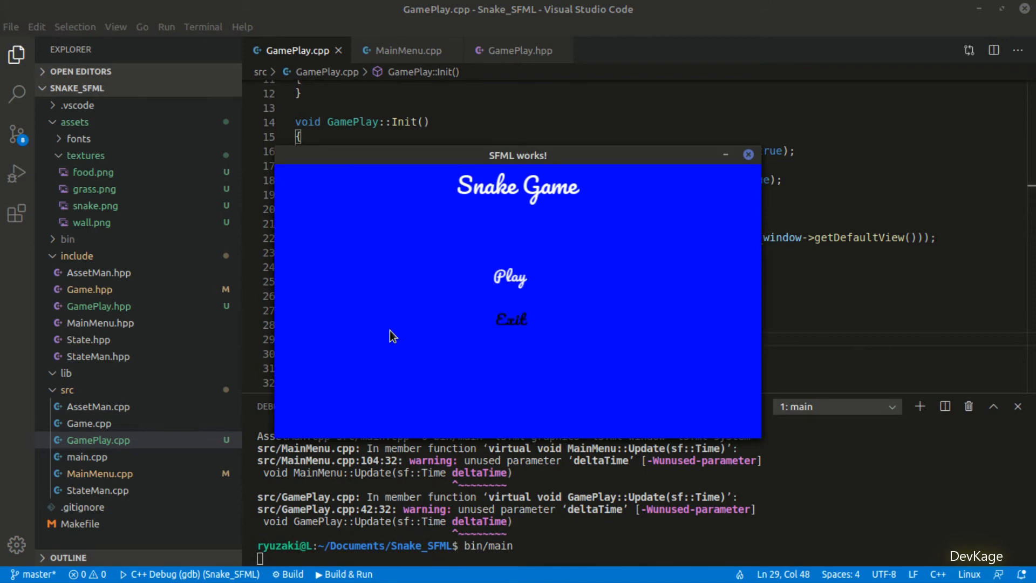
Step: Start gameplay from the menu to see the brick wall along the top edge
{"action": "left_click", "coordinate": [510, 277]}
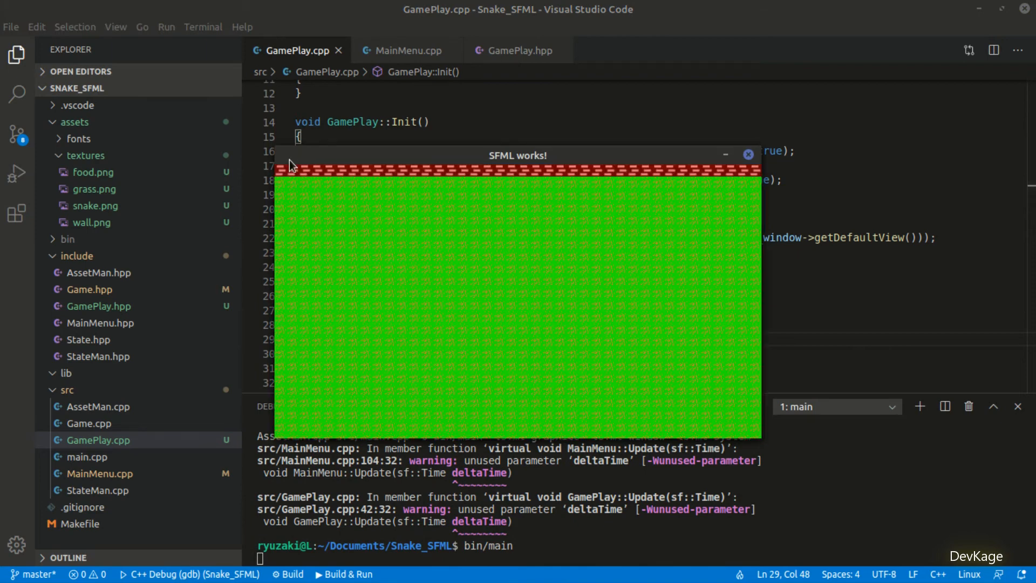
{"action": "mouse_move", "coordinate": [681, 181]}
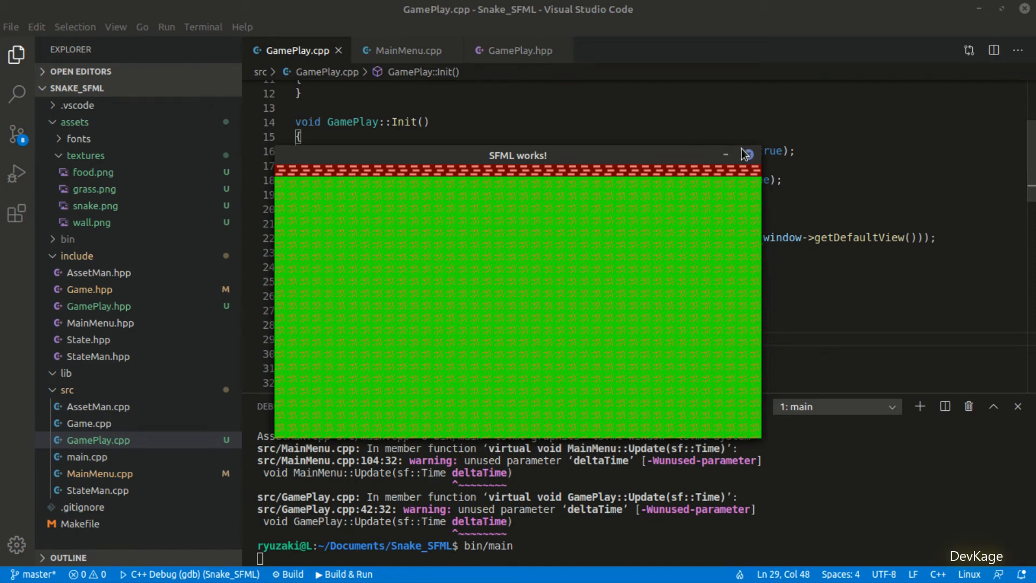
Step: Replace 640 with m_context->m_window->getSize().x and add setTextureRect lines for the other walls
{"action": "left_click", "coordinate": [746, 155]}
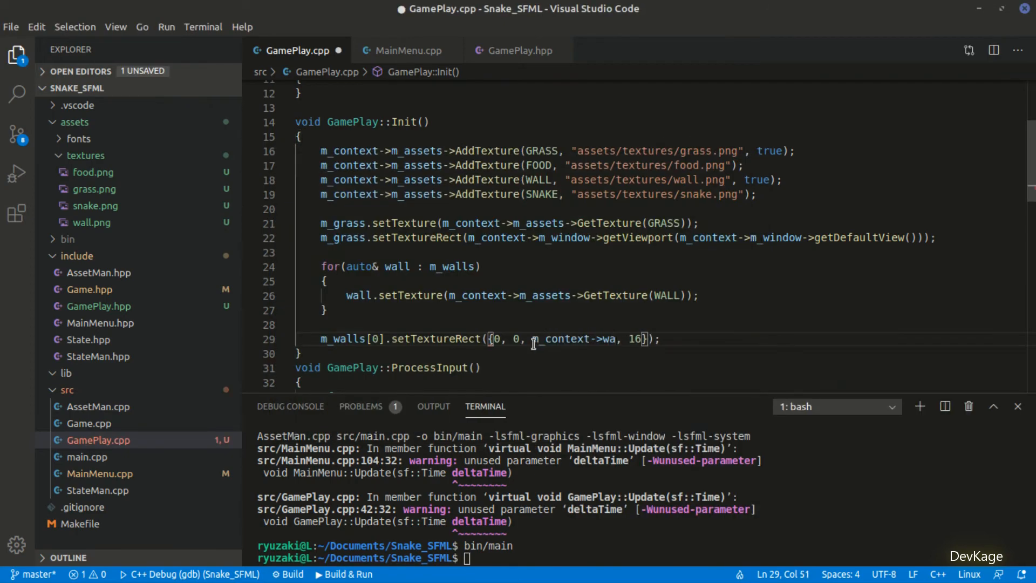
{"action": "type", "text": "m_window->getSize().x"}
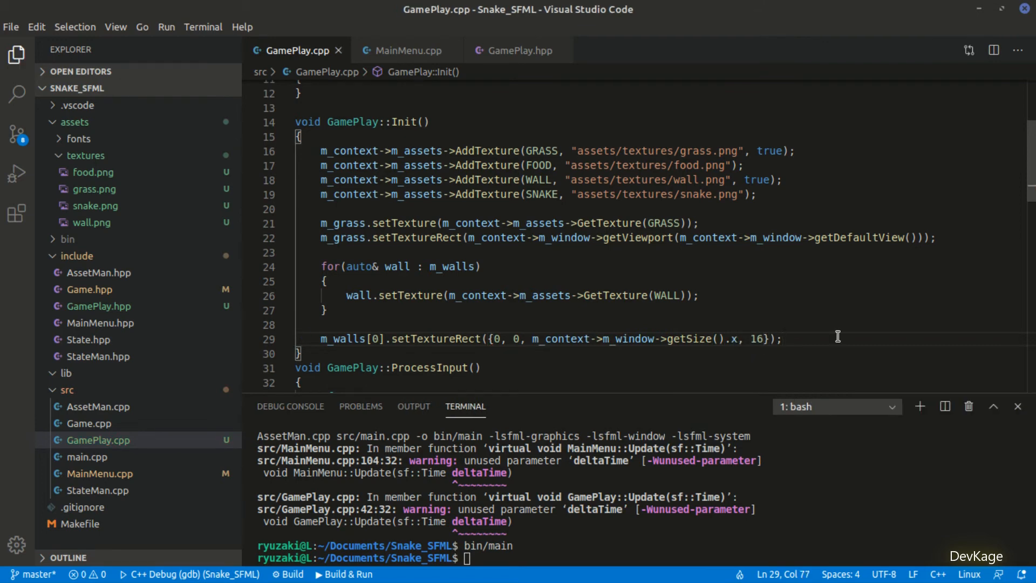
{"action": "type", "text": "m_walls[1].setTextureRect({0, 0, m_context->m_window->getSize().x, 16});"}
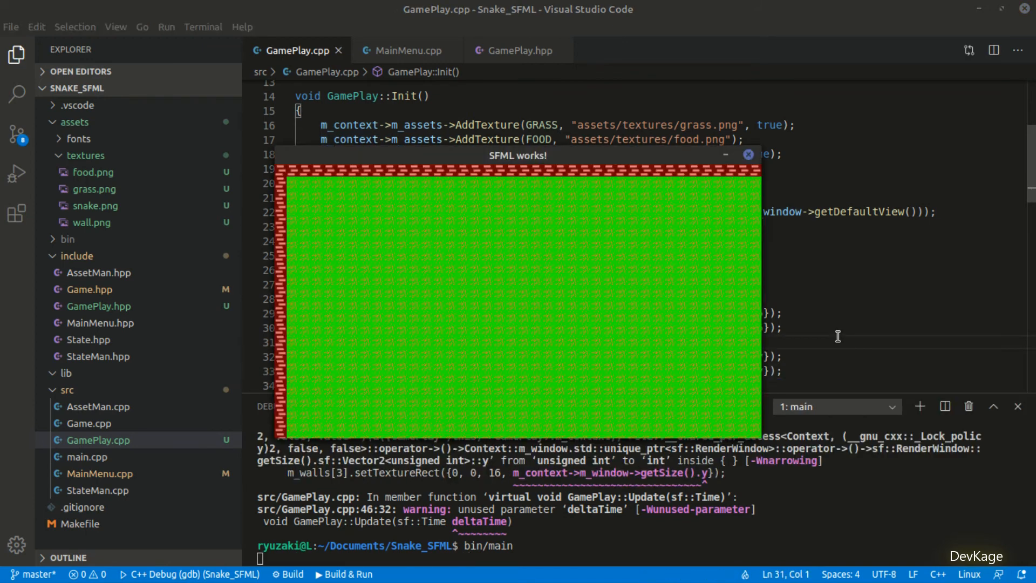
{"action": "mouse_move", "coordinate": [684, 187]}
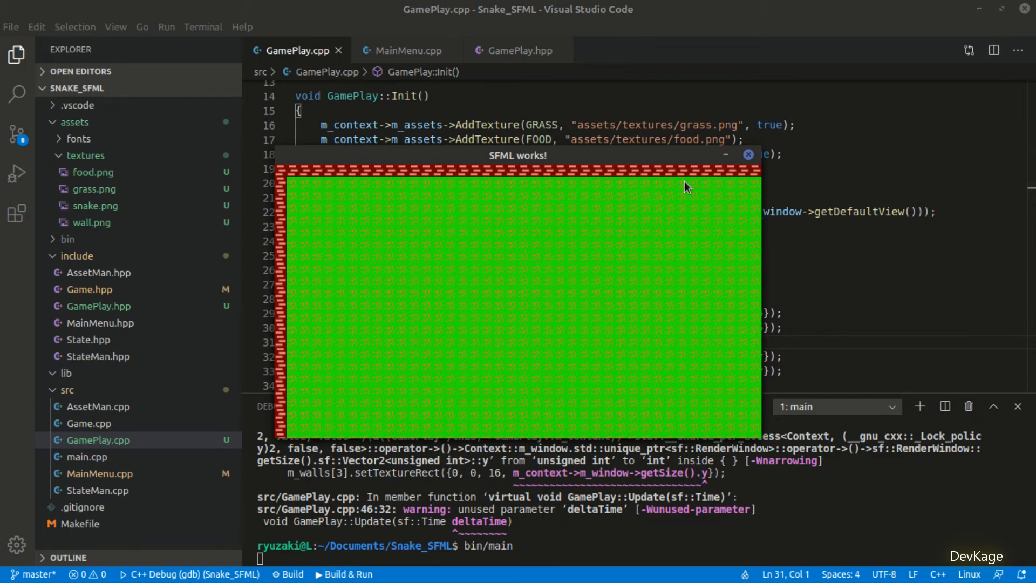
{"action": "mouse_move", "coordinate": [396, 209]}
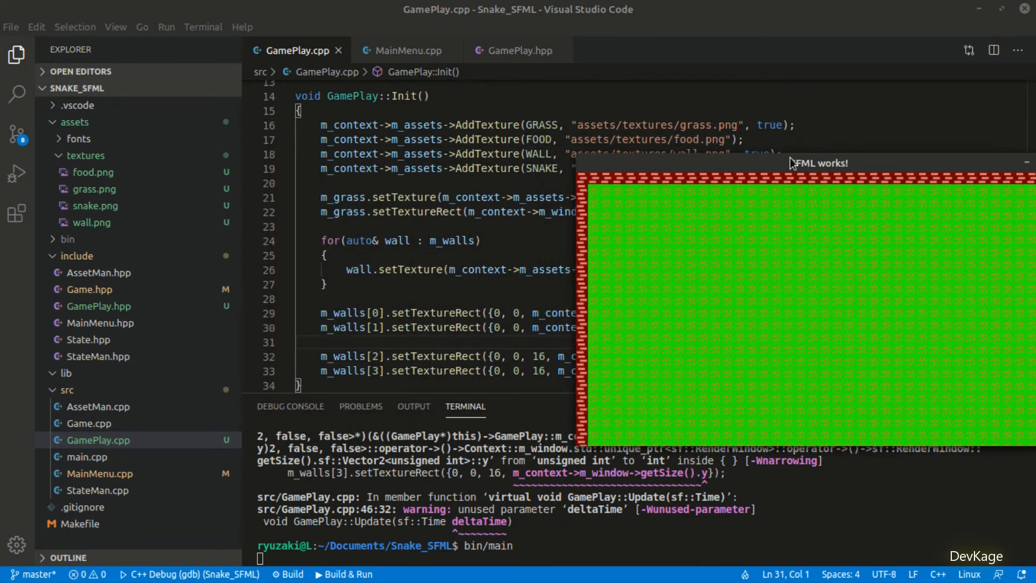
{"action": "mouse_move", "coordinate": [594, 198]}
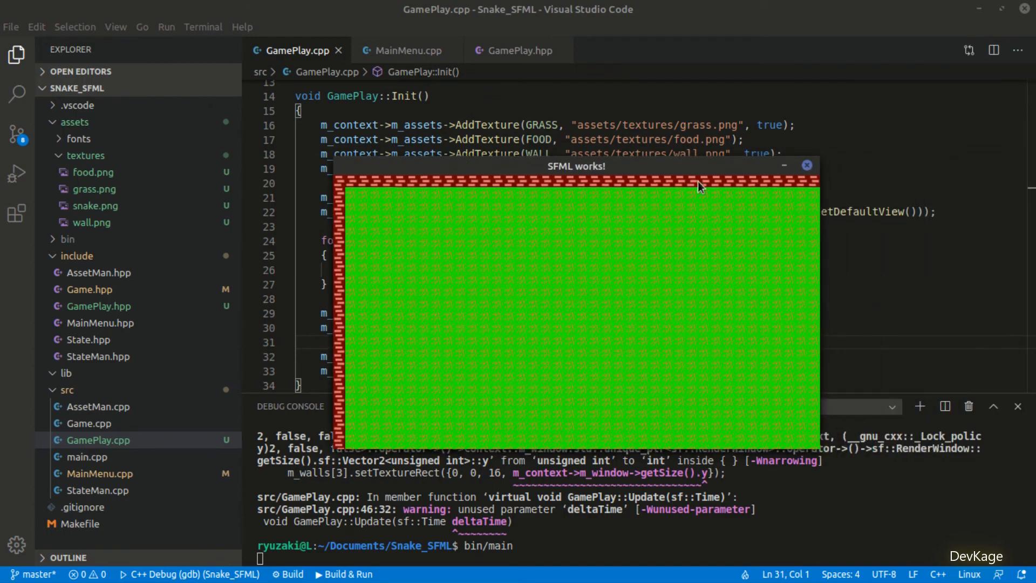
Step: Close the game window after checking the top and left brick walls
{"action": "left_click", "coordinate": [807, 165]}
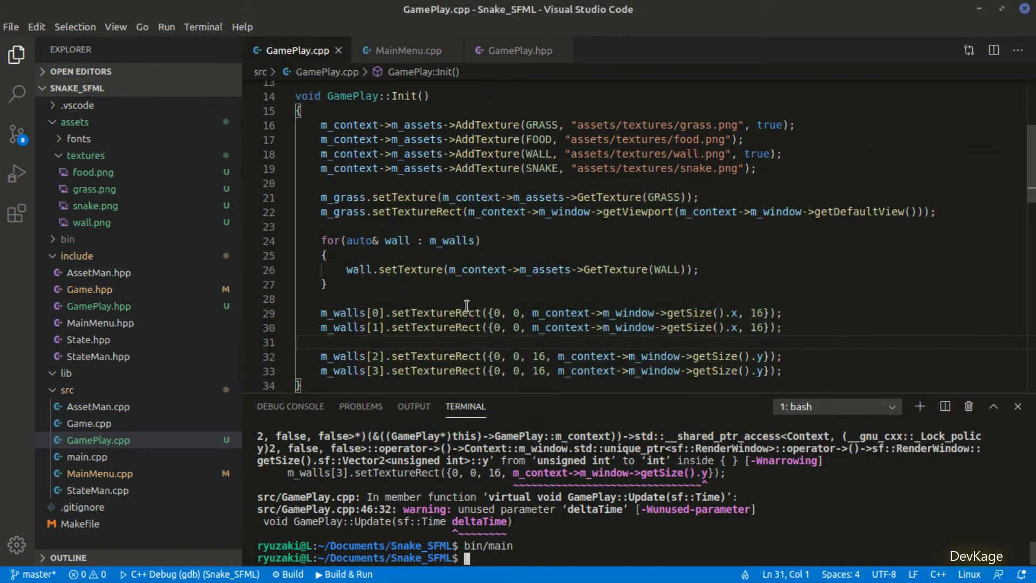
Step: Position the bottom wall at (0, getSize().y - 16) and save
{"action": "scroll", "scroll_direction": "down", "scroll_amount": 3}
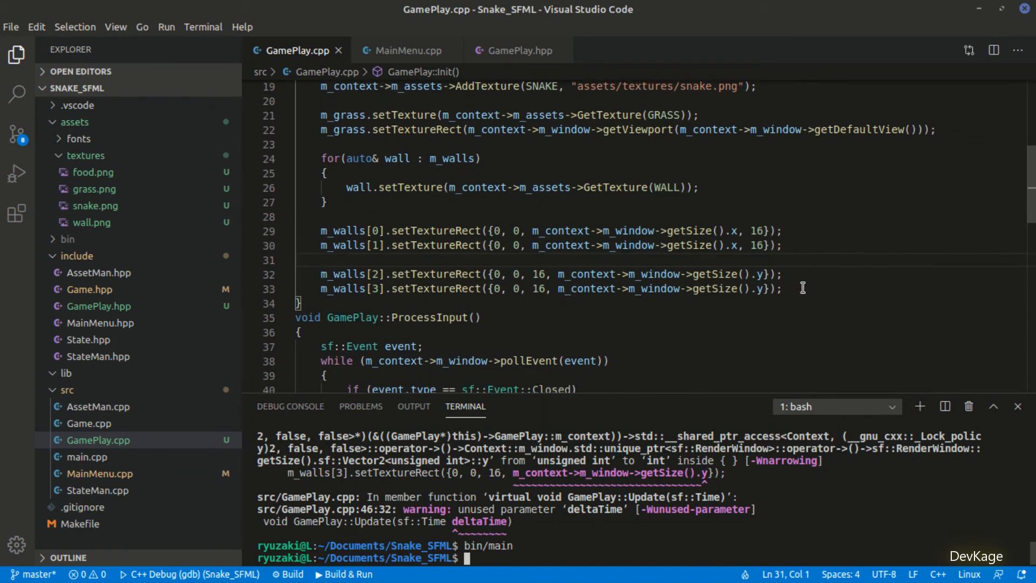
{"action": "type", "text": "m_walls[1].setPosition();"}
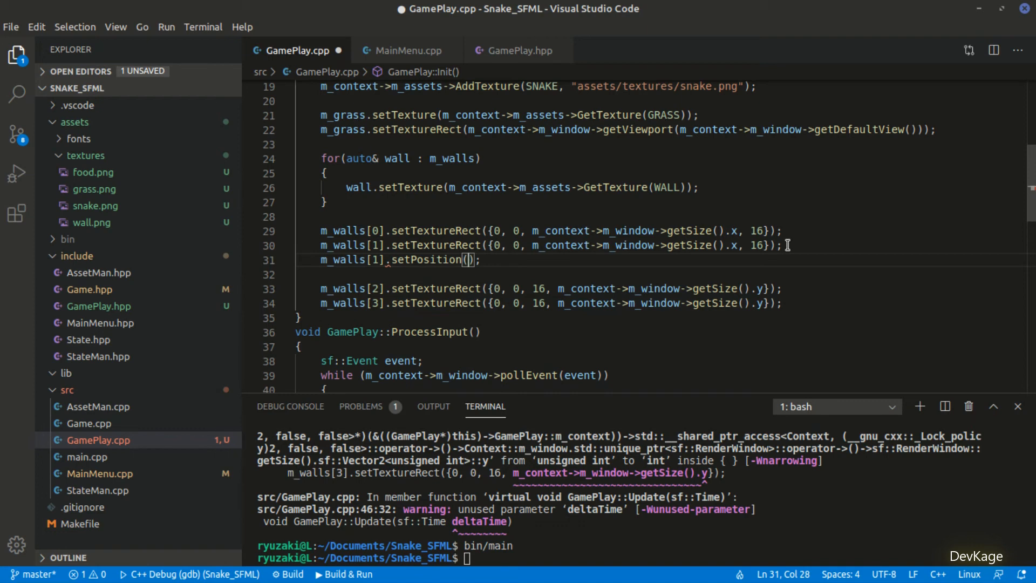
{"action": "type", "text": "0"}
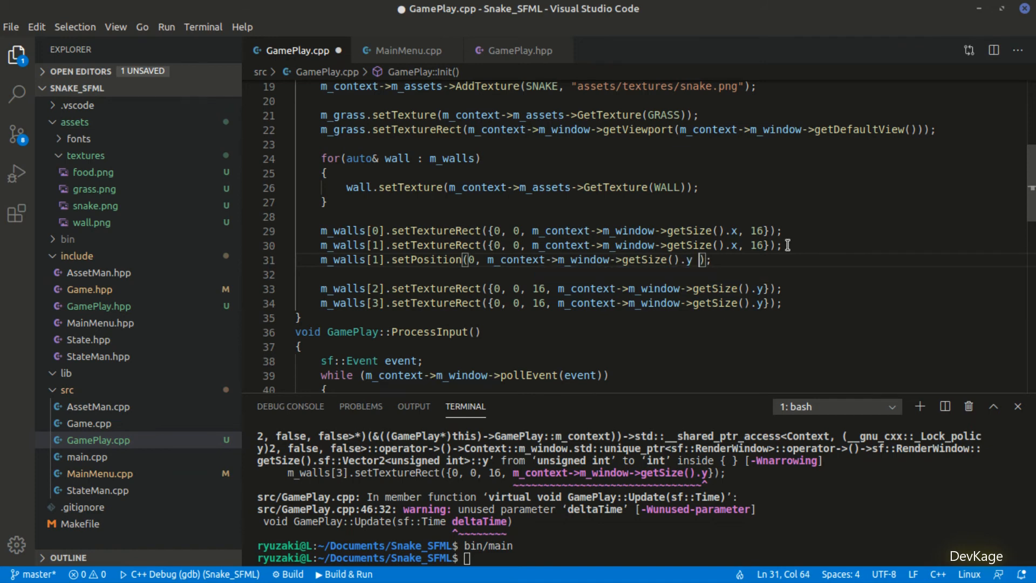
{"action": "type", "text": "- 16"}
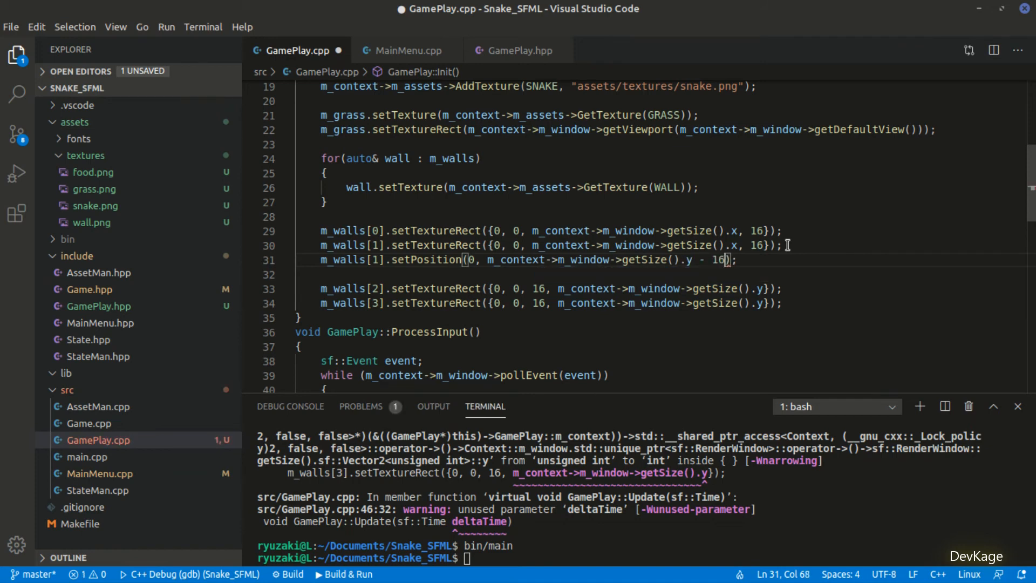
{"action": "key", "text": "ctrl+s"}
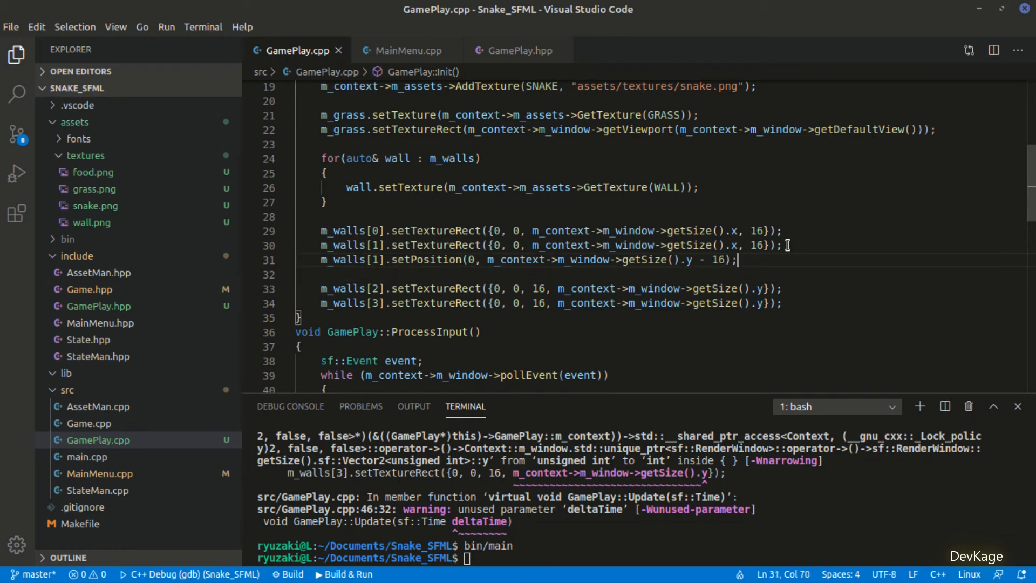
Step: Position m_walls[3], the right wall, at (getSize().x - 16, 0)
{"action": "left_click", "coordinate": [784, 289]}
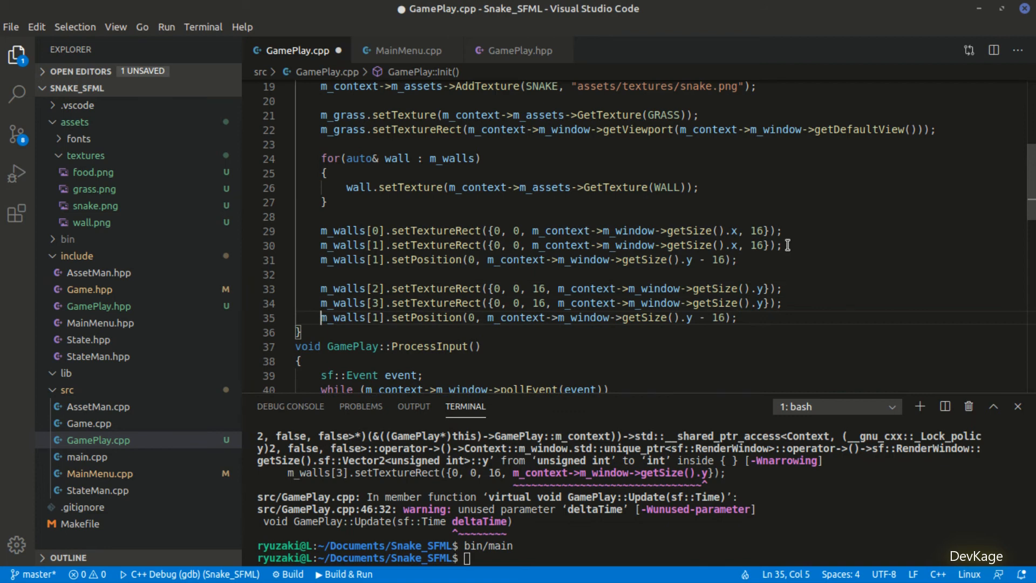
{"action": "type", "text": "3"}
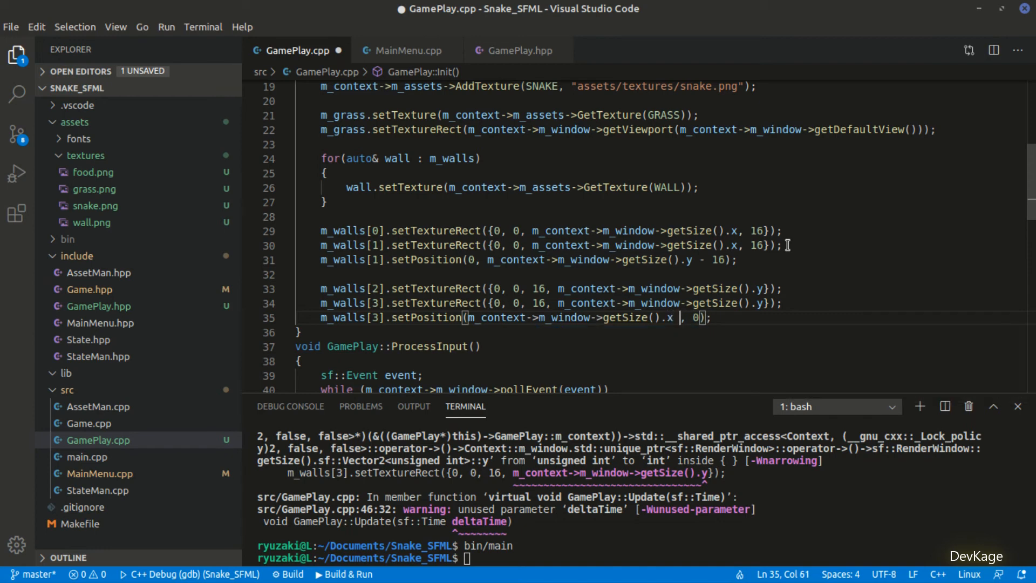
{"action": "type", "text": "- 16"}
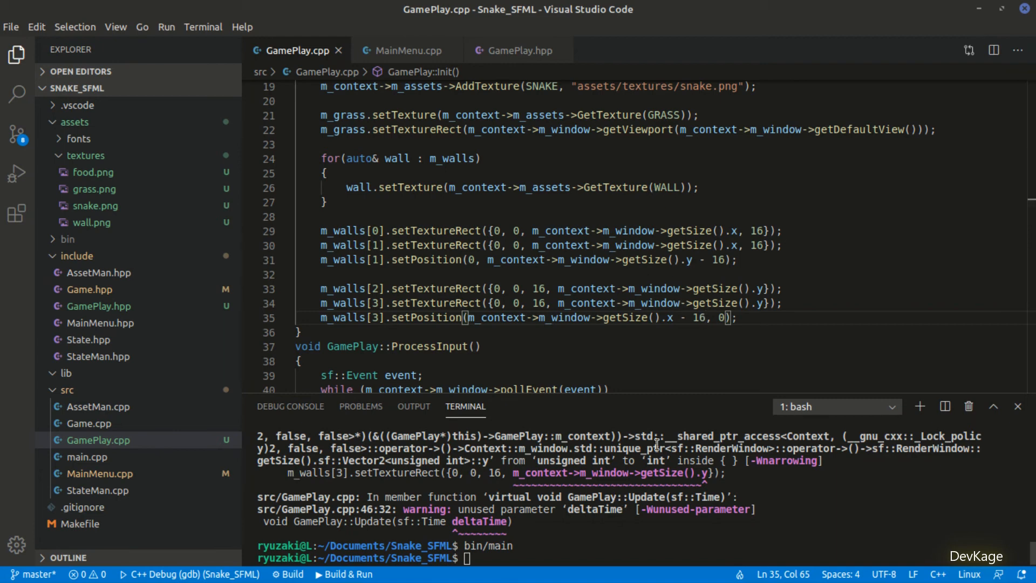
Step: Rebuild with make and launch bin/main from the terminal
{"action": "type", "text": "make"}
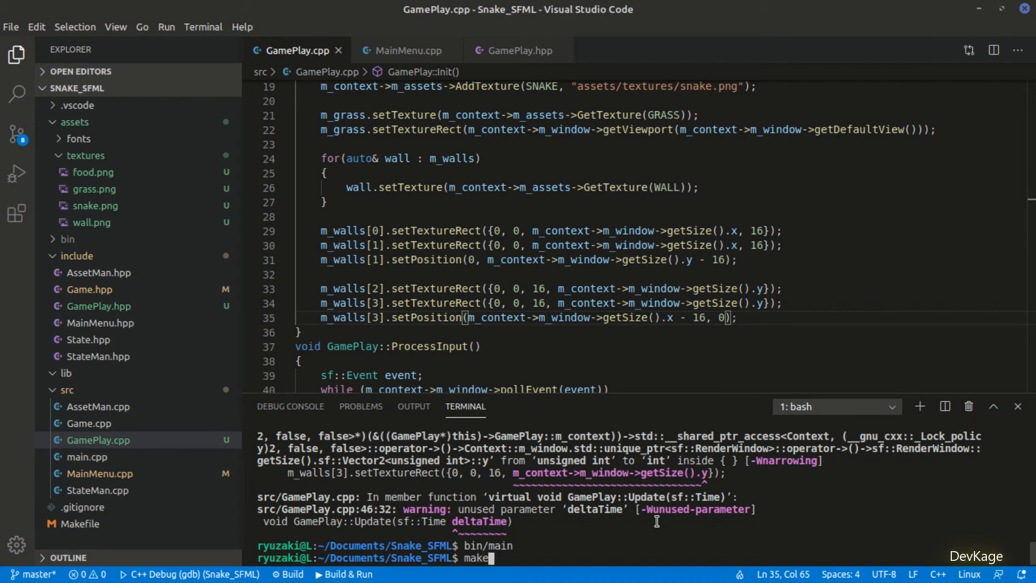
{"action": "key", "text": "Return"}
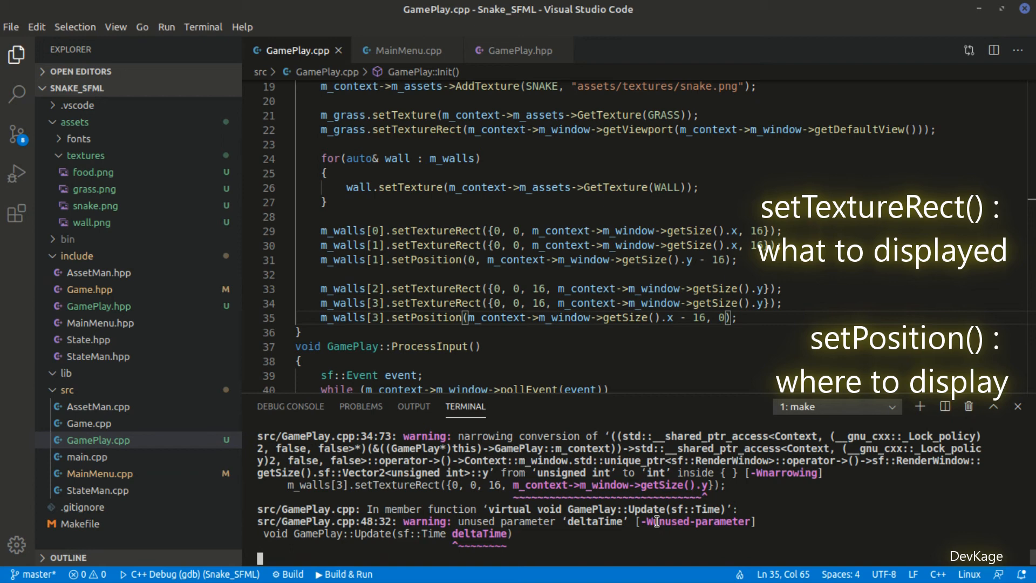
{"action": "left_click", "coordinate": [836, 407]}
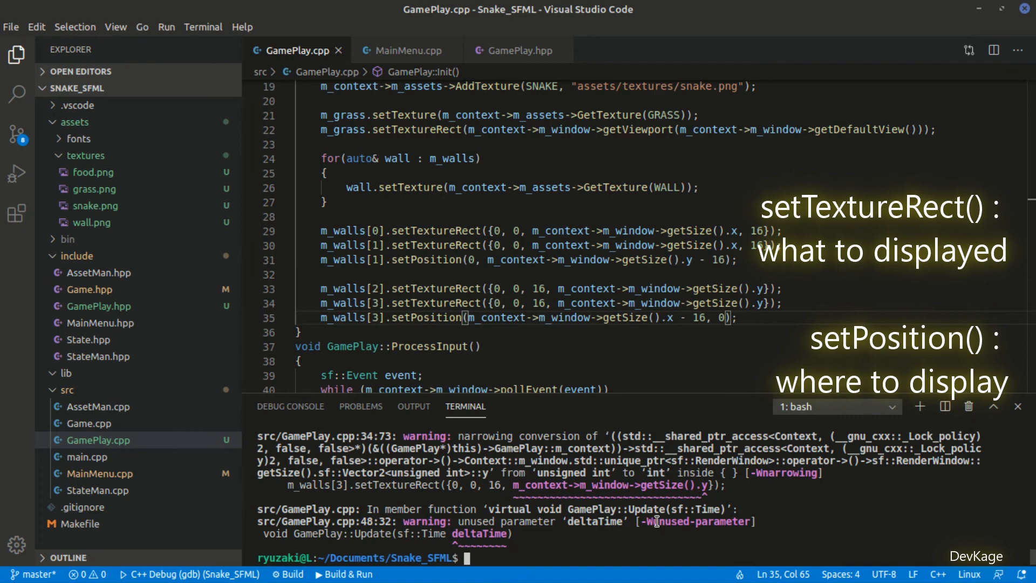
{"action": "type", "text": "bni"}
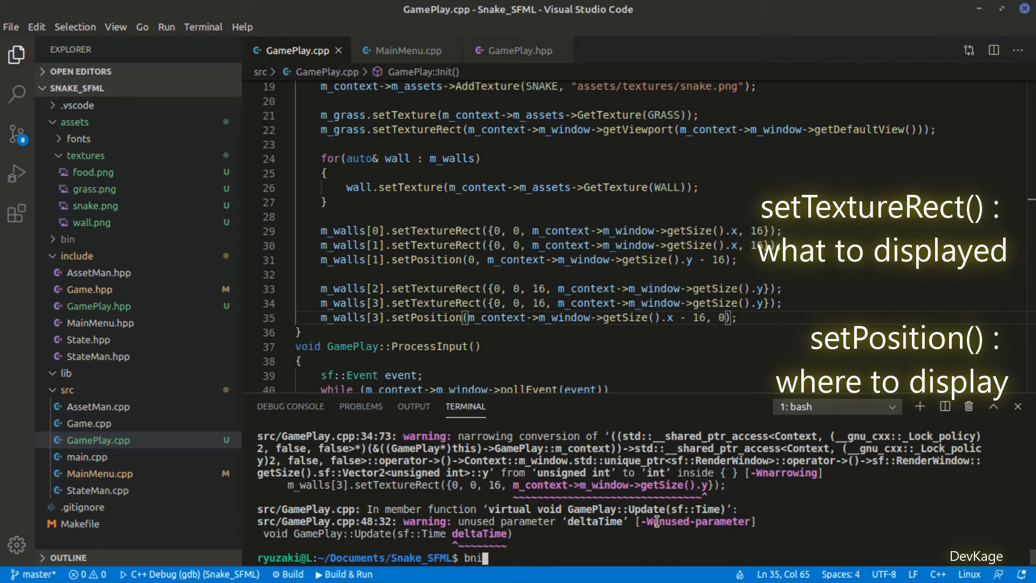
{"action": "key", "text": "BackSpace"}
{"action": "type", "text": "in/main"}
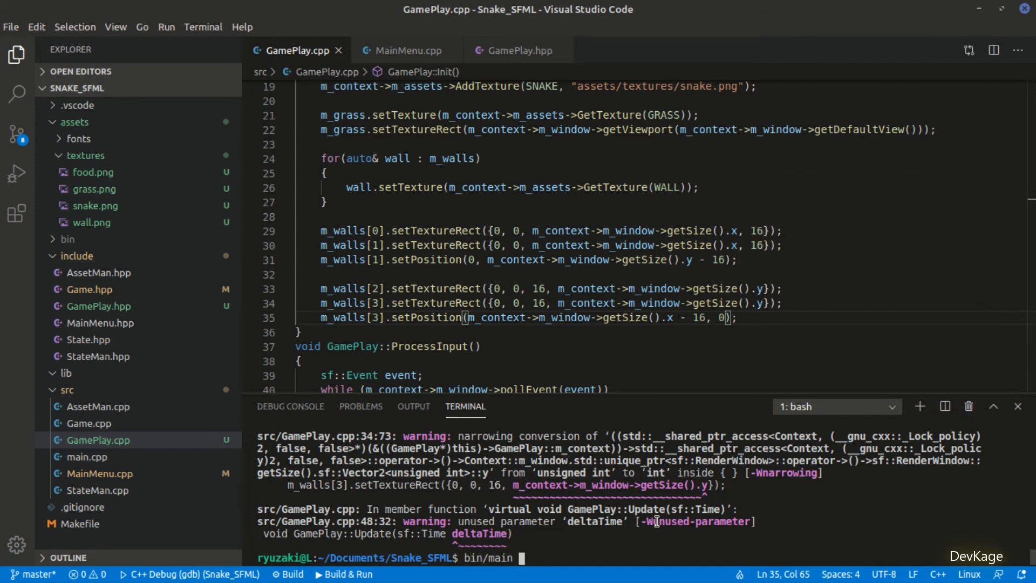
{"action": "key", "text": "Return"}
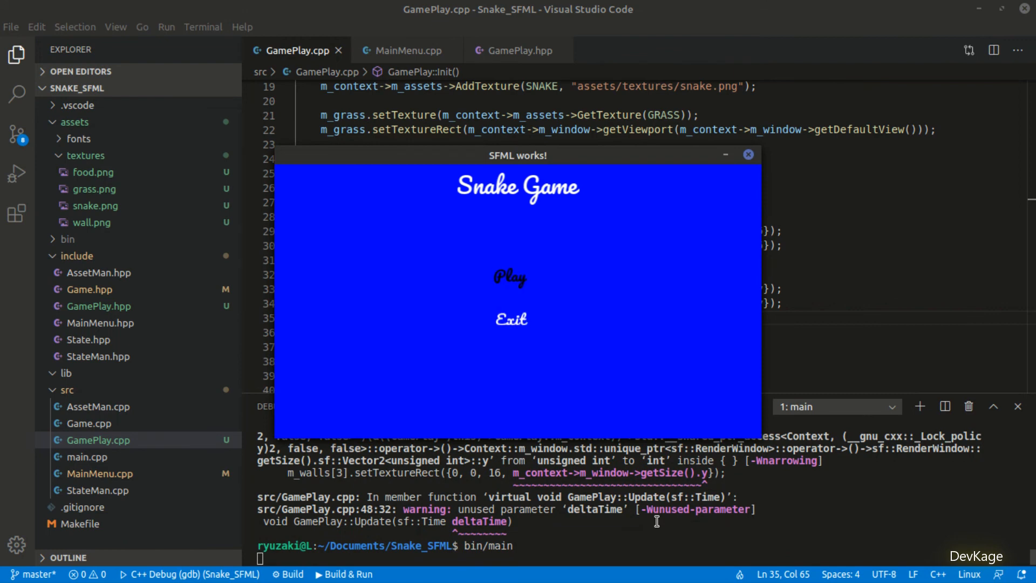
Step: Play the game to check all four brick walls, then close it
{"action": "left_click", "coordinate": [510, 277]}
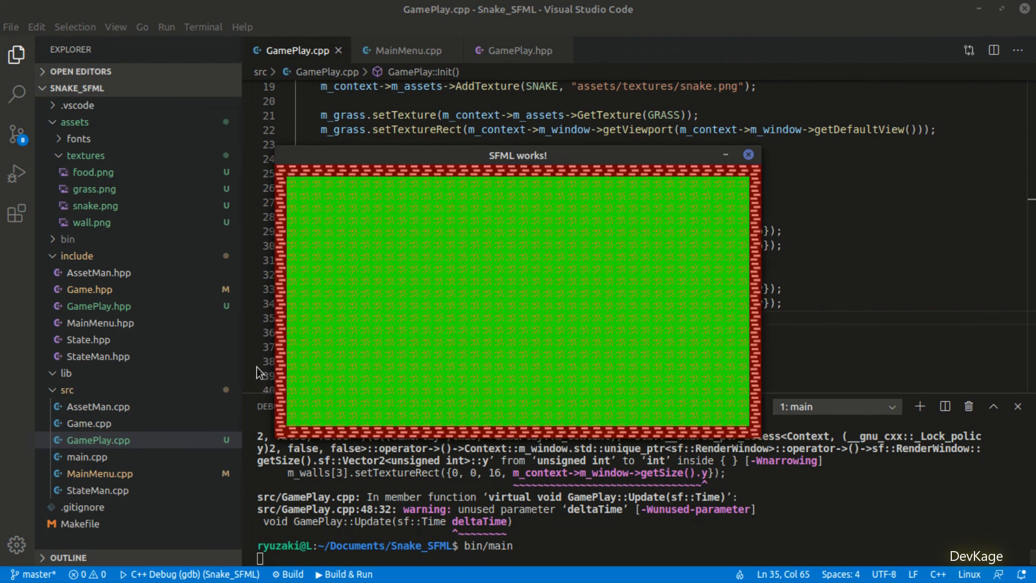
{"action": "mouse_move", "coordinate": [725, 199]}
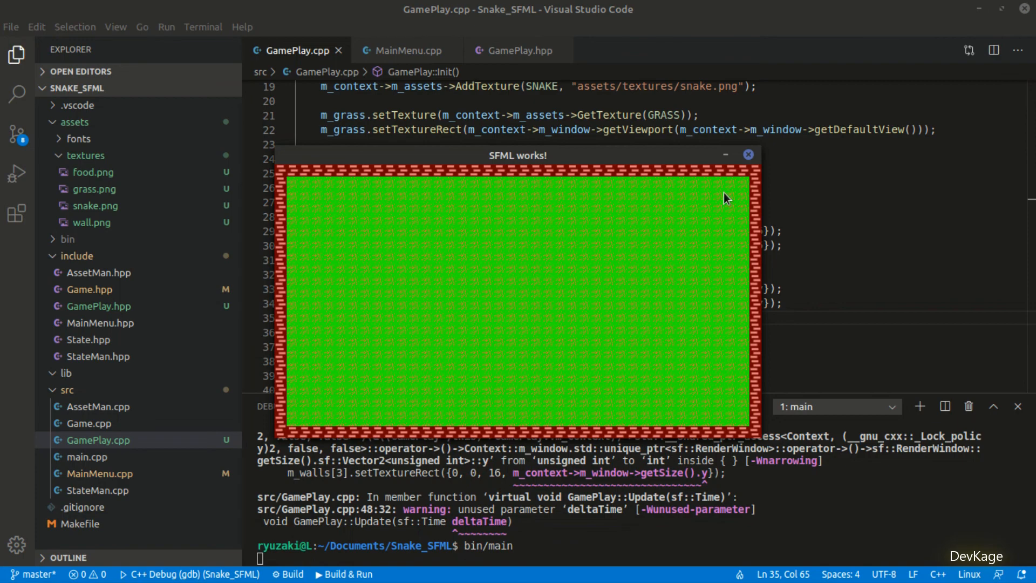
{"action": "left_click", "coordinate": [747, 154]}
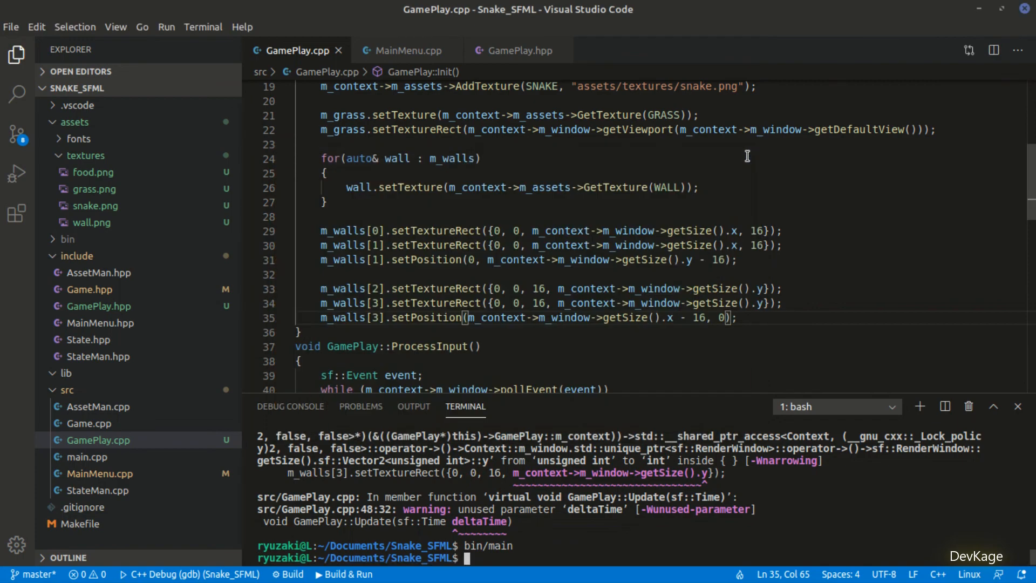
Step: Give m_food the FOOD texture and set its position from m_context->m_window->getSize()
{"action": "type", "text": "m_food"}
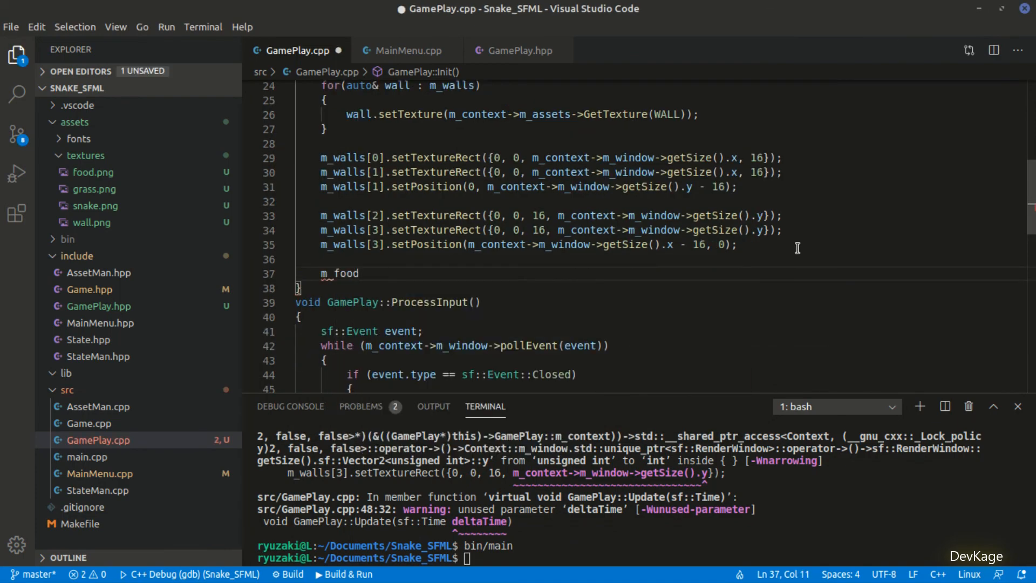
{"action": "type", "text": ".setTexture(m_context->m_assets->GetTexture(FOOD));"}
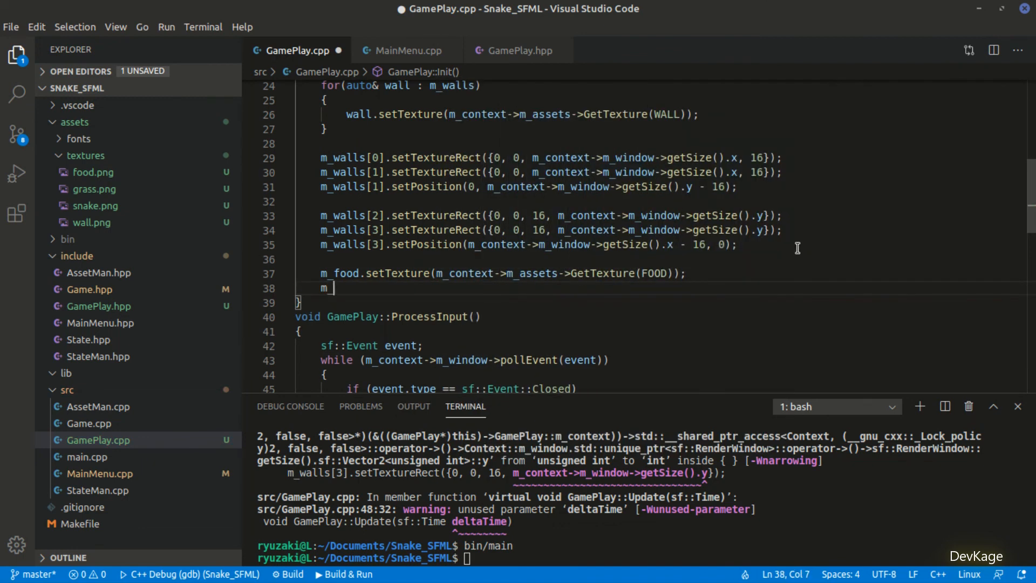
{"action": "type", "text": "food.setPosition(m_context->m_window->getSize());"}
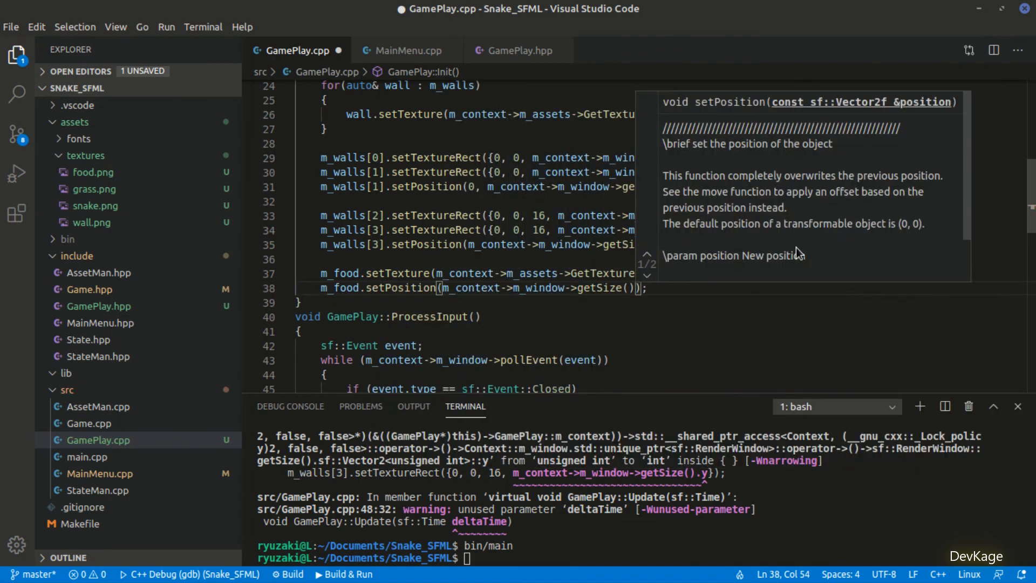
{"action": "scroll", "scroll_direction": "down", "scroll_amount": 3}
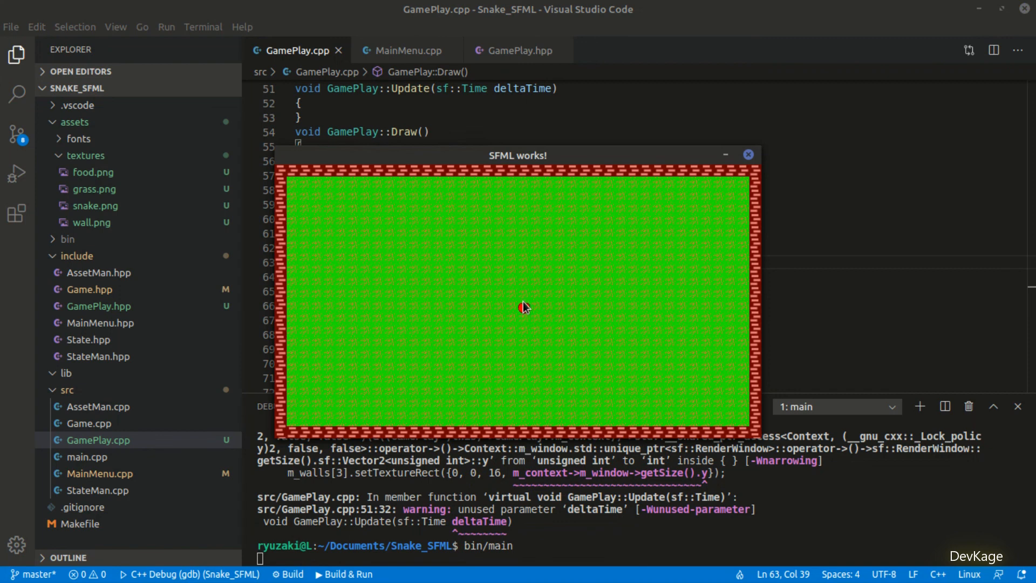
{"action": "mouse_move", "coordinate": [492, 364]}
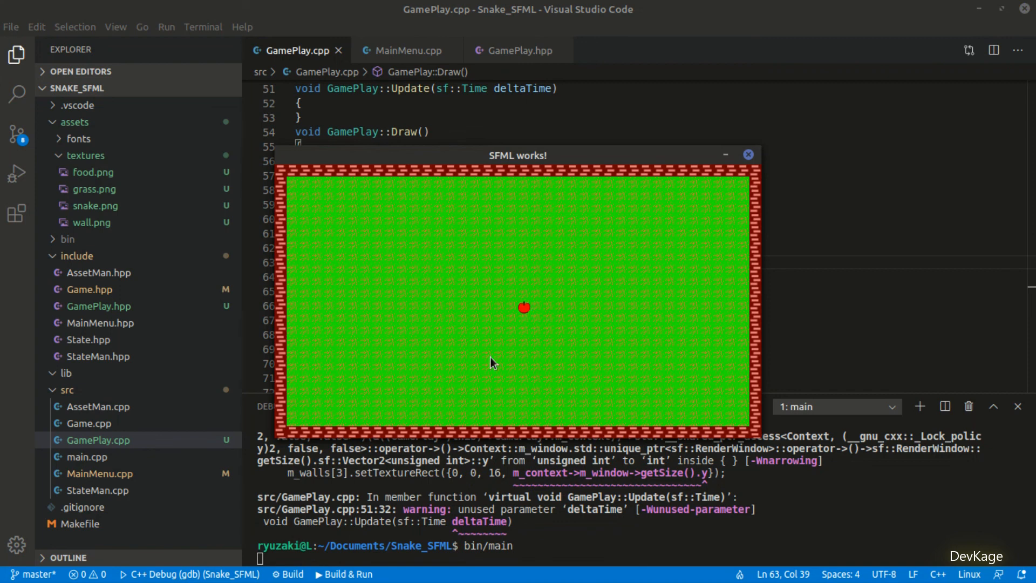
{"action": "mouse_move", "coordinate": [573, 243]}
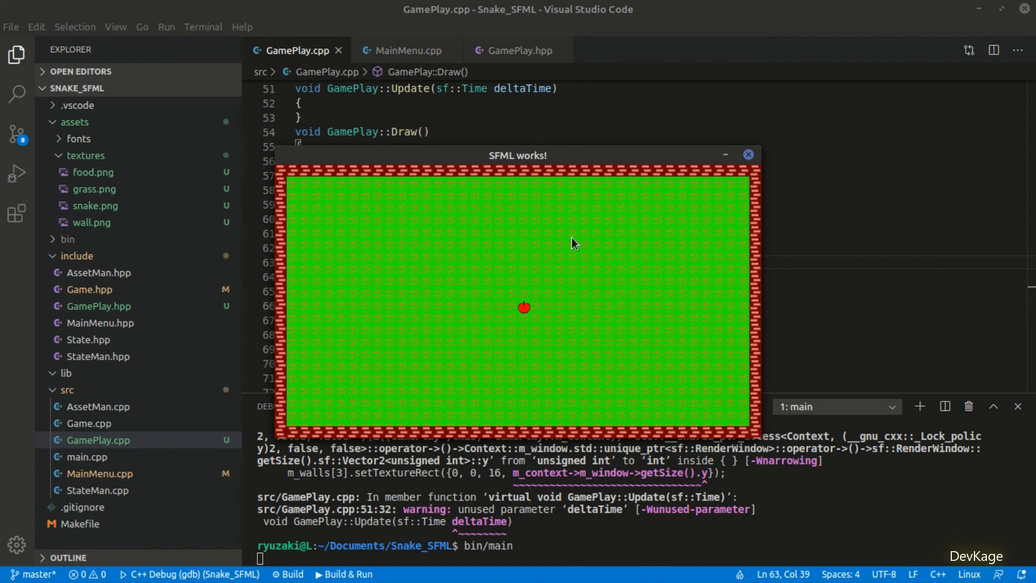
{"action": "mouse_move", "coordinate": [749, 154]}
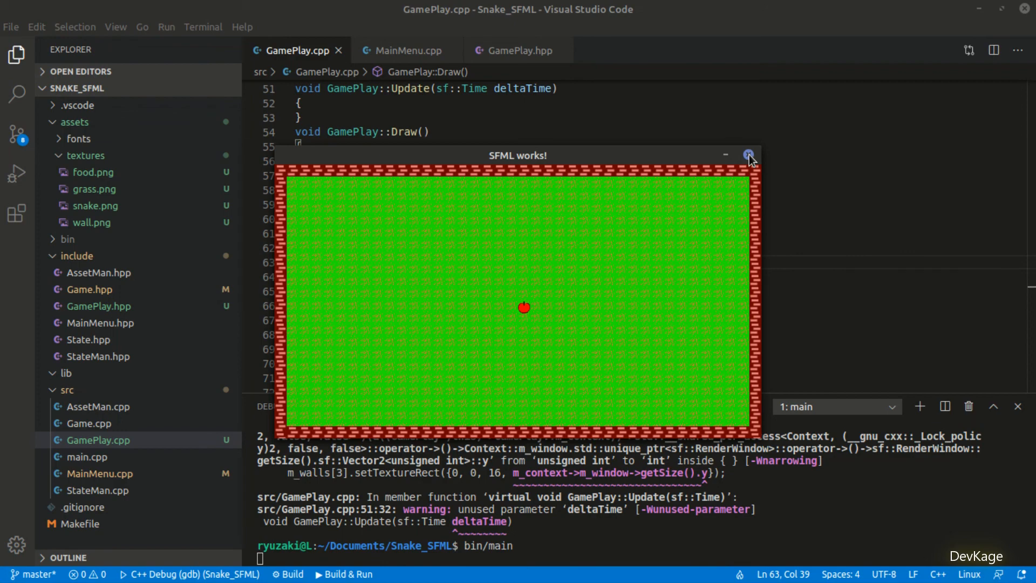
Step: Close the game window, hide the terminal panel and scroll back to GamePlay::Init
{"action": "left_click", "coordinate": [749, 156]}
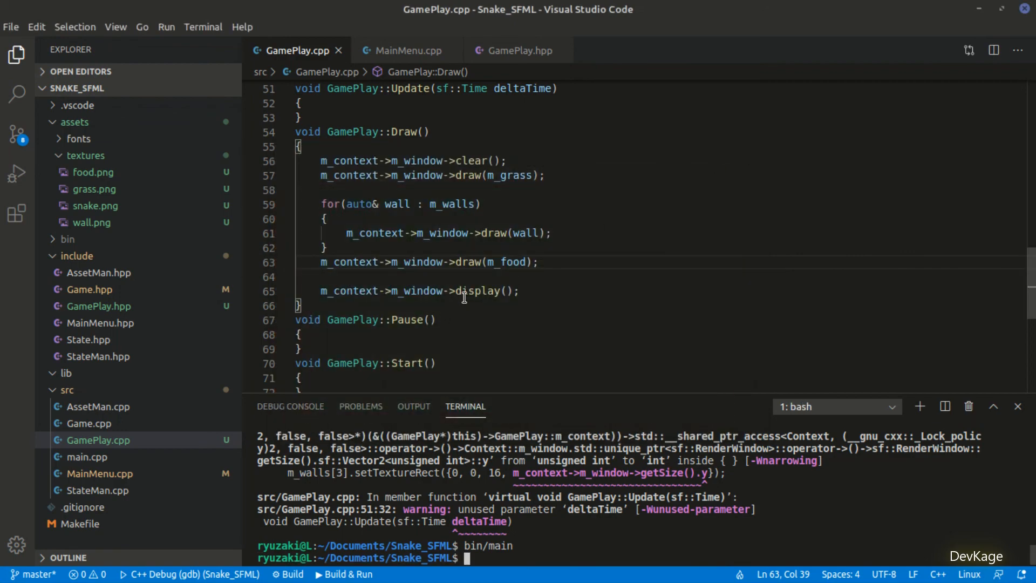
{"action": "scroll", "scroll_direction": "up", "scroll_amount": 3}
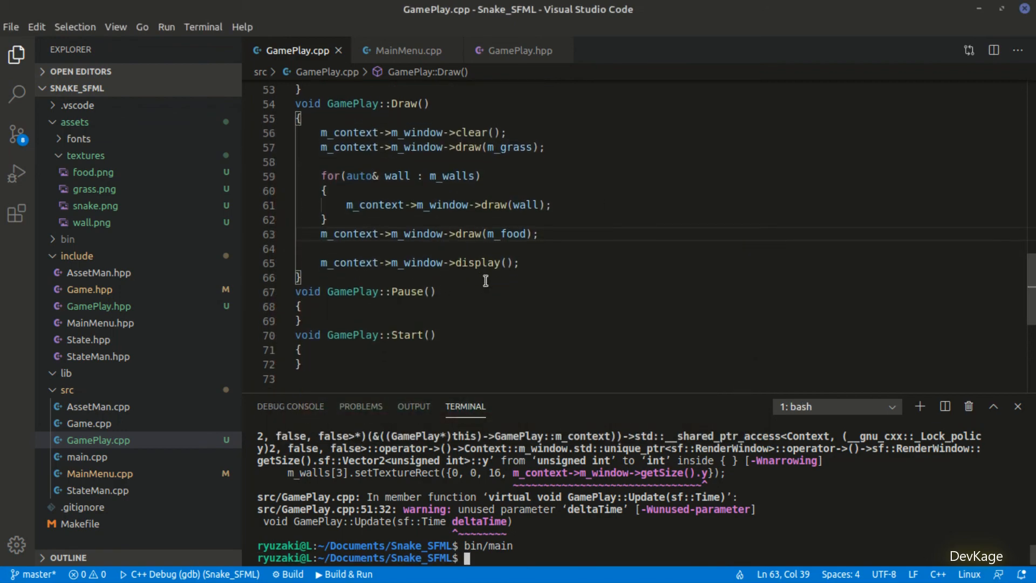
{"action": "left_click", "coordinate": [1016, 406]}
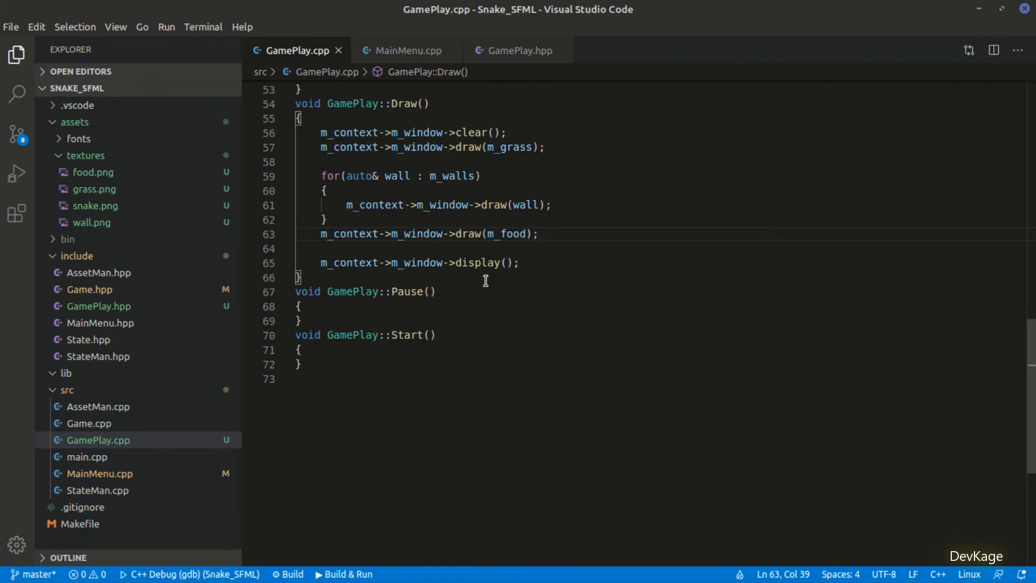
{"action": "scroll", "scroll_direction": "up", "scroll_amount": 3}
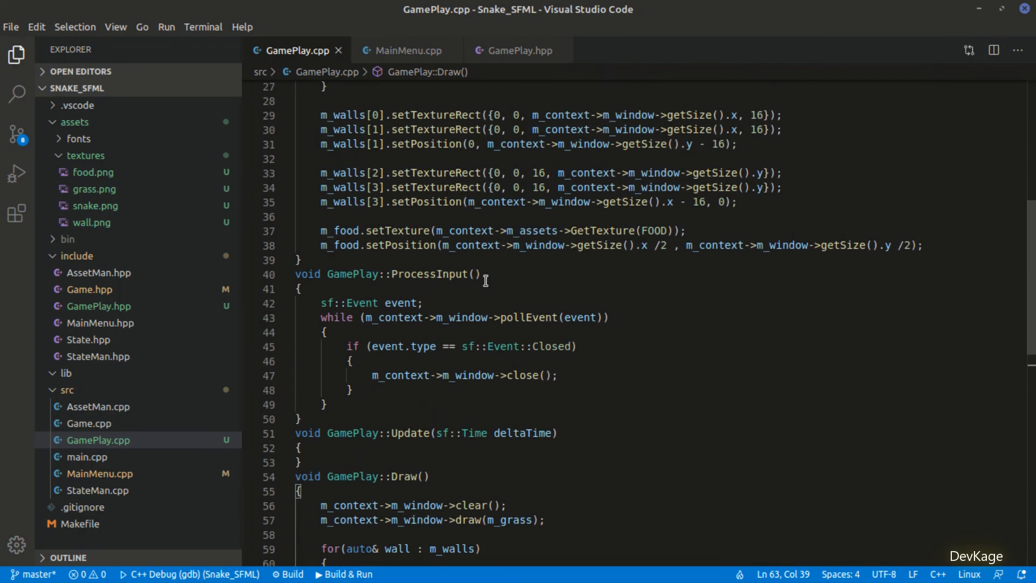